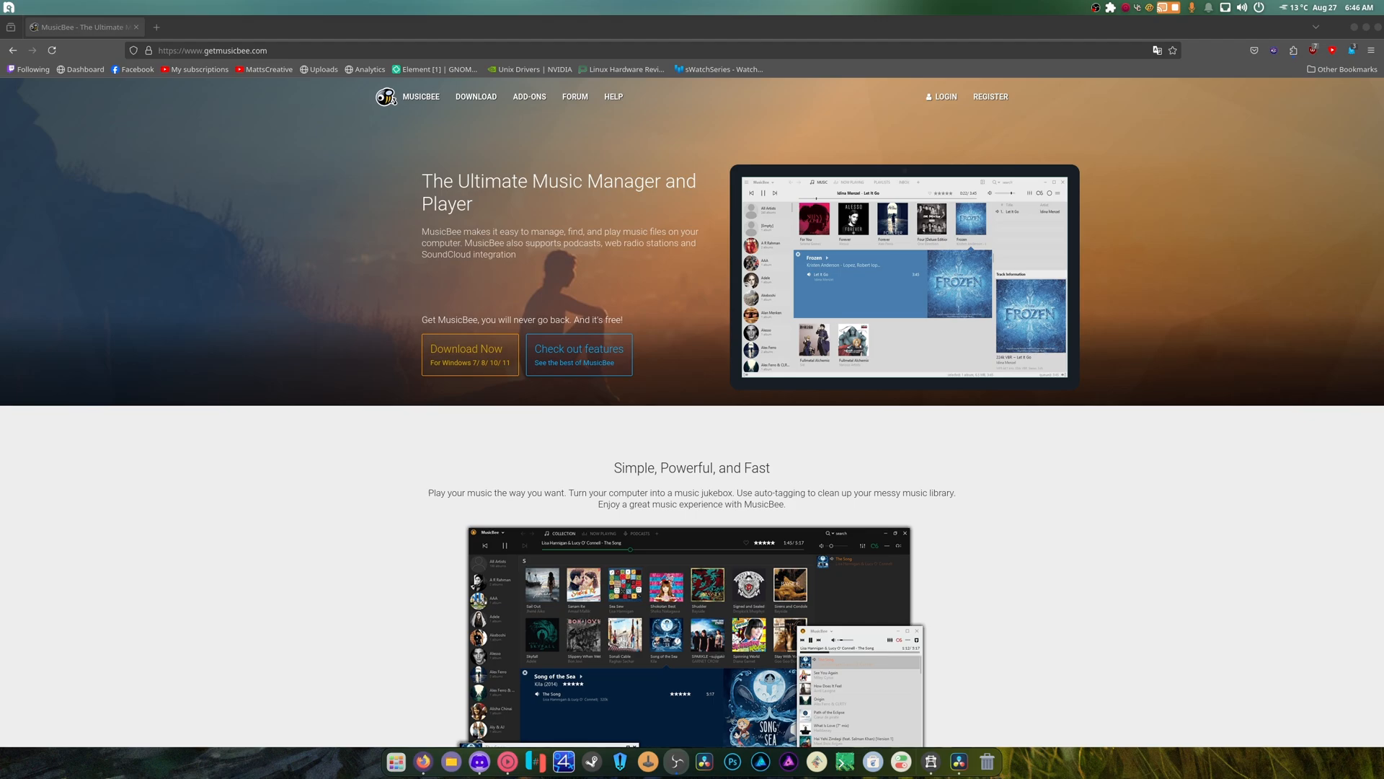
Follow the getmusicbee.com Download link to the MEGA page for MusicBeeSetup_3_5.zip.
scroll("down", 3)
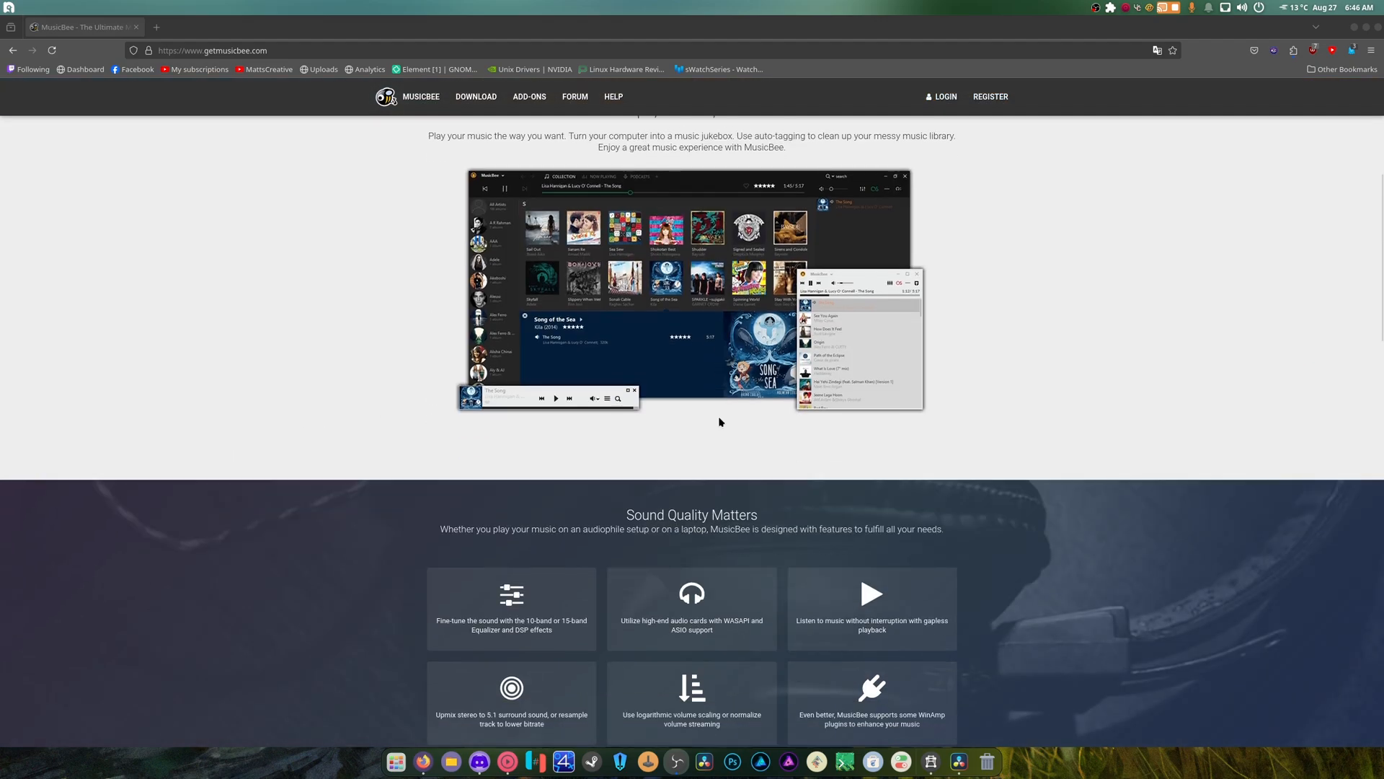
left_click(475, 96)
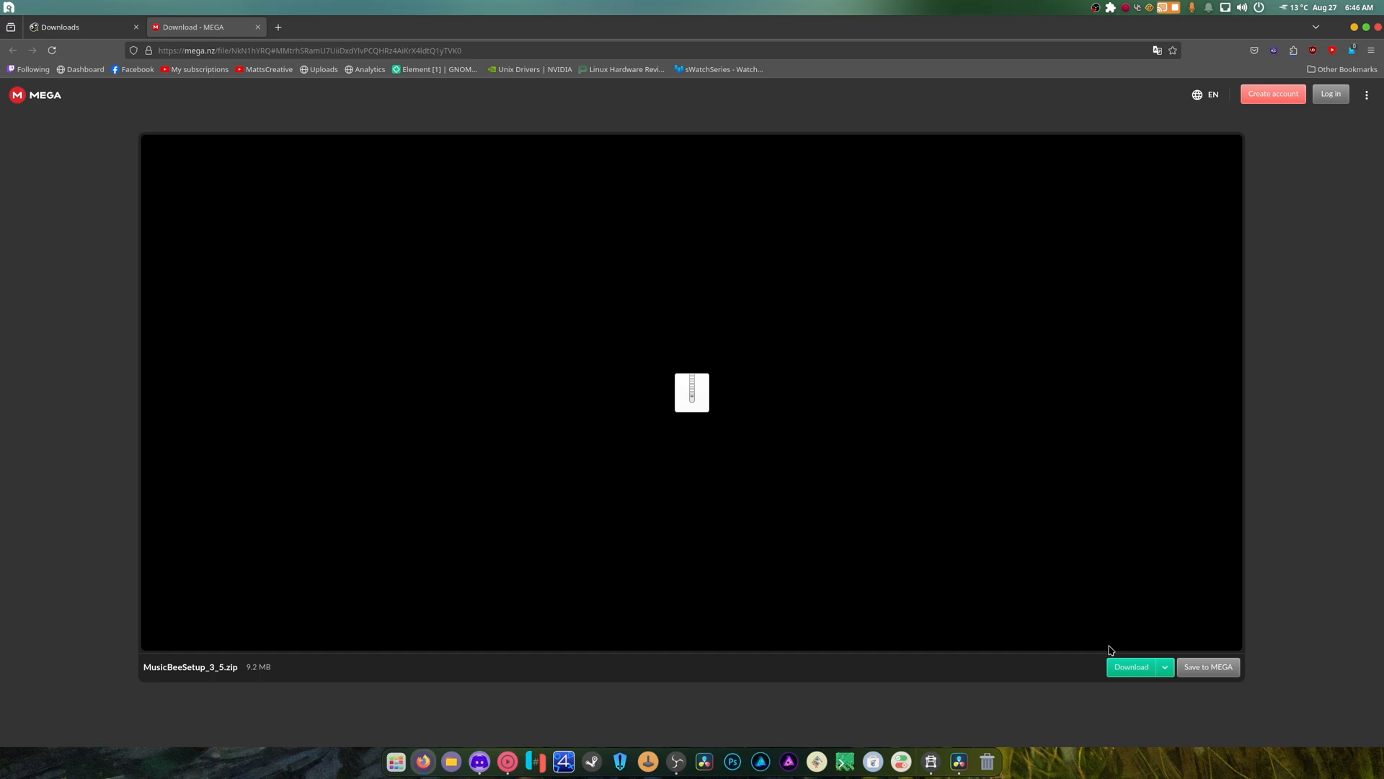
Start downloading the 9.2 MB MusicBeeSetup_3_5.zip from MEGA.
left_click(1131, 666)
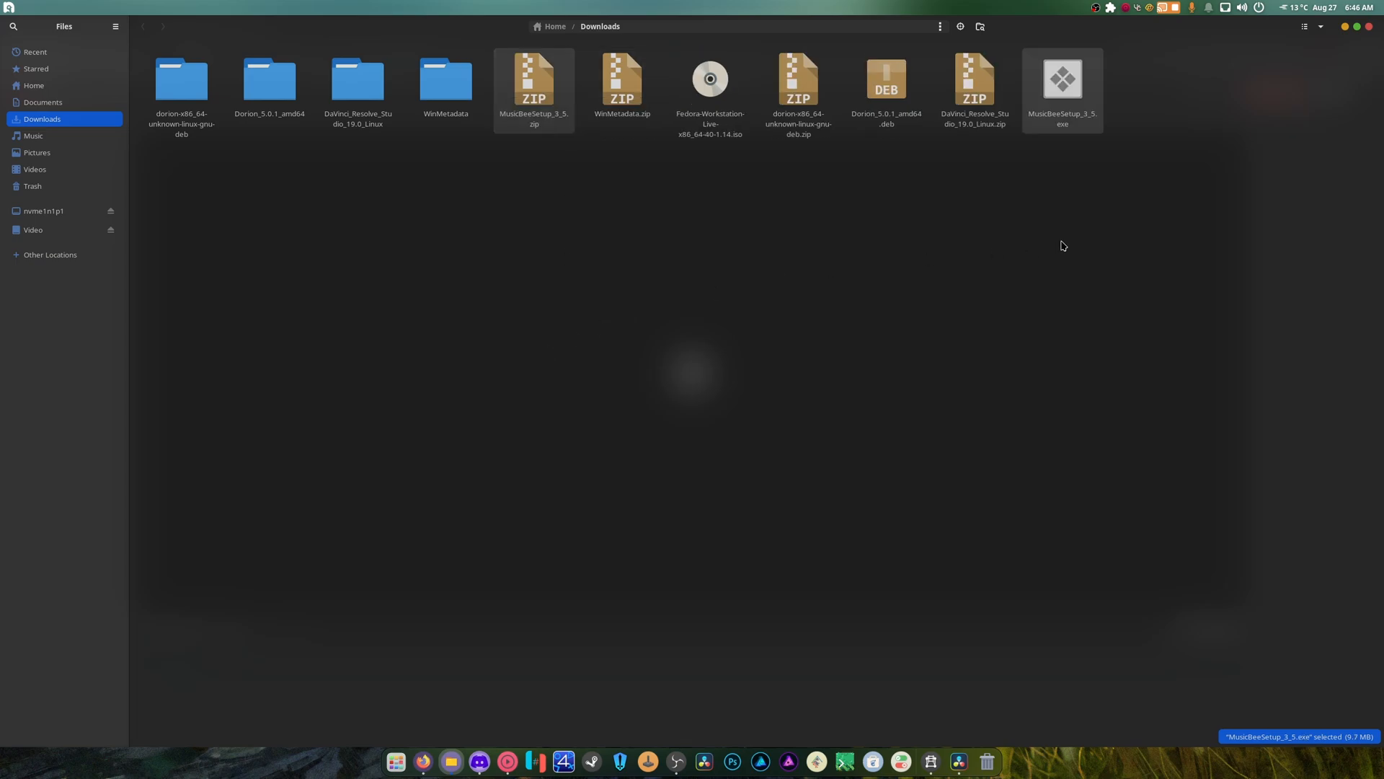
mouse_move(642, 403)
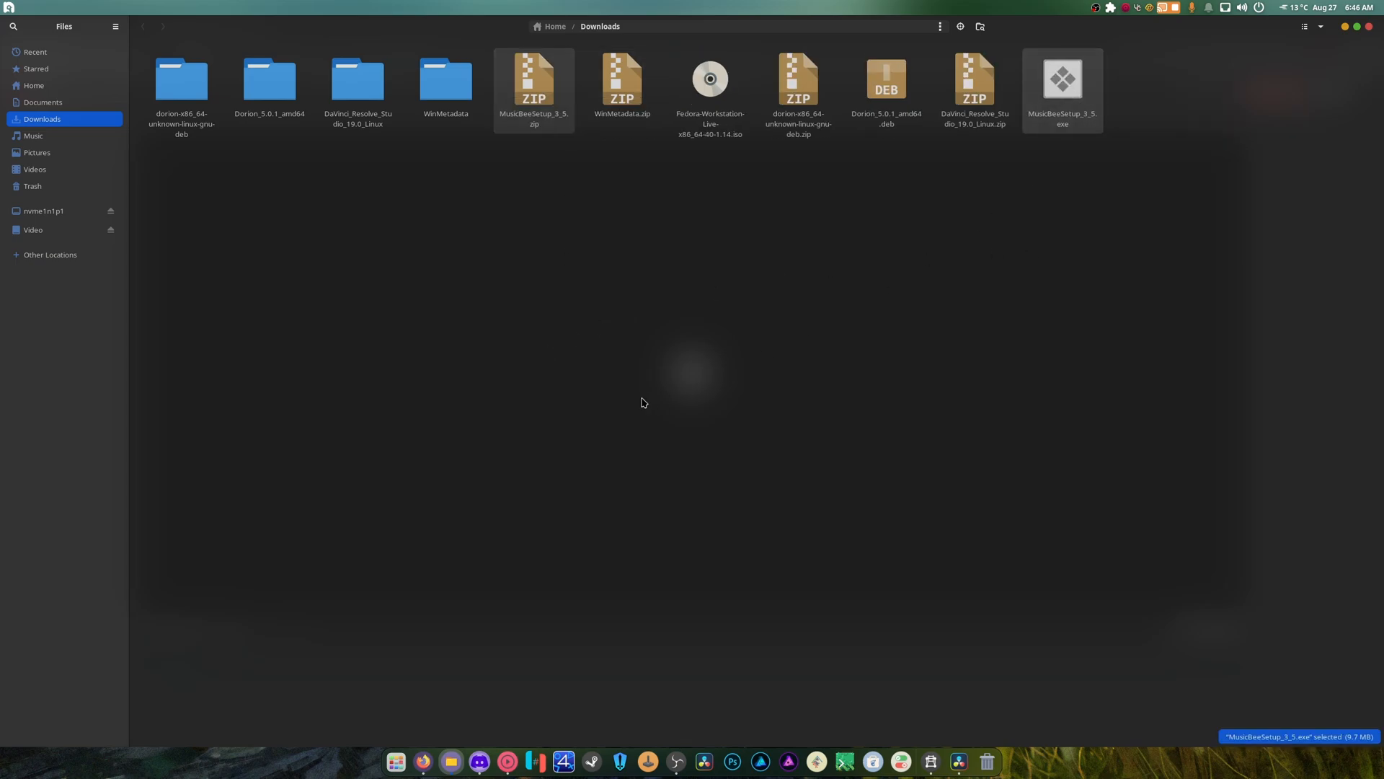
Run MusicBeeSetup_3_5.exe with Wine and install MusicBee into the default folder.
double_click(1062, 78)
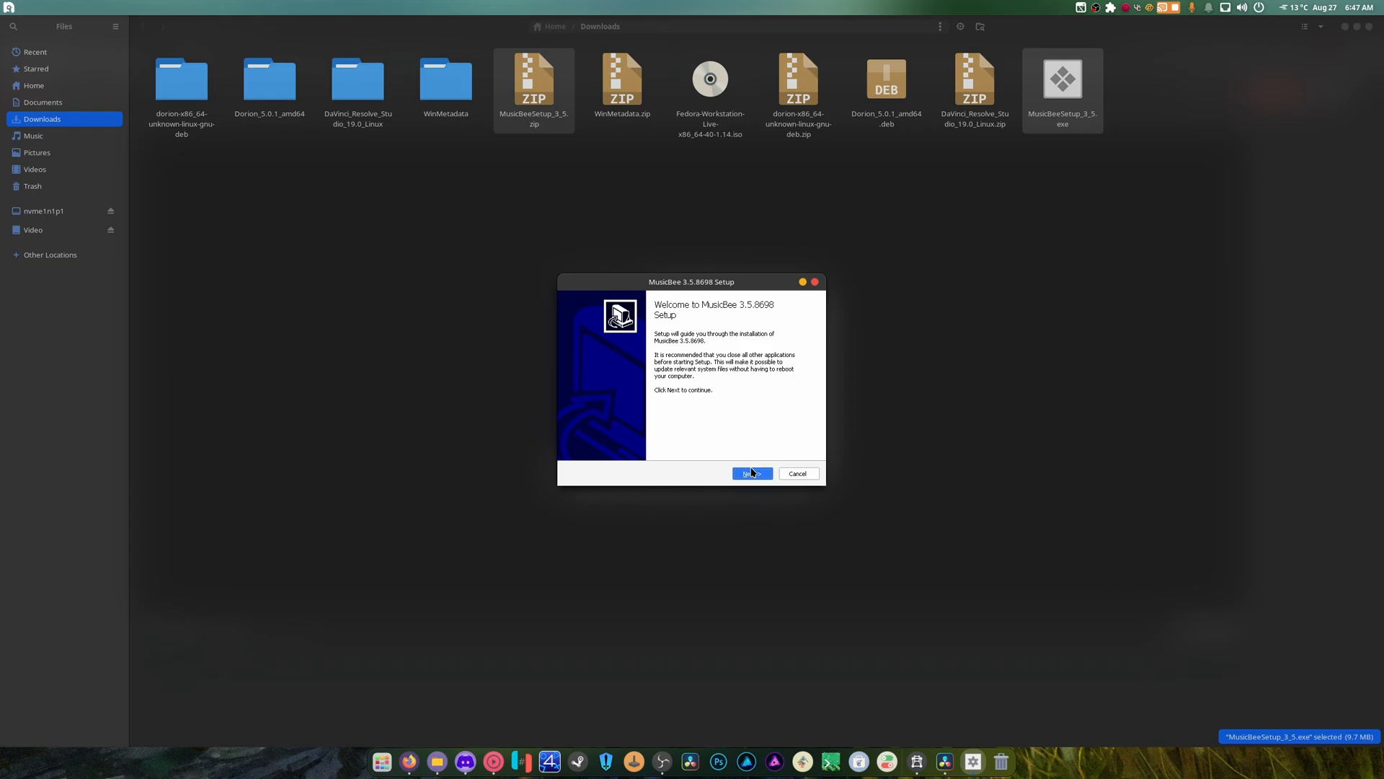
left_click(750, 473)
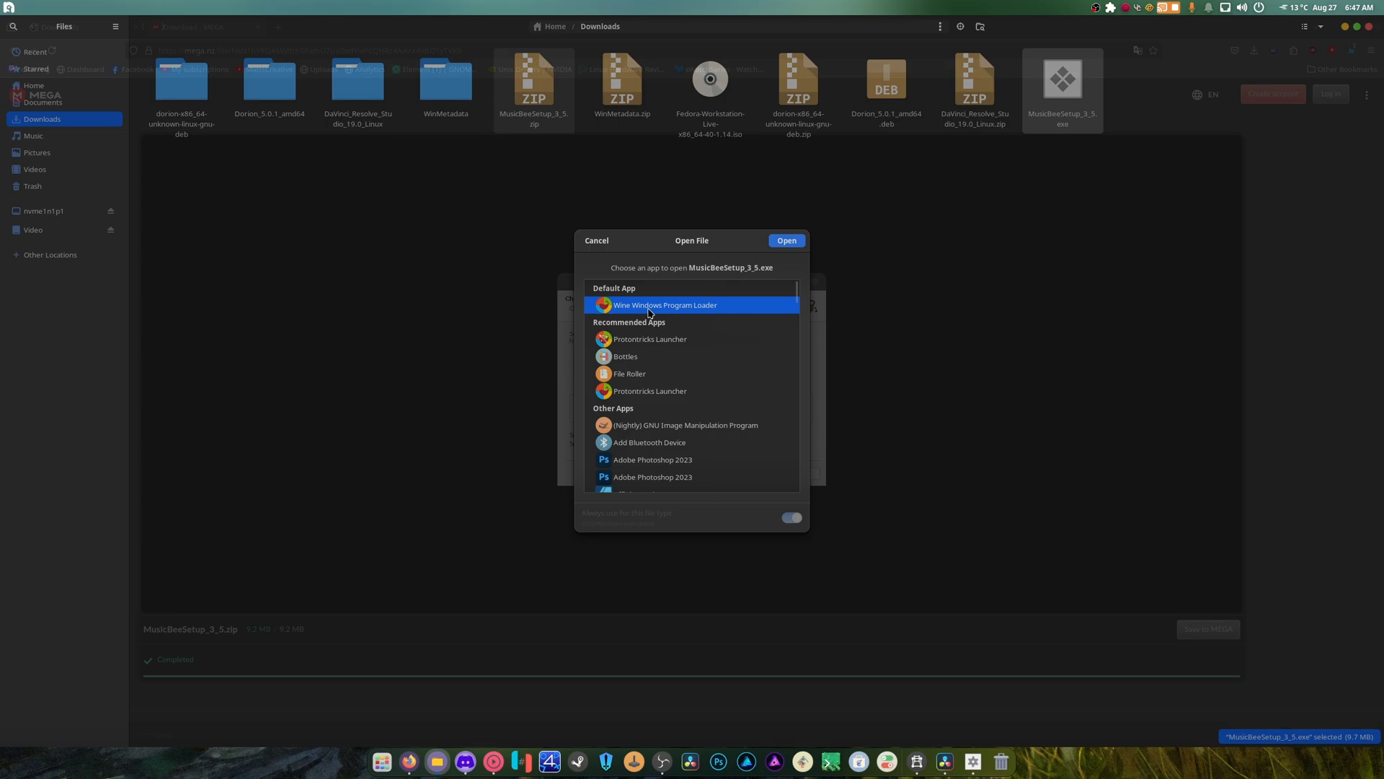
mouse_move(613, 267)
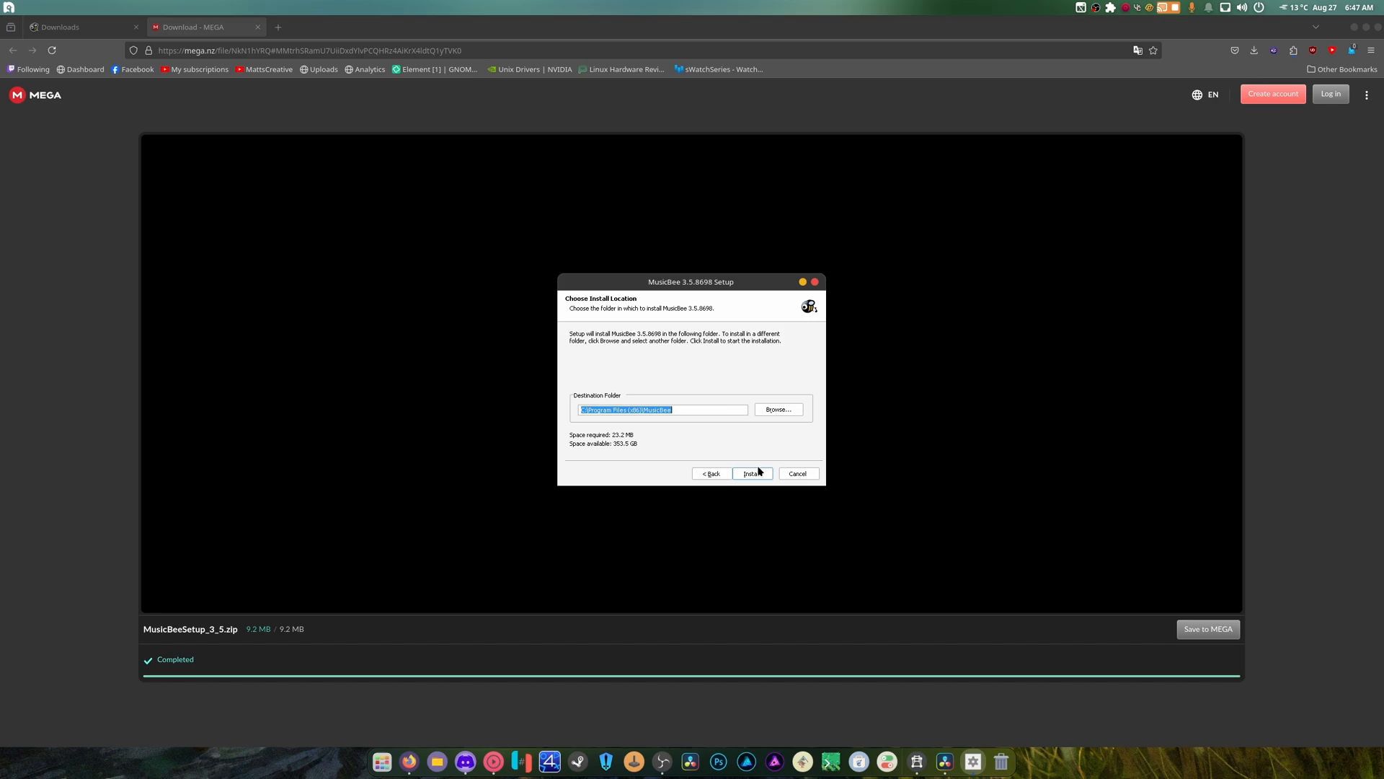
left_click(750, 473)
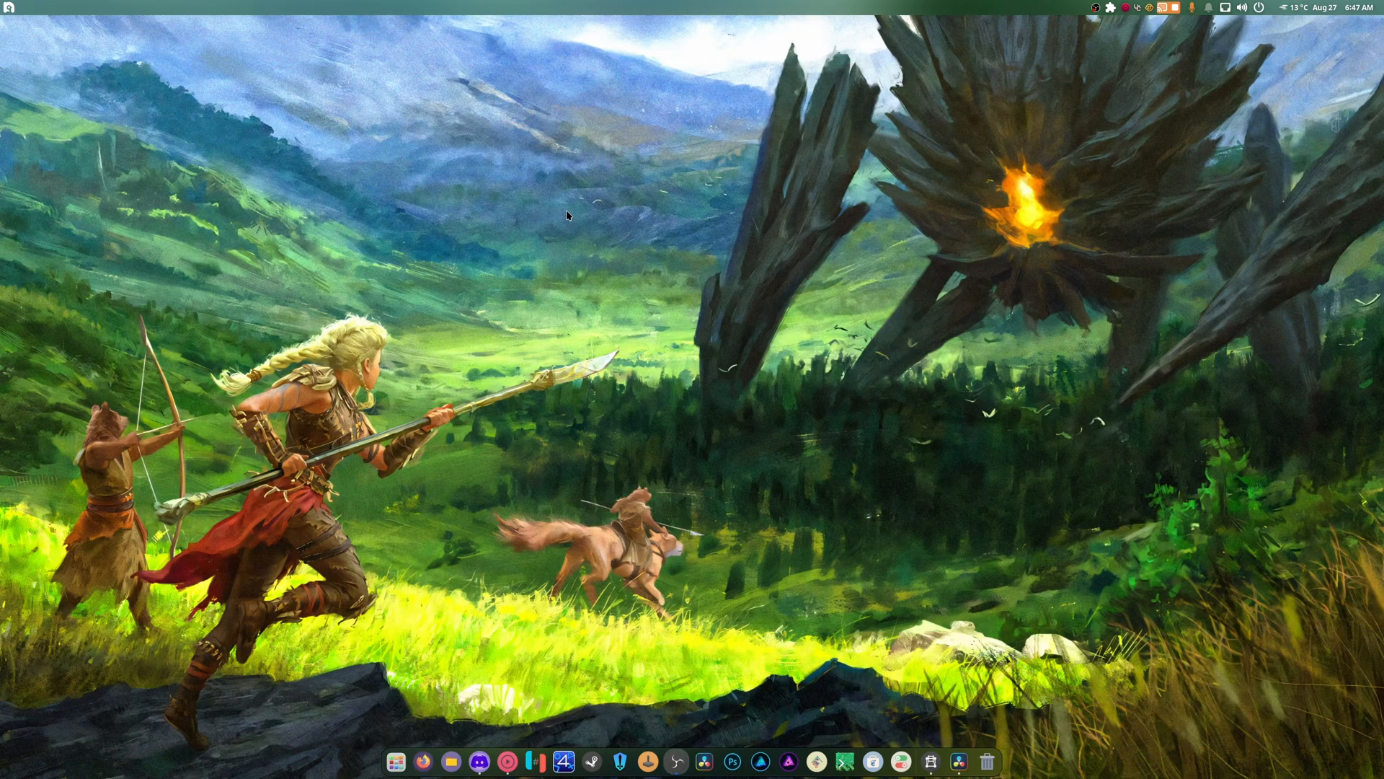
mouse_move(441, 646)
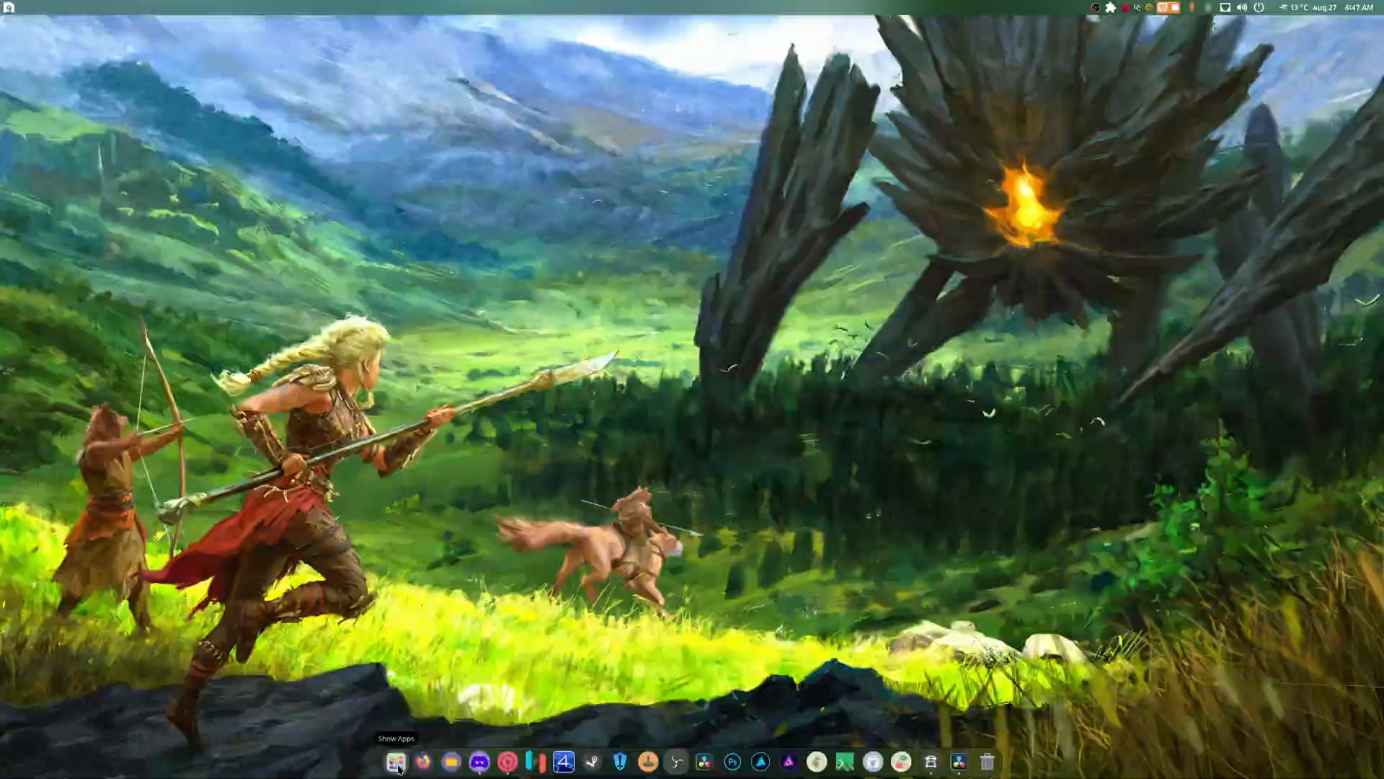
Close the Boxes virtual machine view and return to the desktop.
left_click(397, 761)
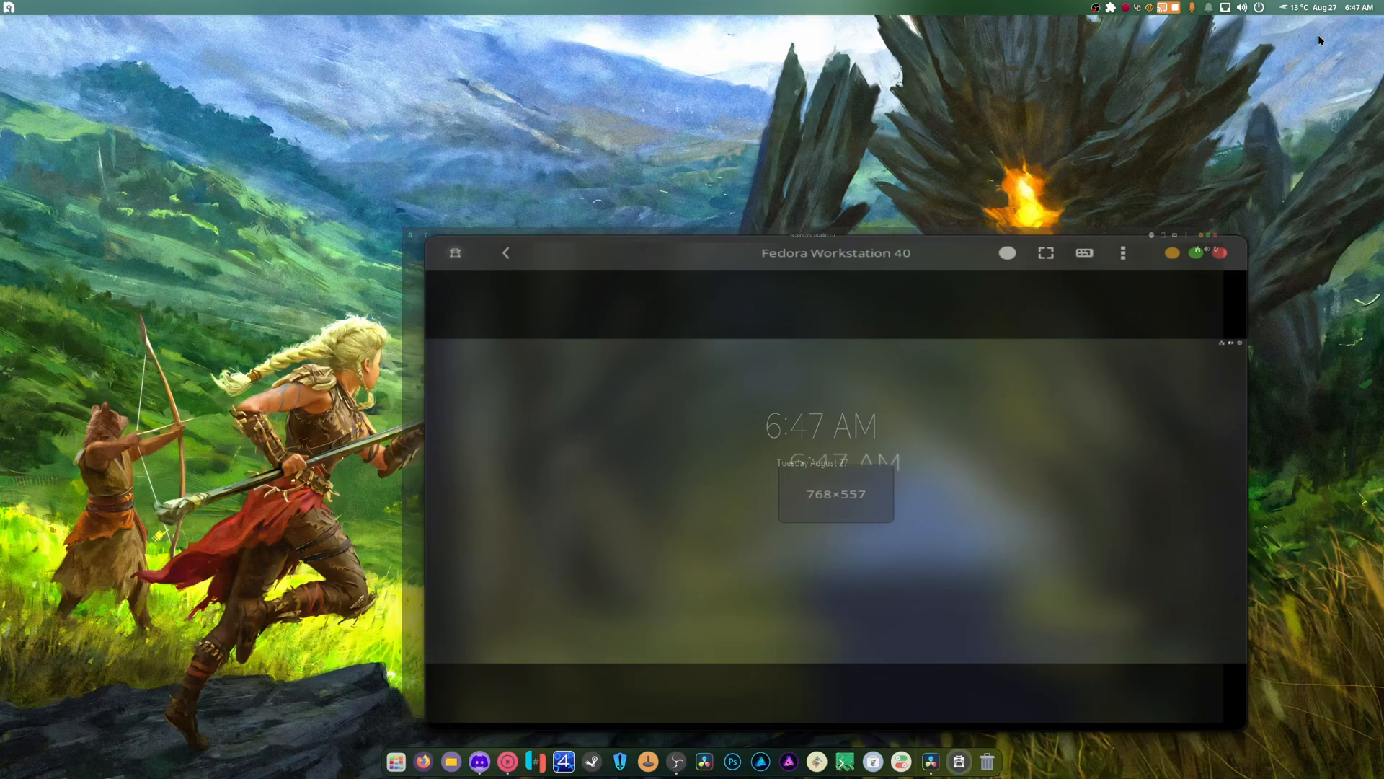
left_click(1044, 392)
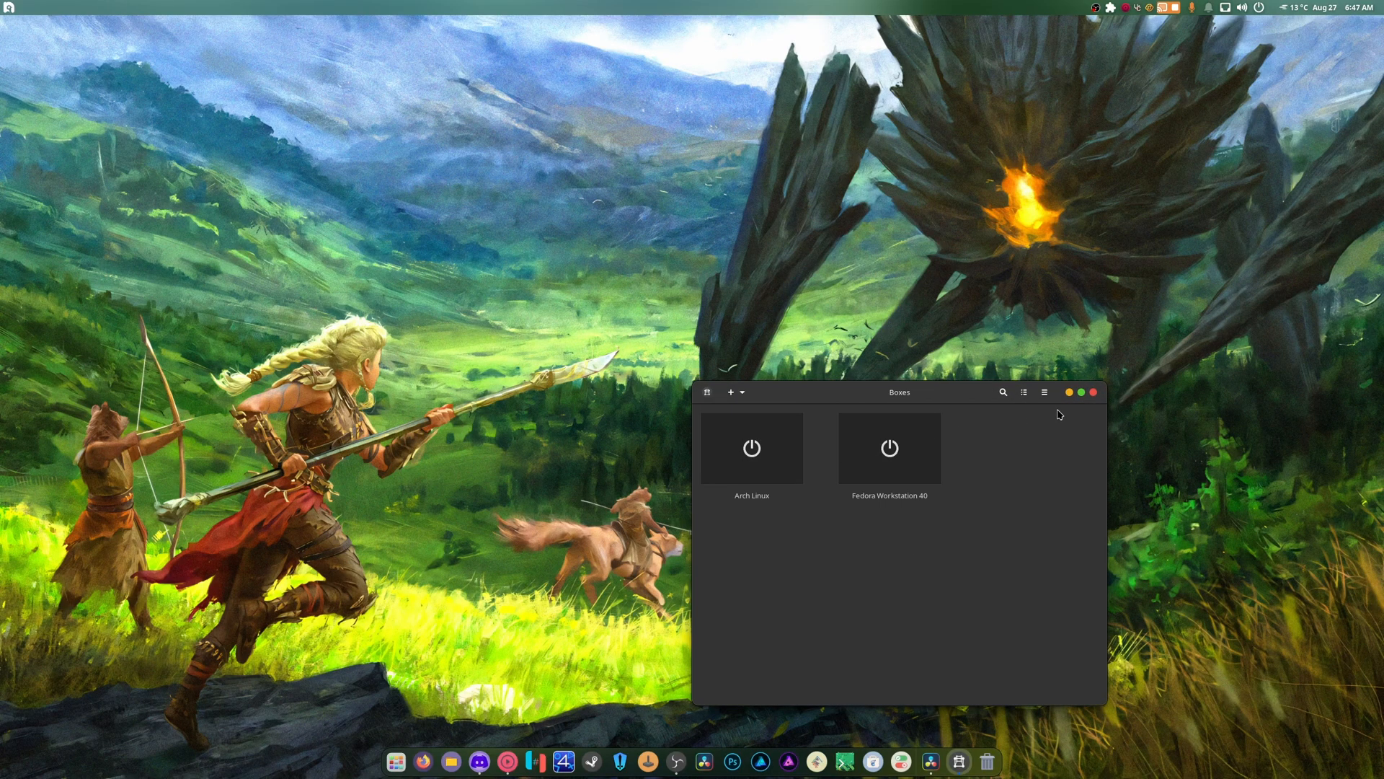
key("Super")
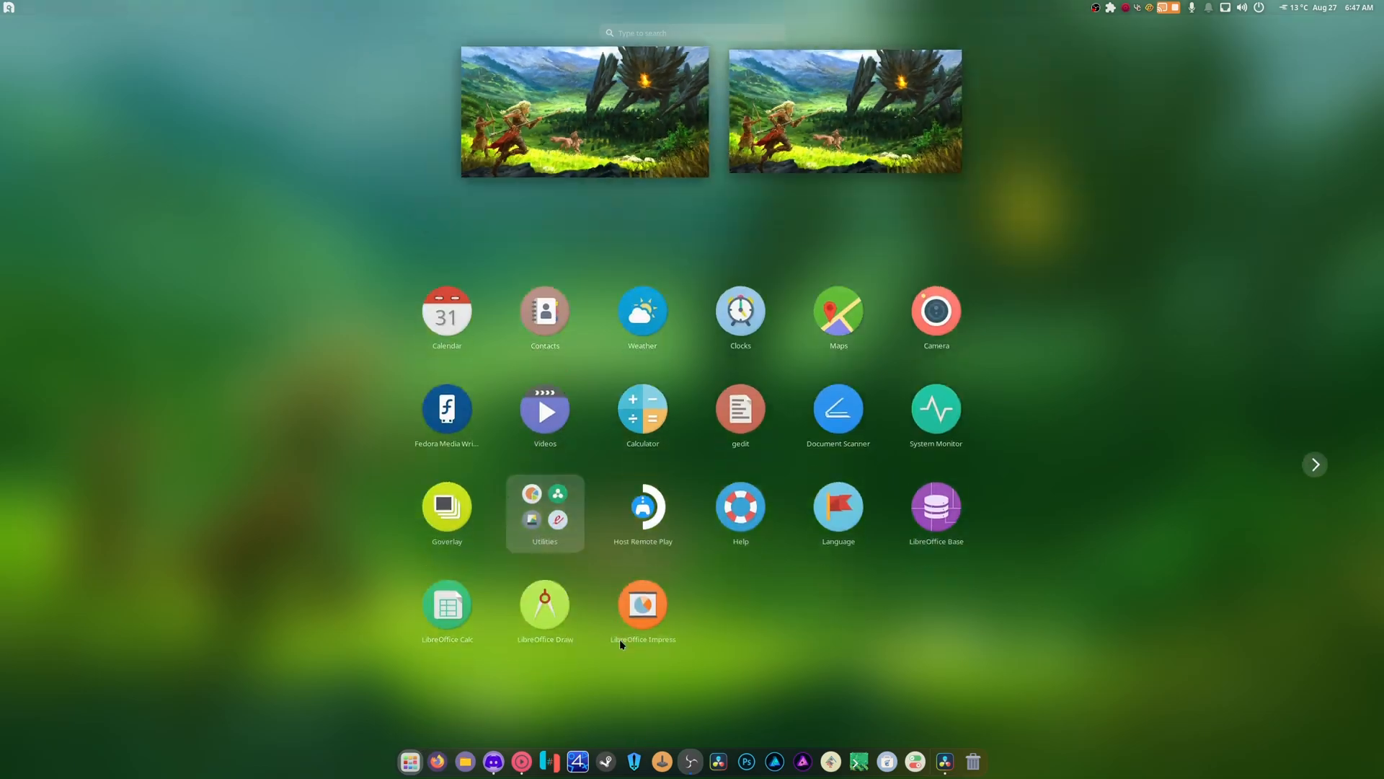
left_click(1314, 463)
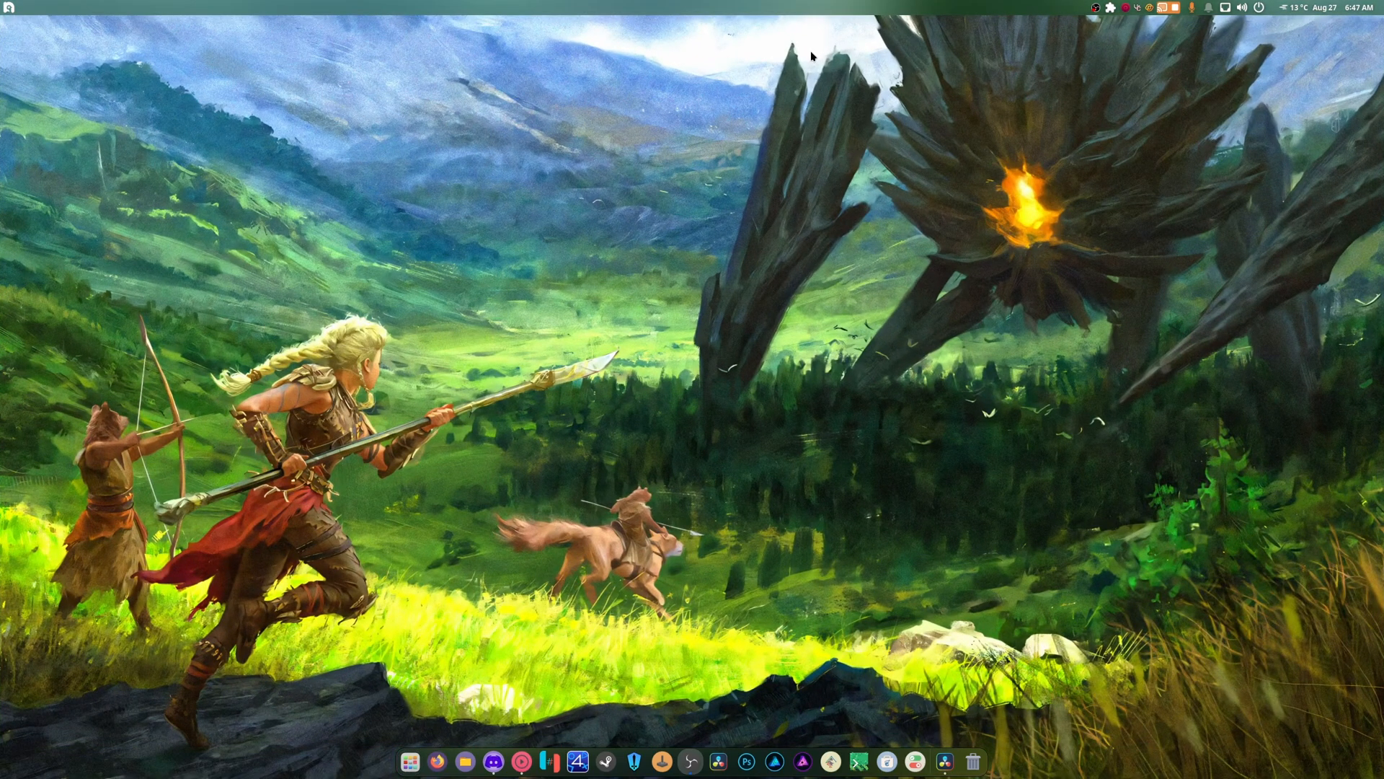
Launch MusicBee from the ArcMenu Wine applications category.
left_click(9, 7)
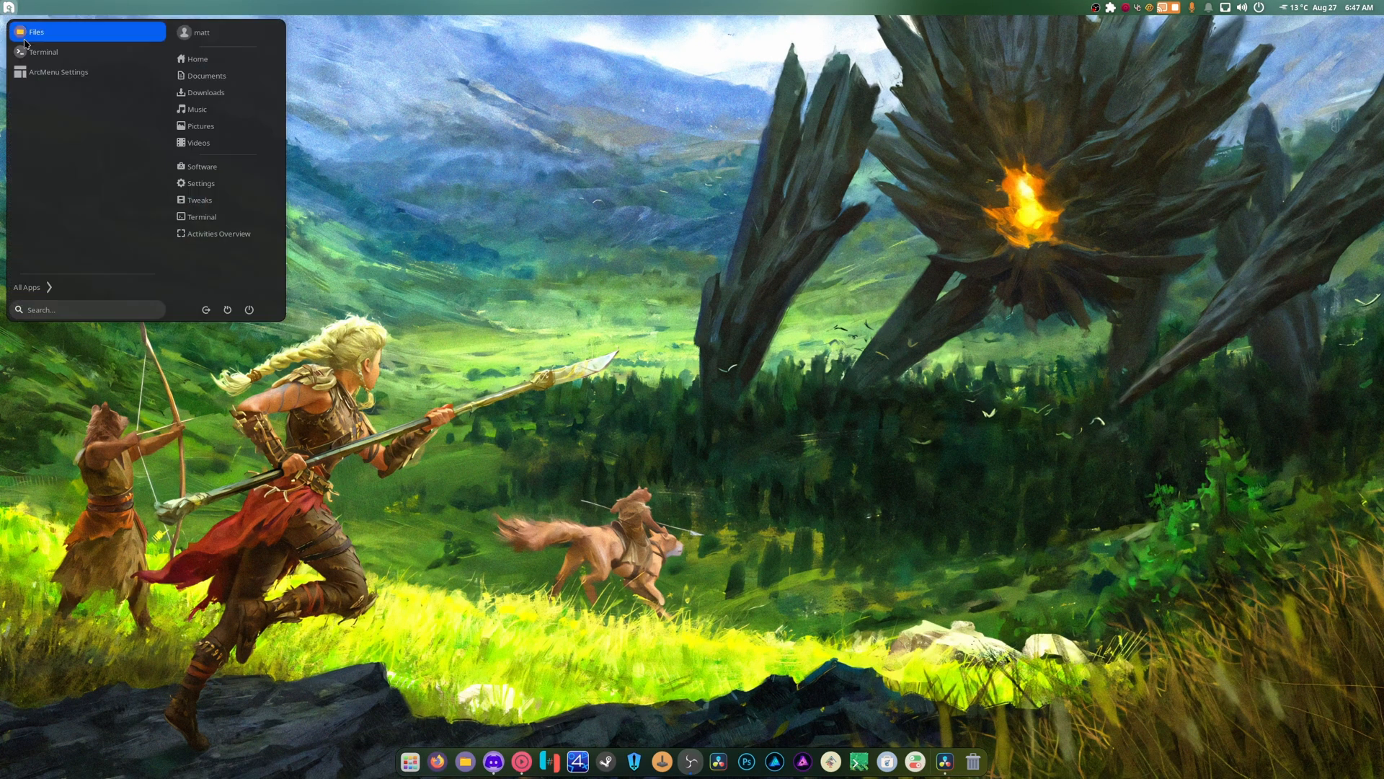
left_click(26, 286)
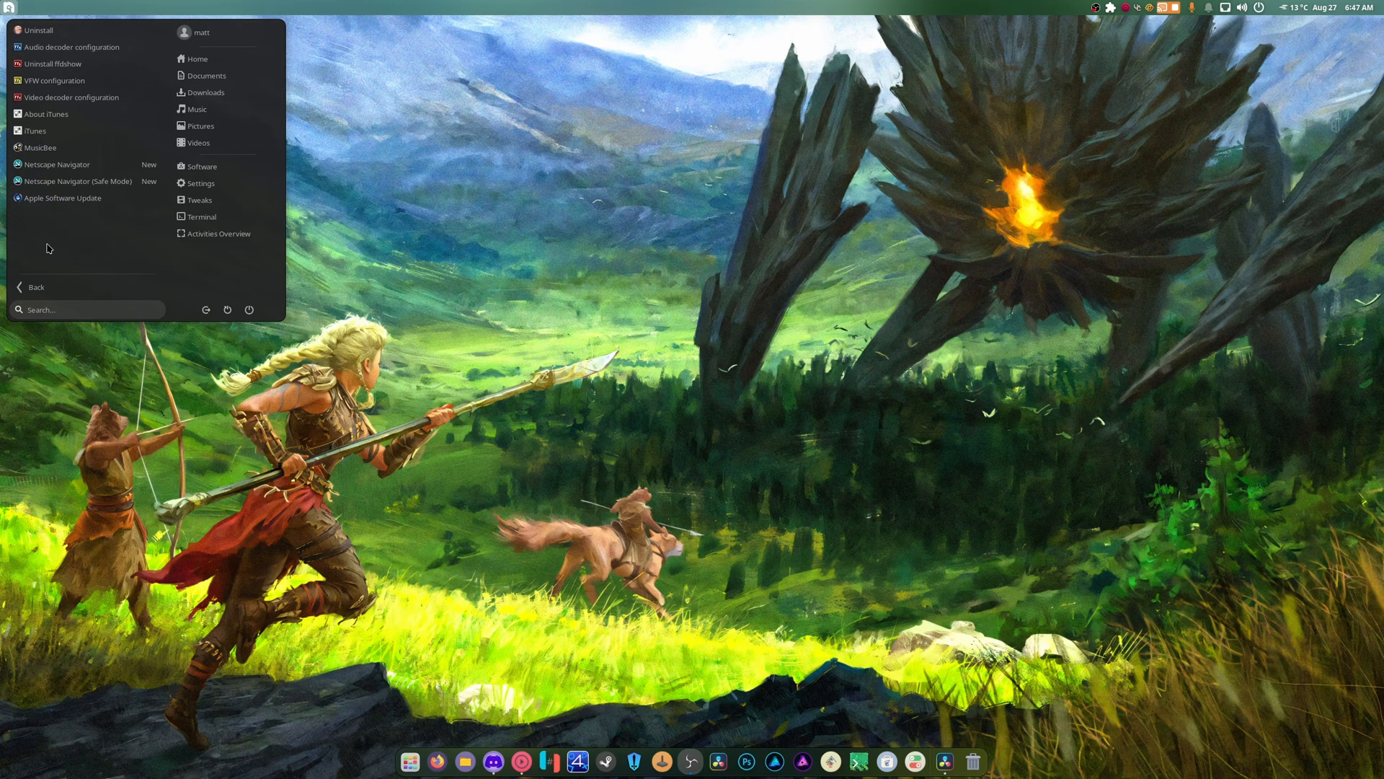
left_click(896, 372)
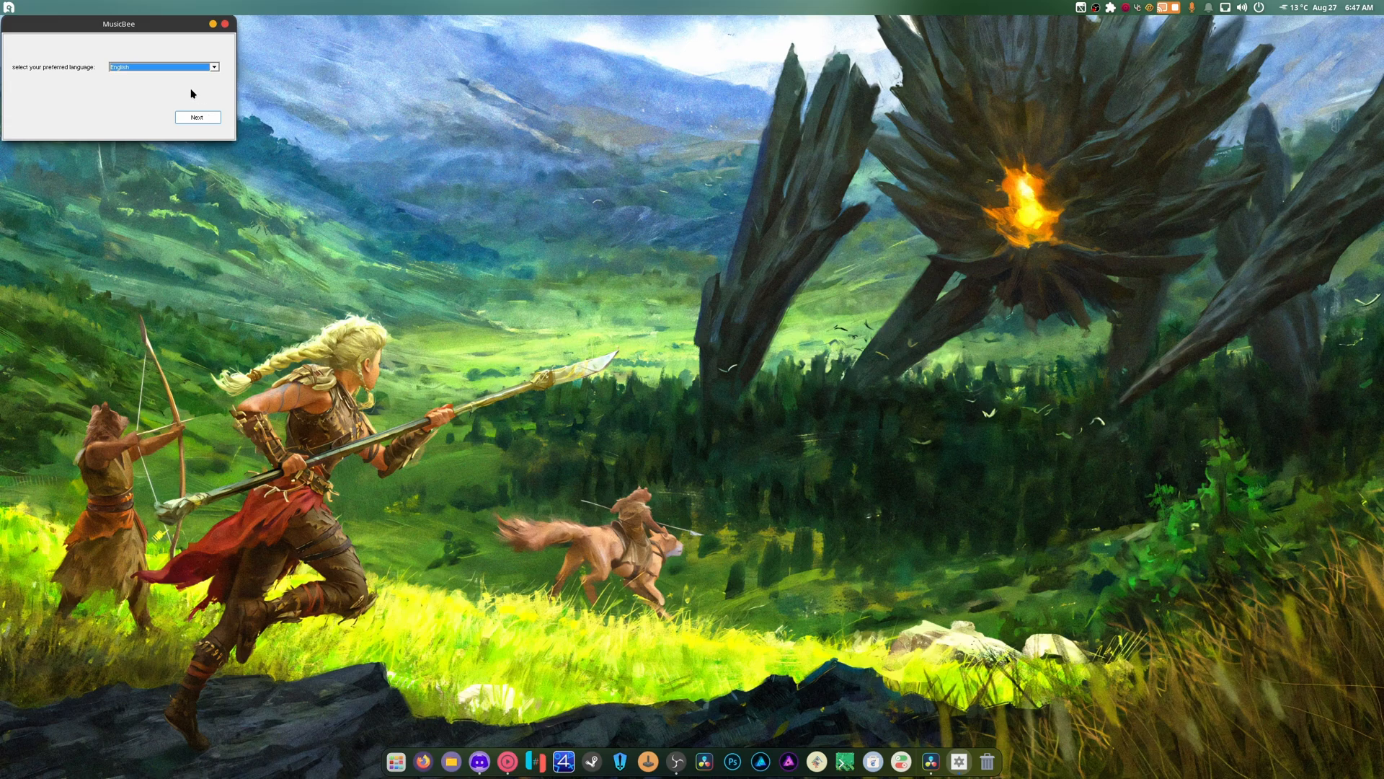
Centre MusicBee's language dialog and continue with English selected.
left_click_drag(117, 24, 703, 255)
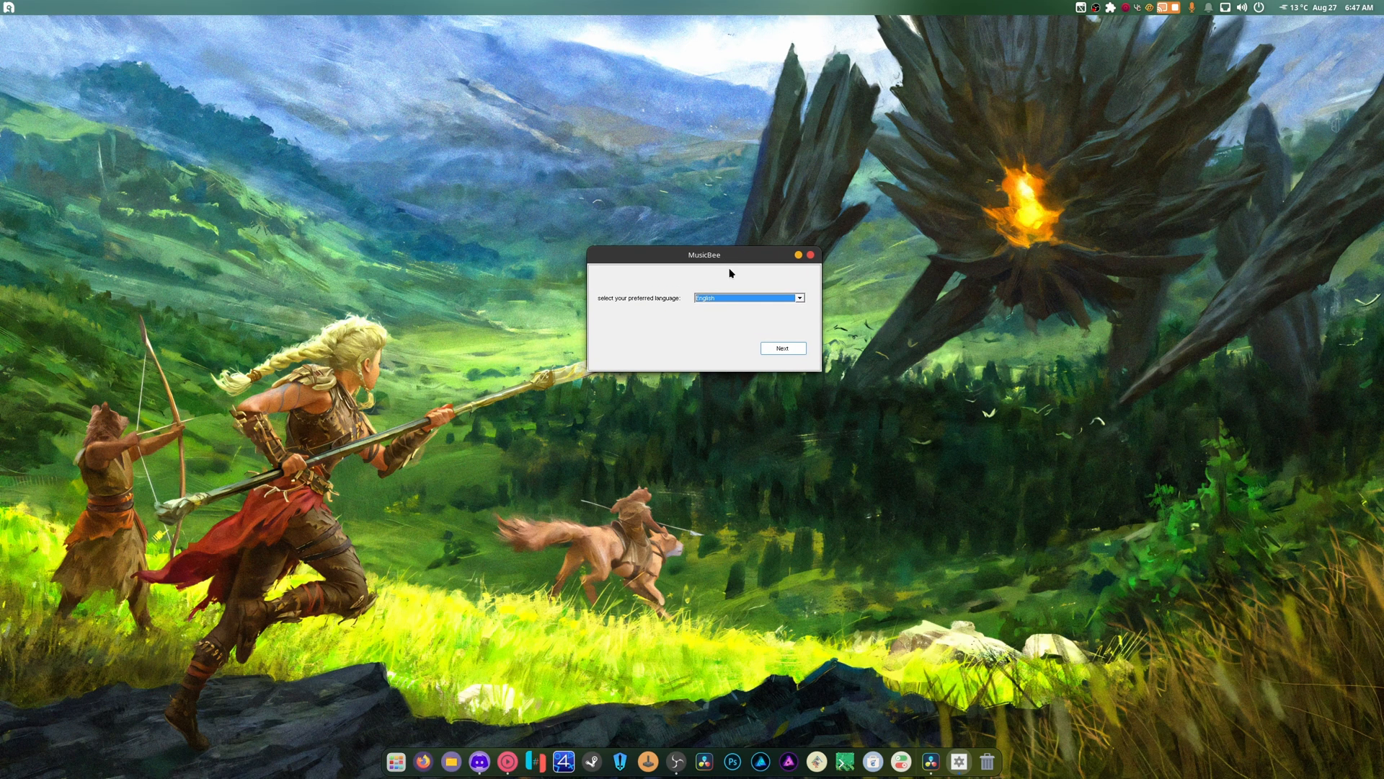
left_click(781, 347)
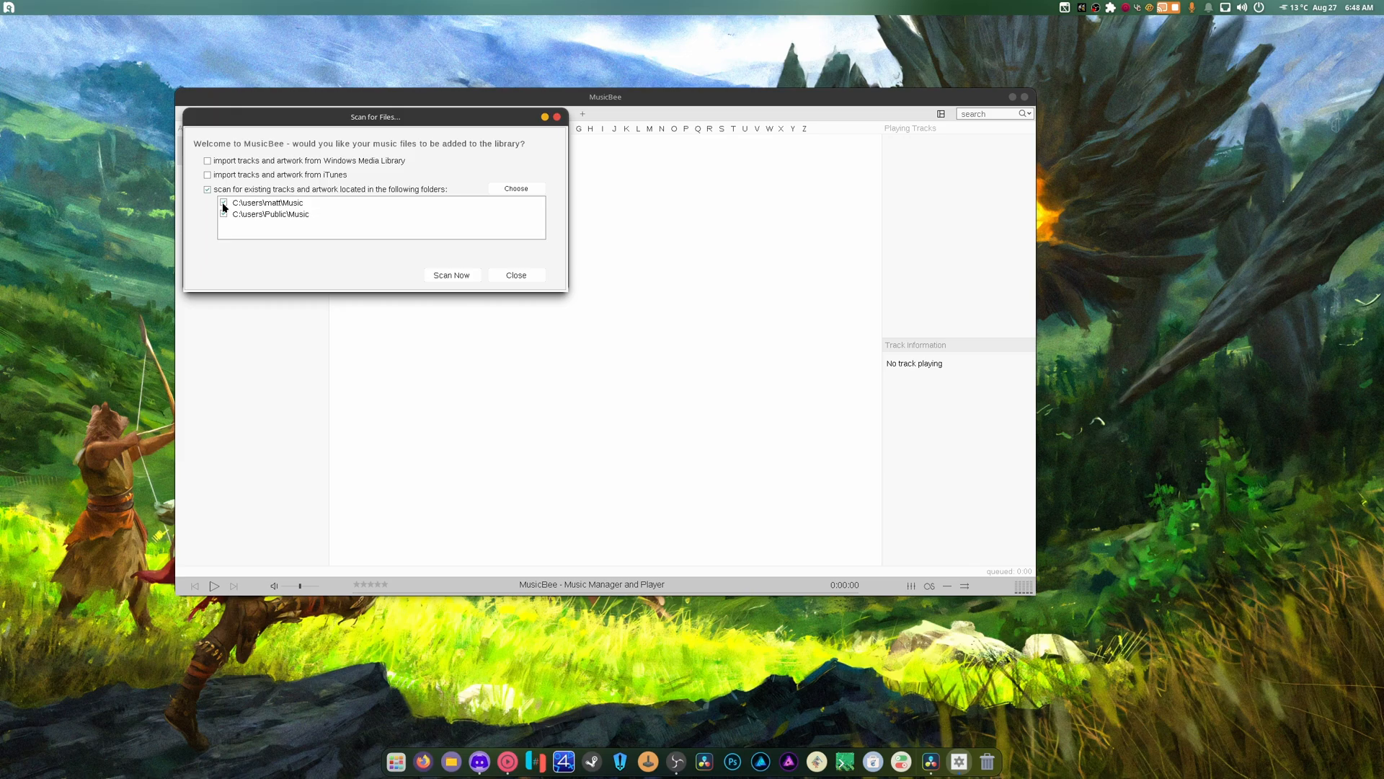
Tick the user's Music folder, leave Public Music unticked, and choose more folders.
left_click(269, 213)
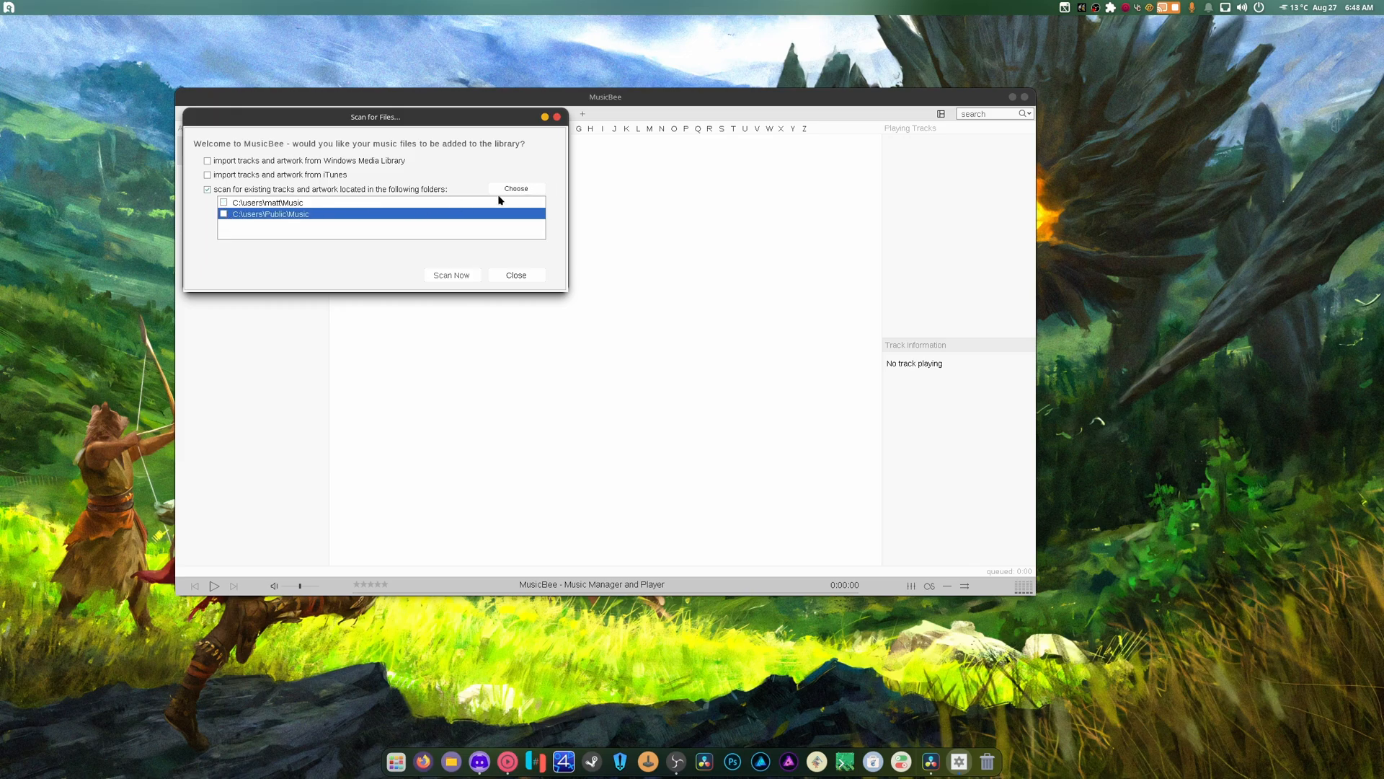
left_click(265, 202)
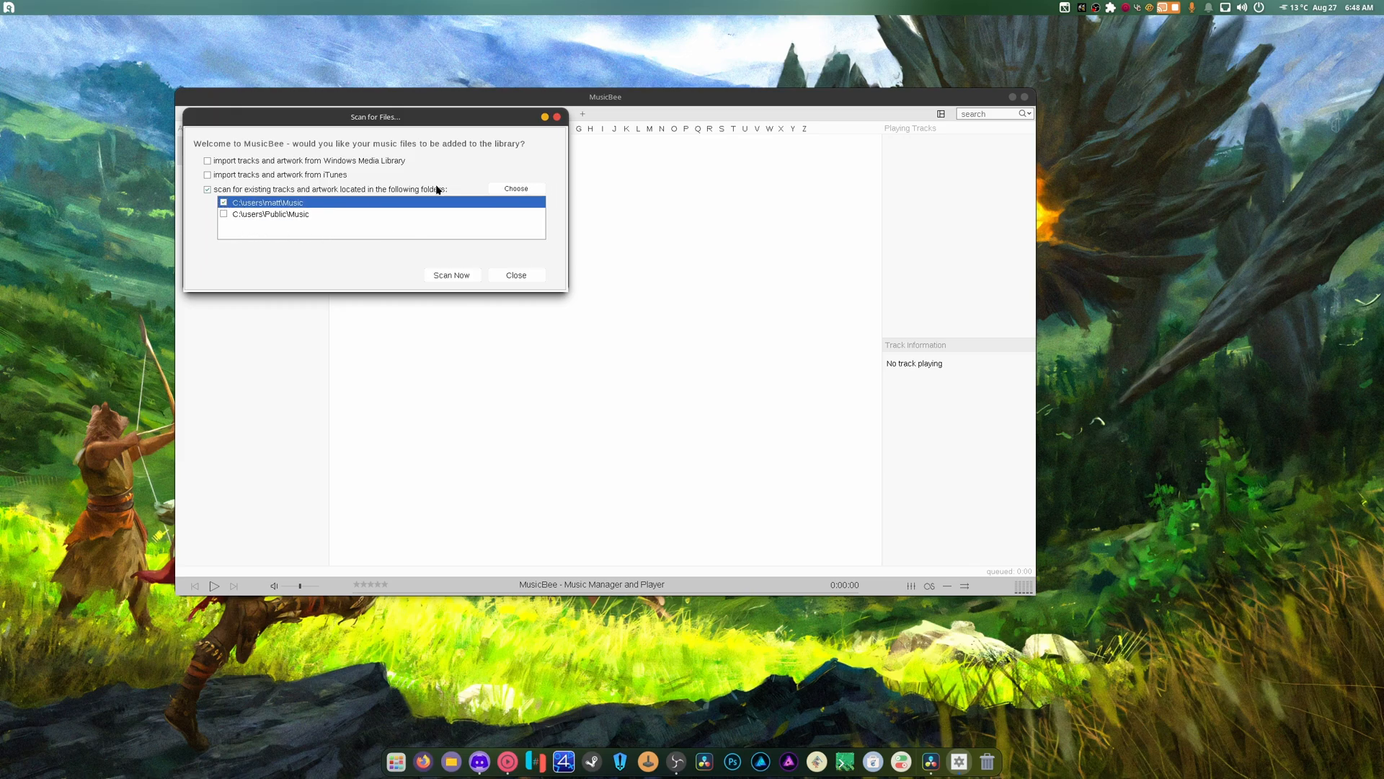
left_click(516, 189)
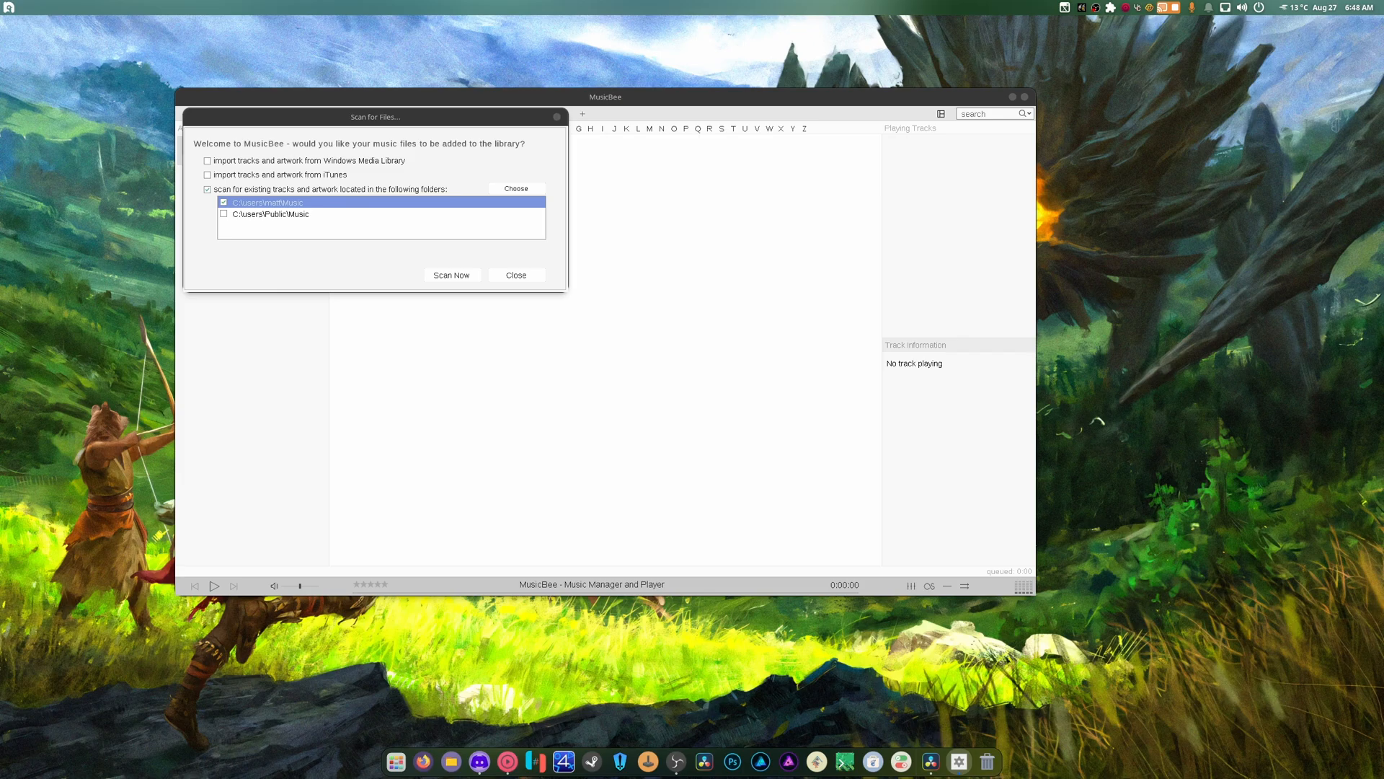
left_click(516, 188)
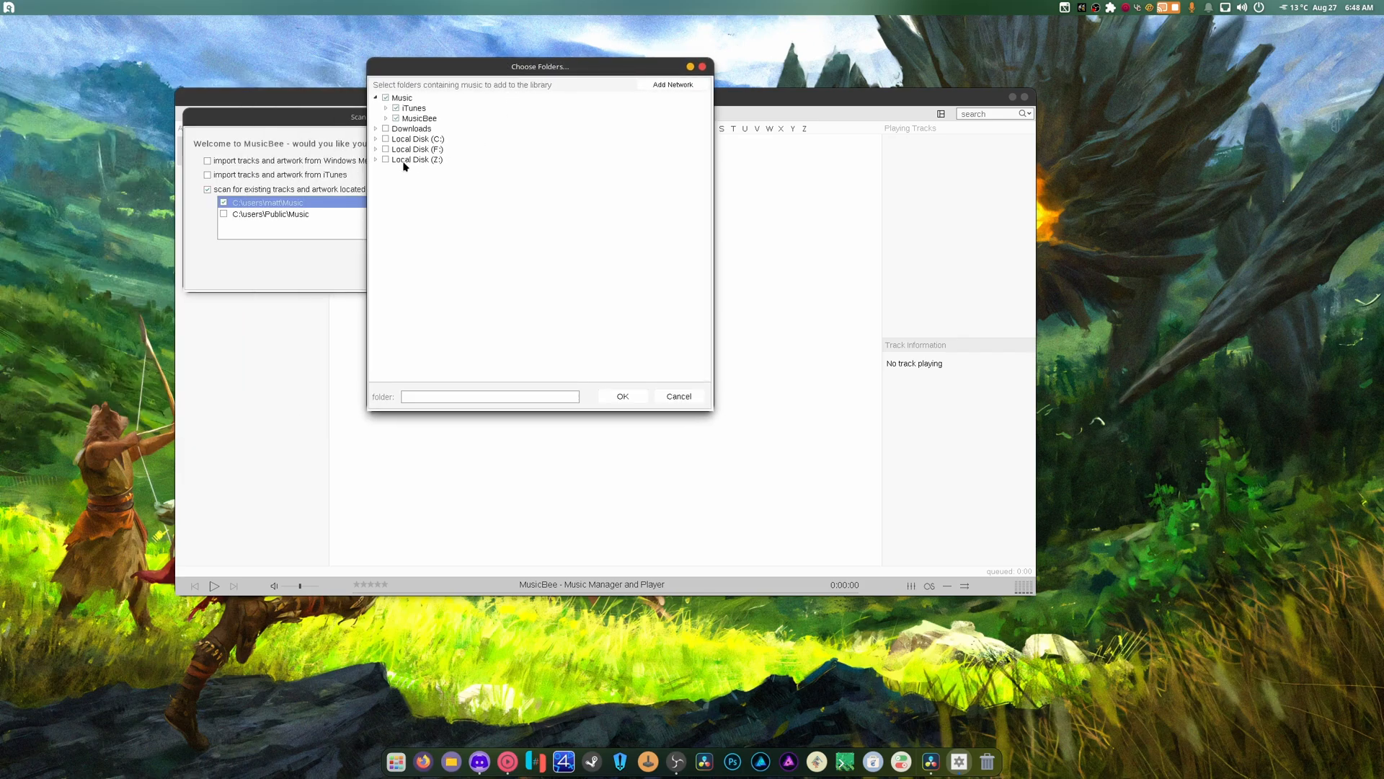
Expand Local Disk (Z:), mnt, Backup, run, media and nvme1n1p1 in the folder tree.
left_click(375, 160)
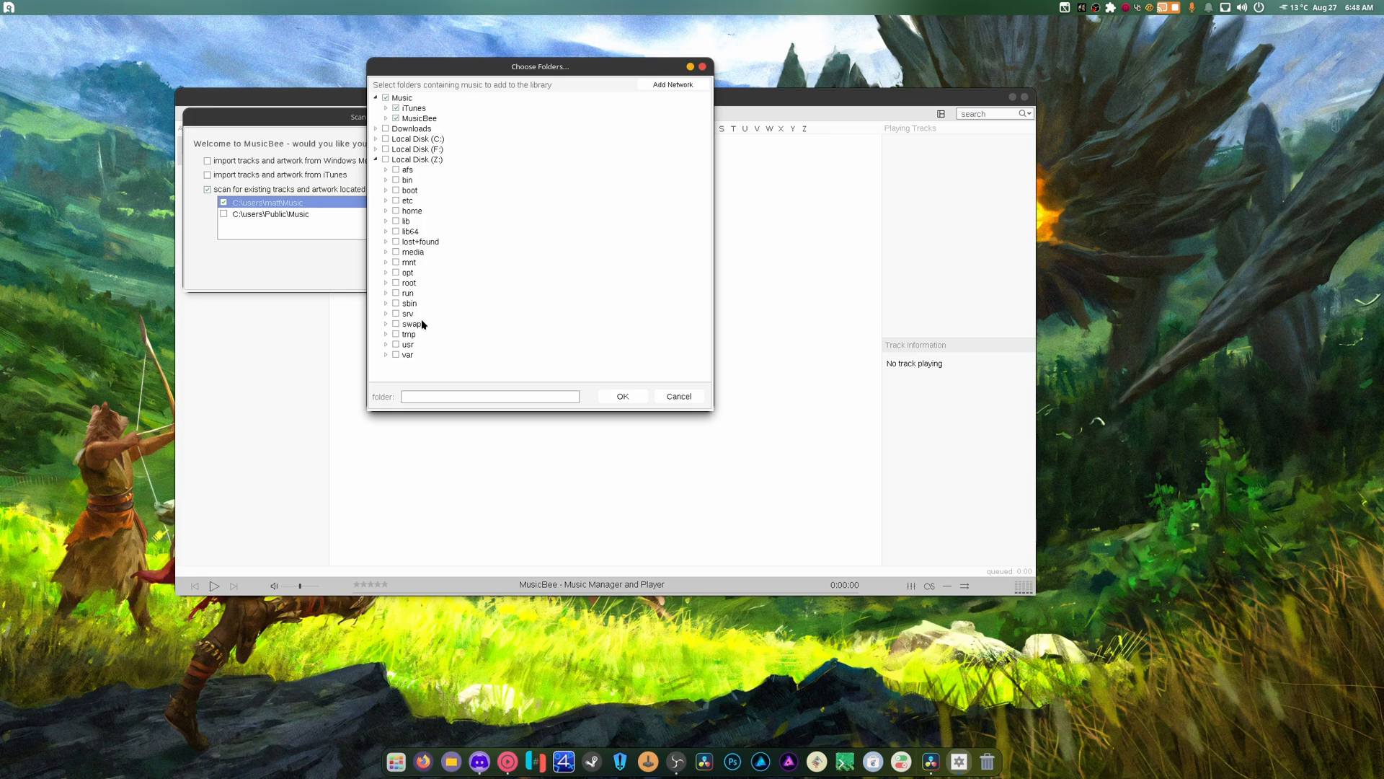
mouse_move(398, 240)
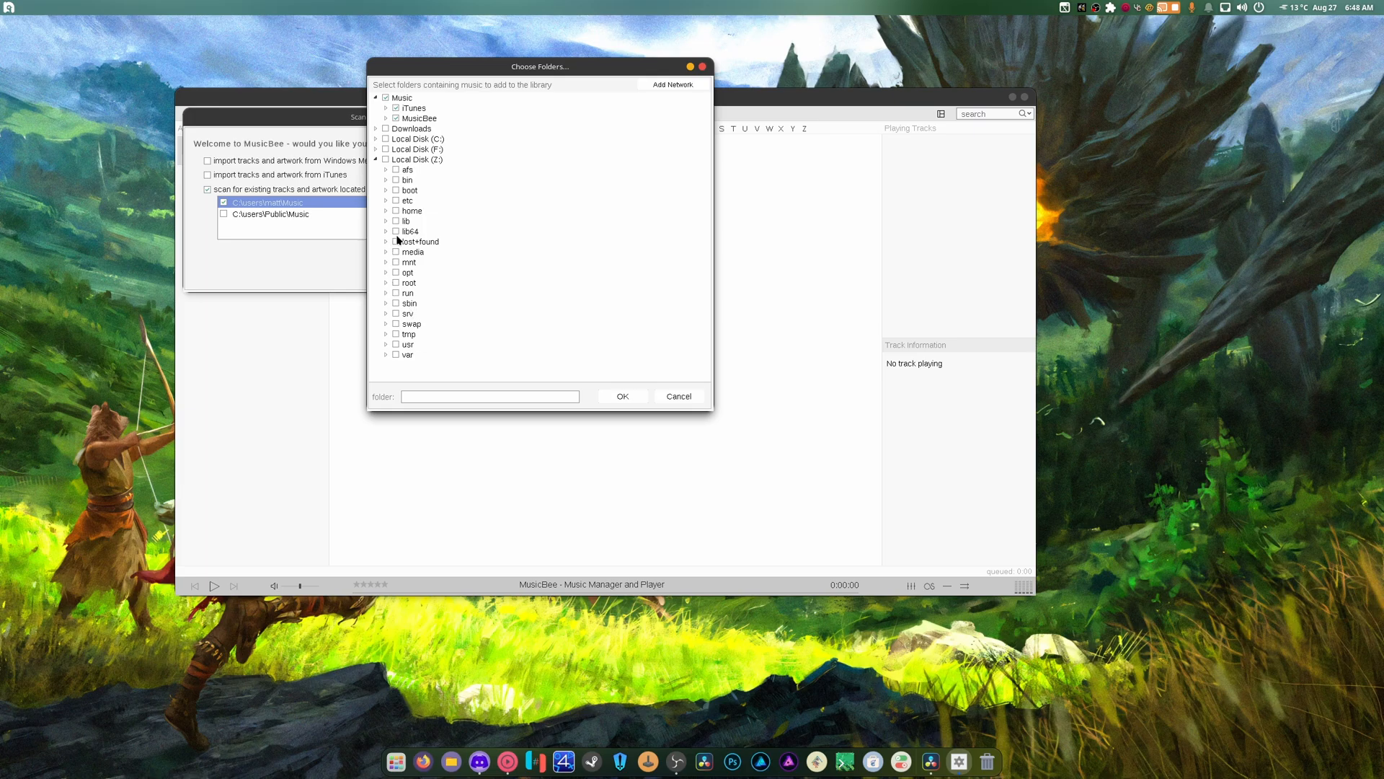
left_click(385, 261)
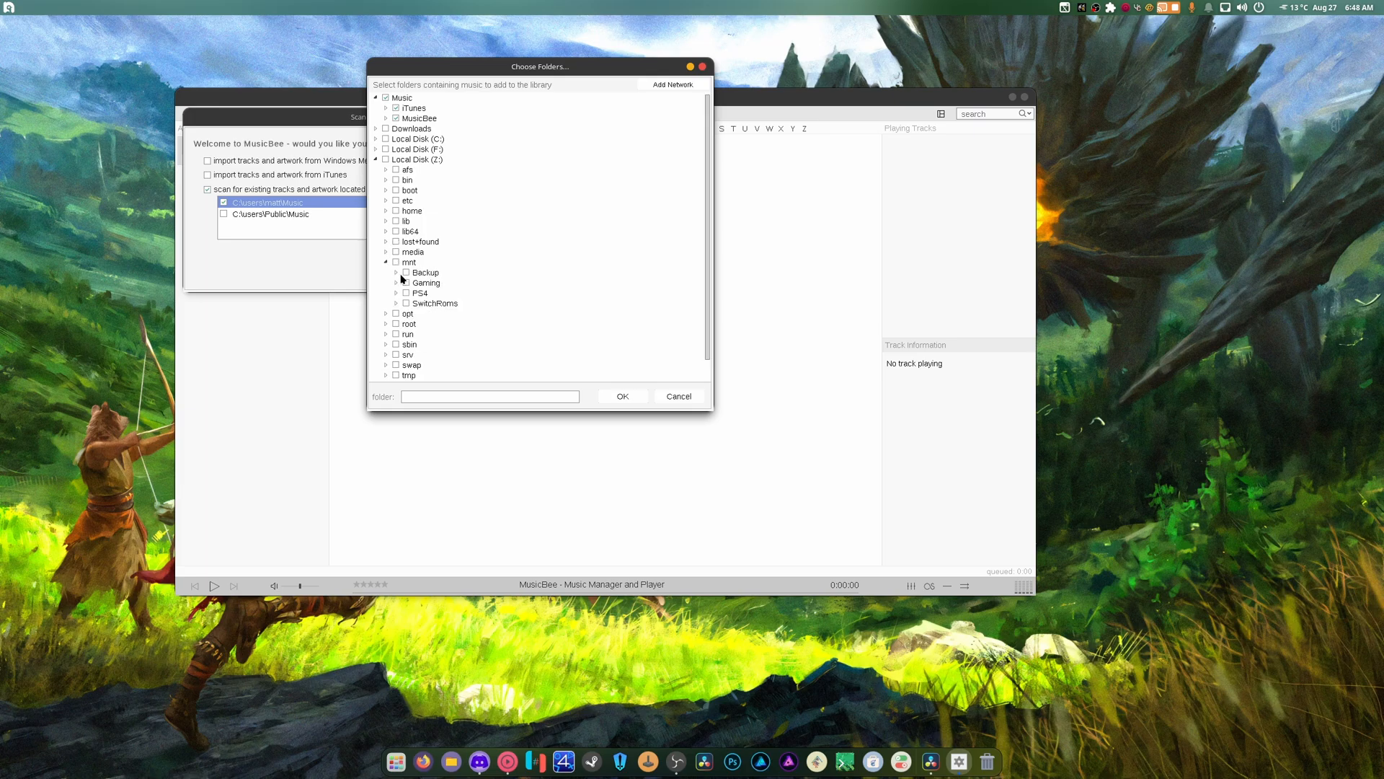
left_click(399, 271)
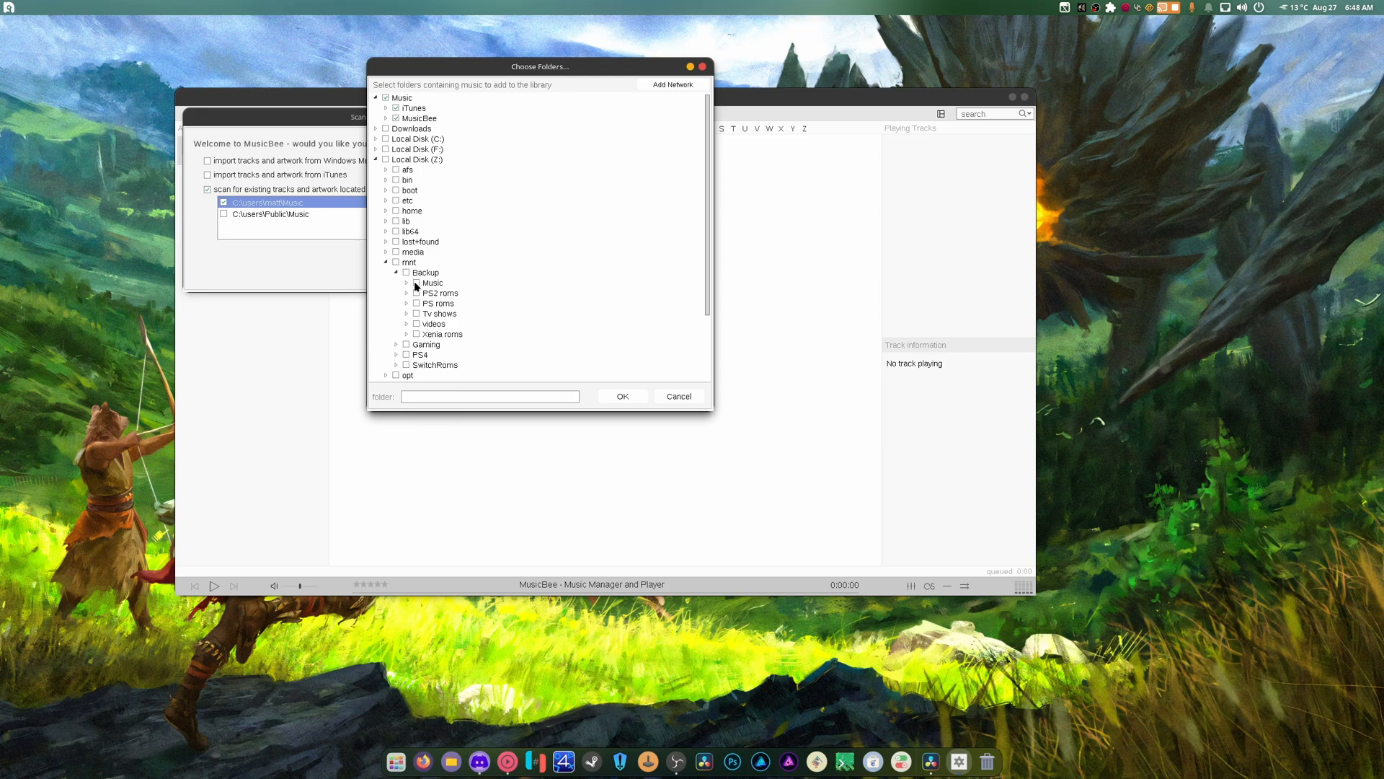
left_click(385, 261)
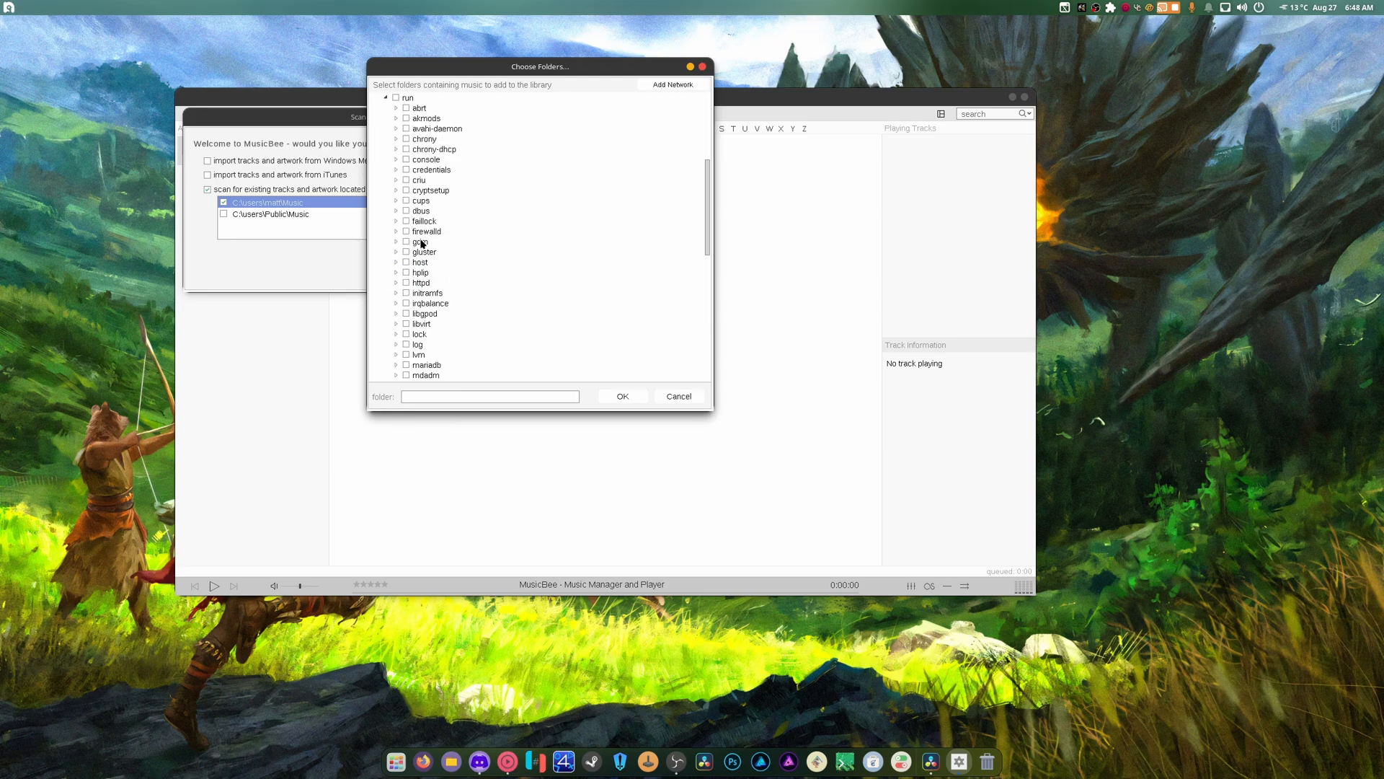
scroll("down", 3)
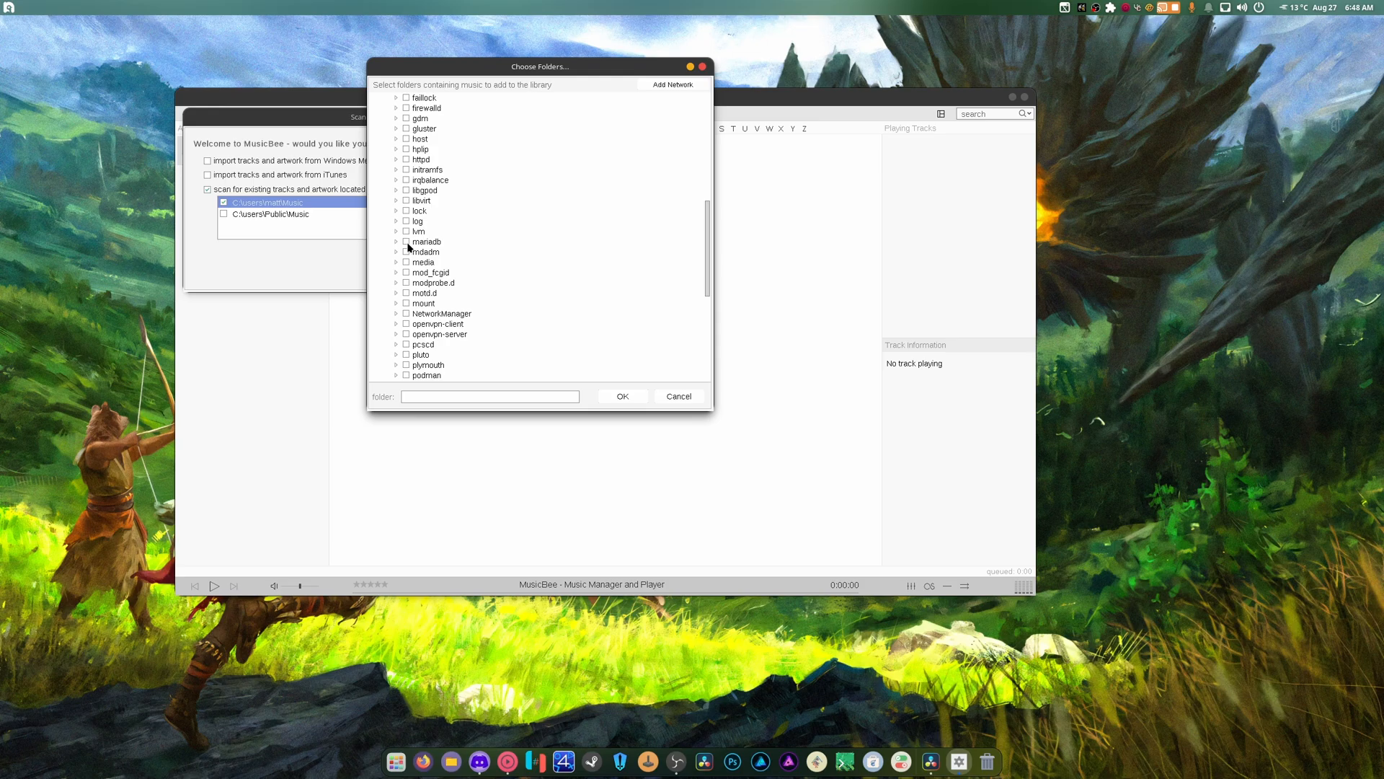
left_click(396, 262)
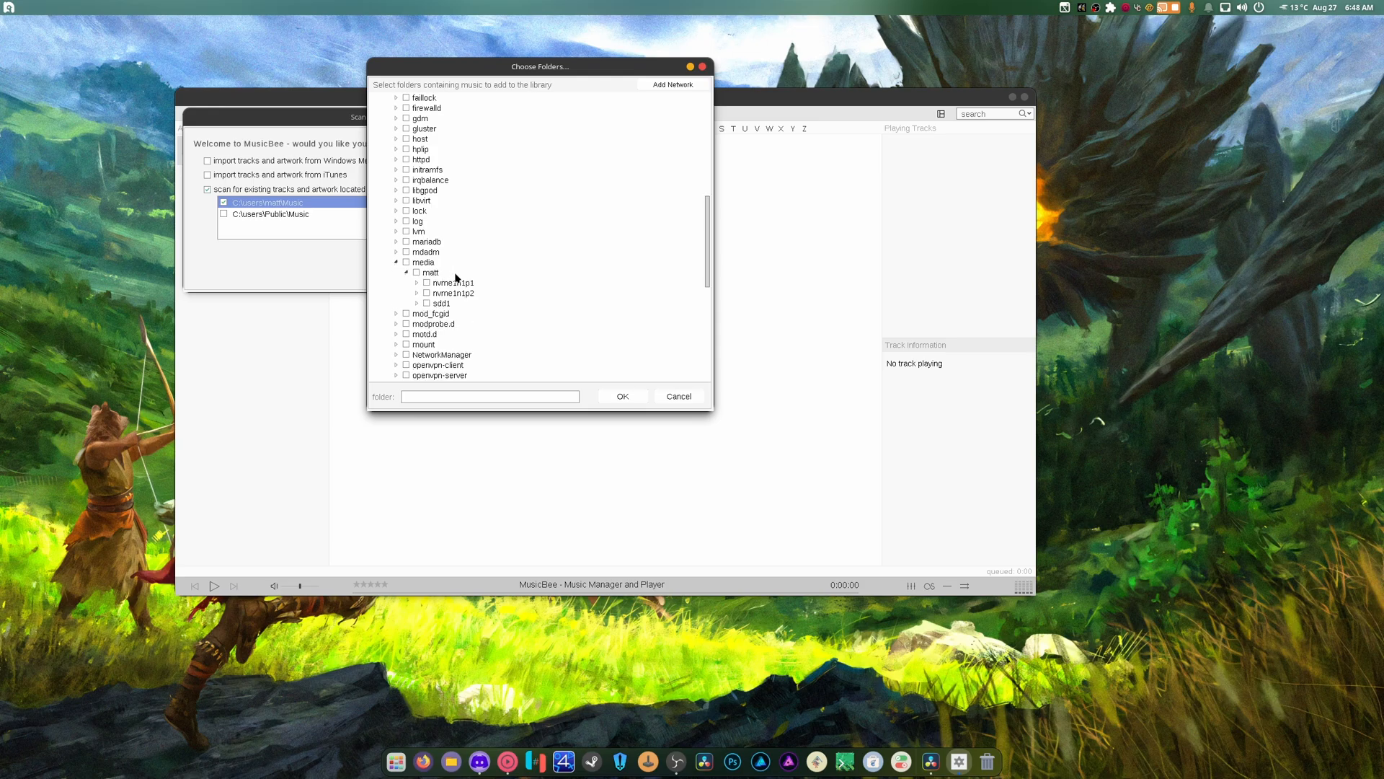
left_click(622, 396)
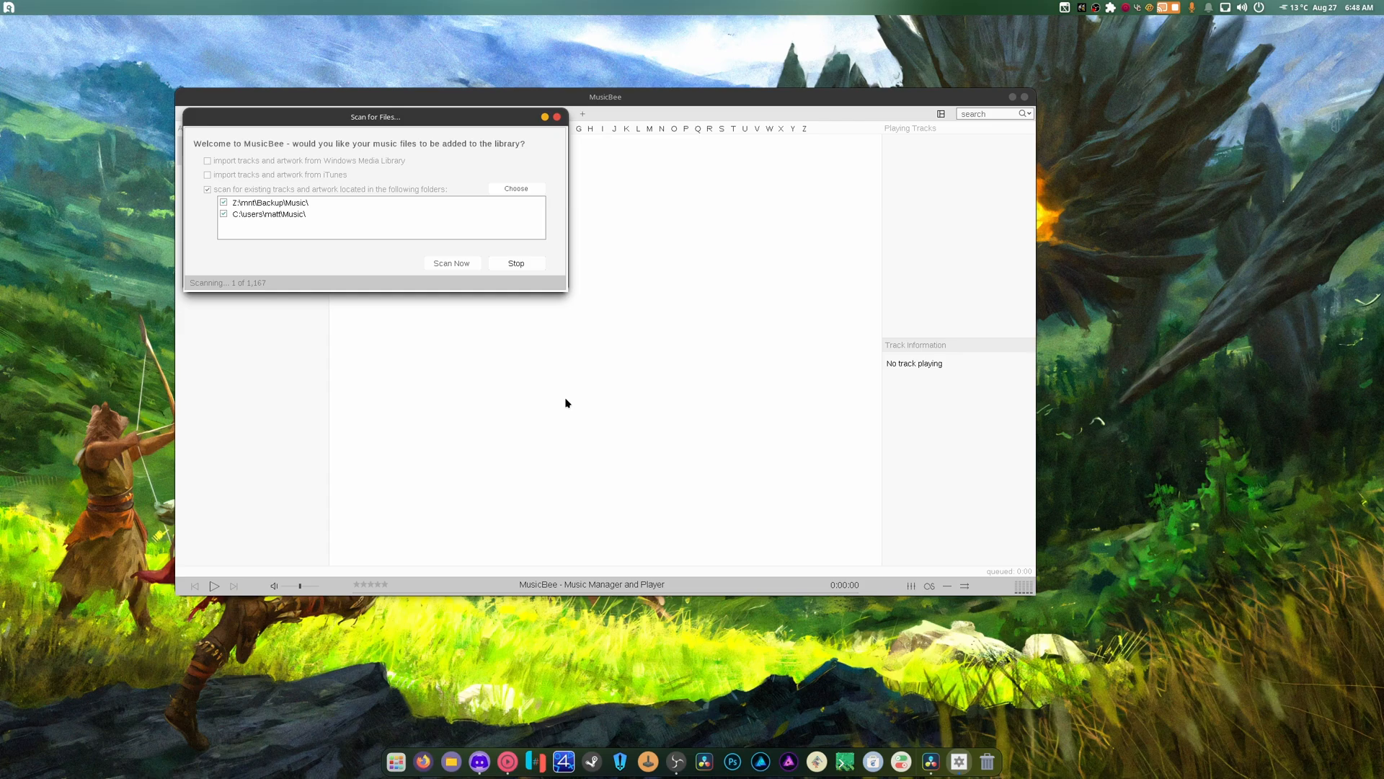
mouse_move(574, 393)
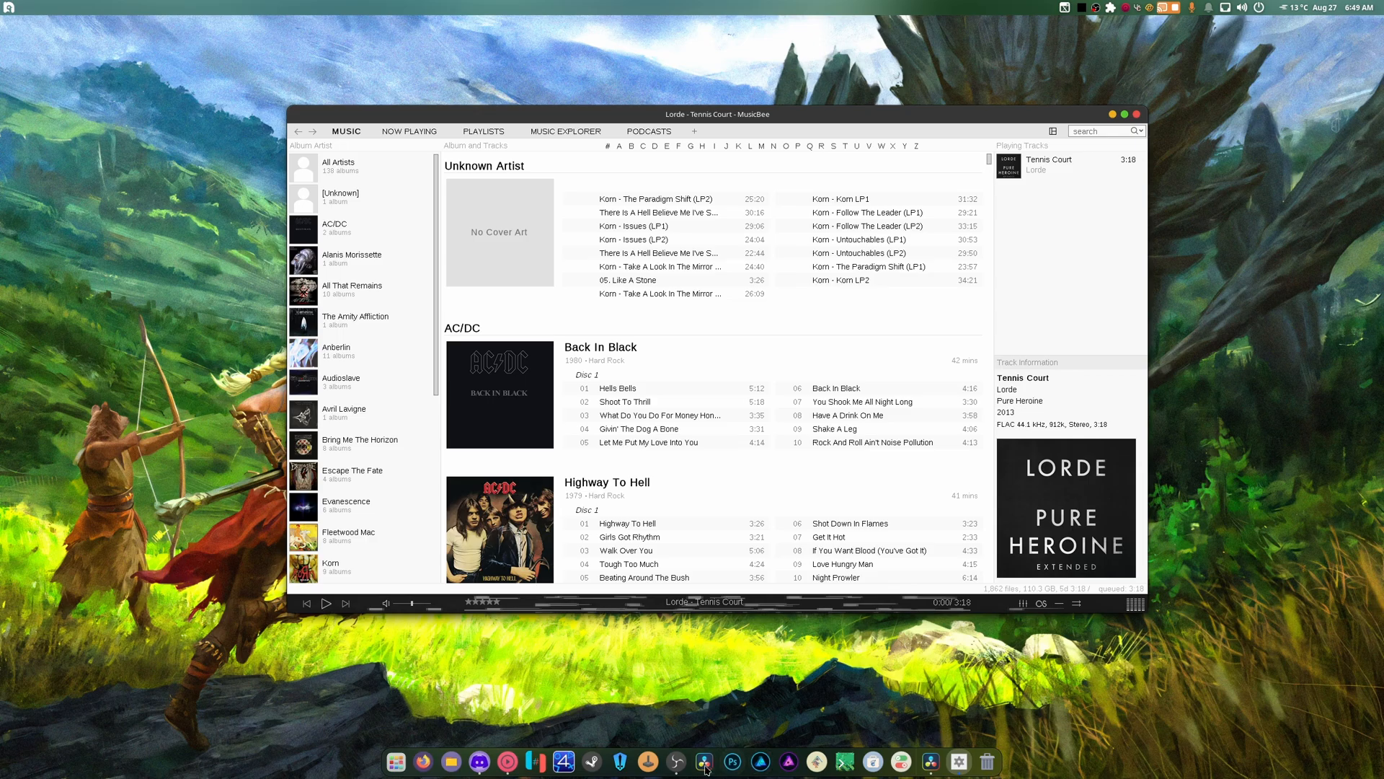
mouse_move(591, 760)
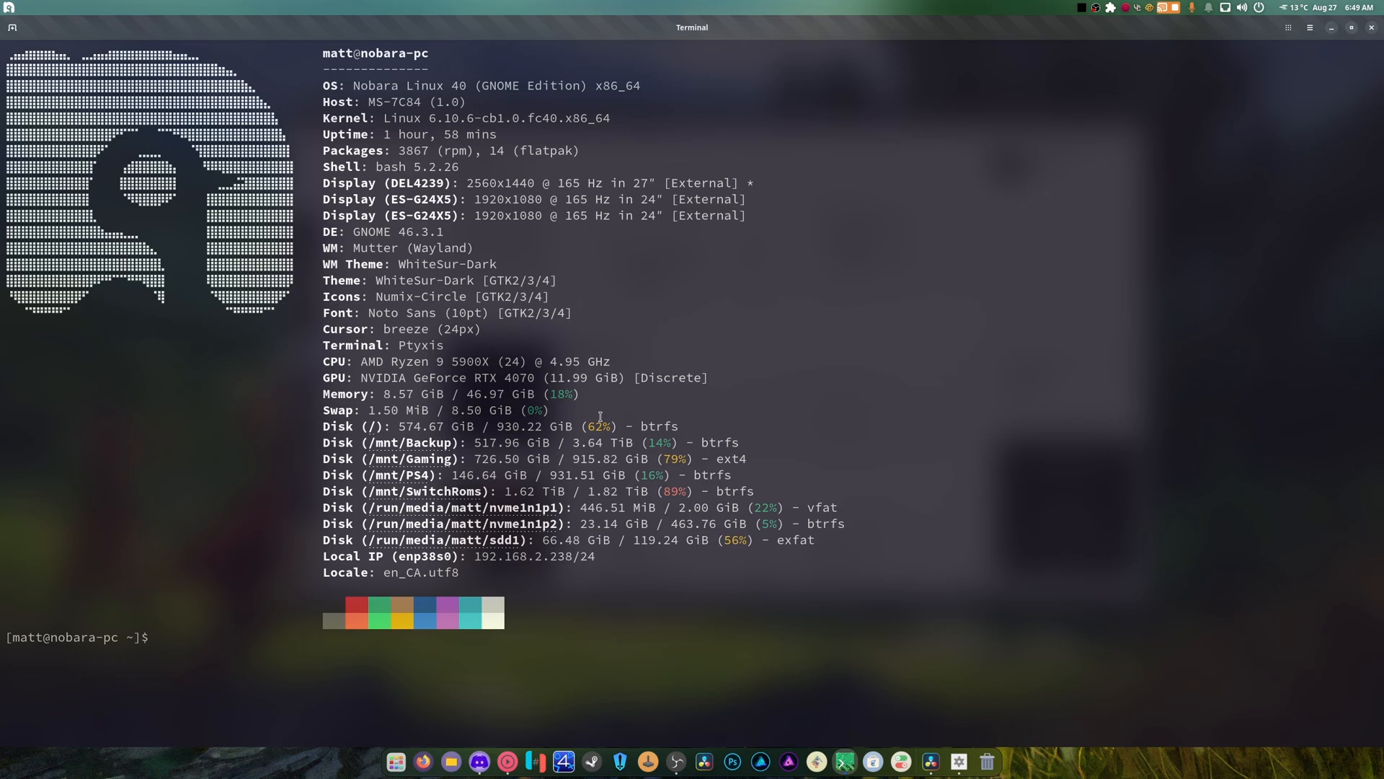
Run winetricks in Terminal and select the default wineprefix.
type("winetricks")
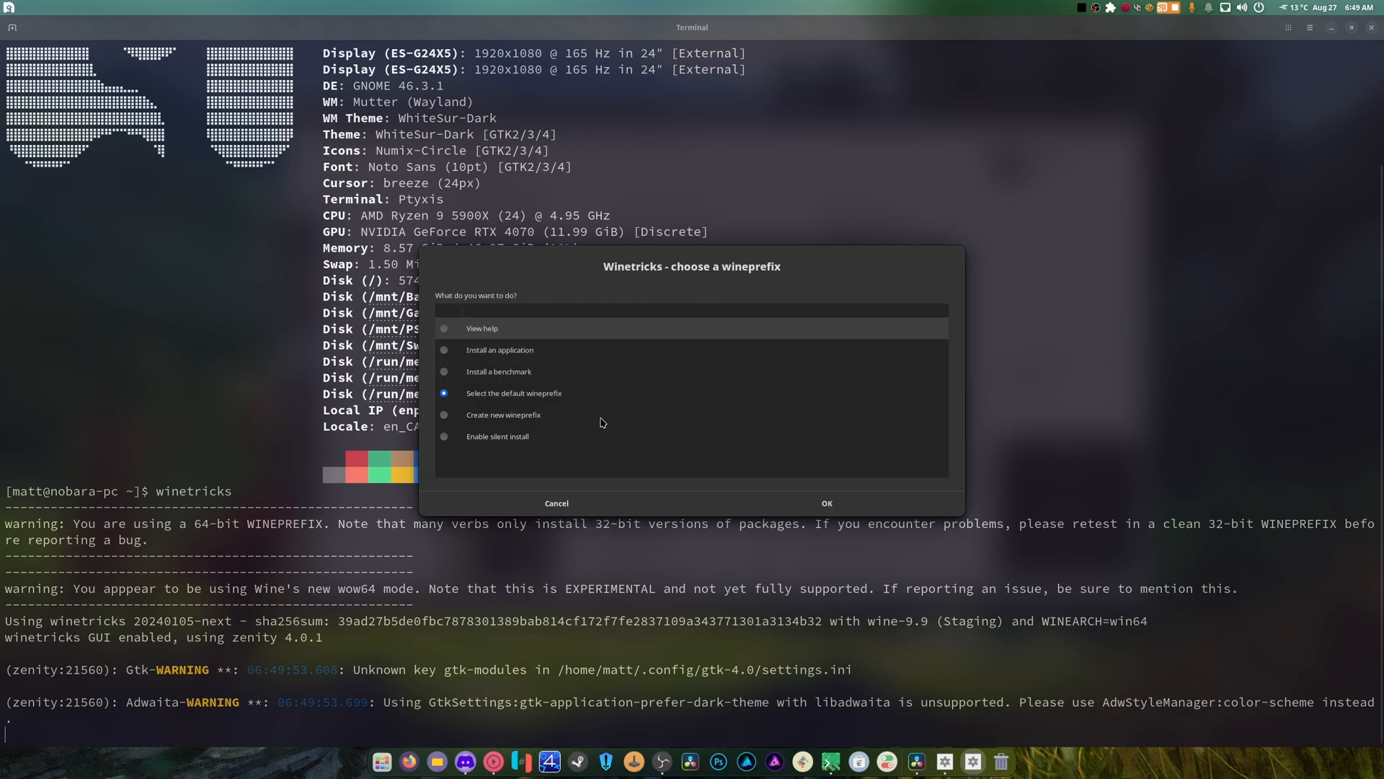
mouse_move(527, 350)
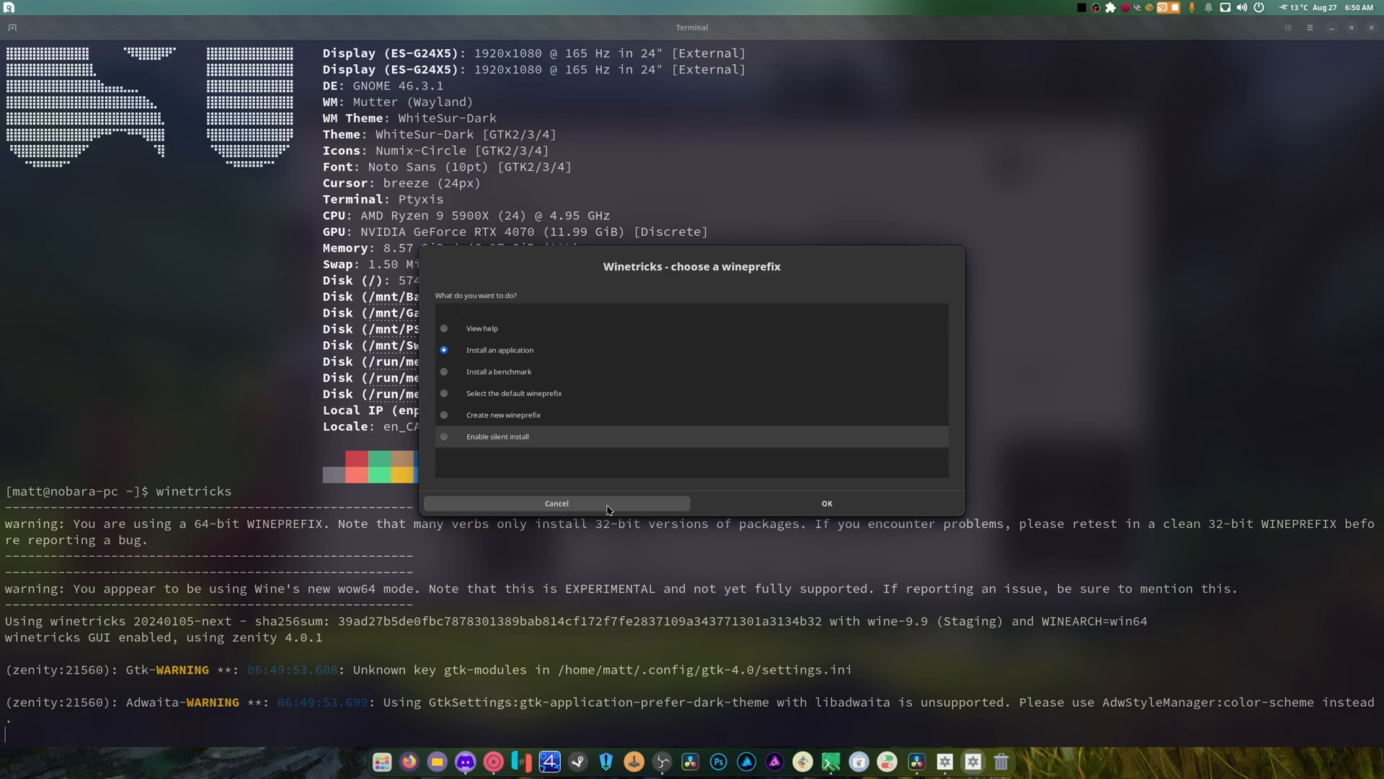
left_click(826, 502)
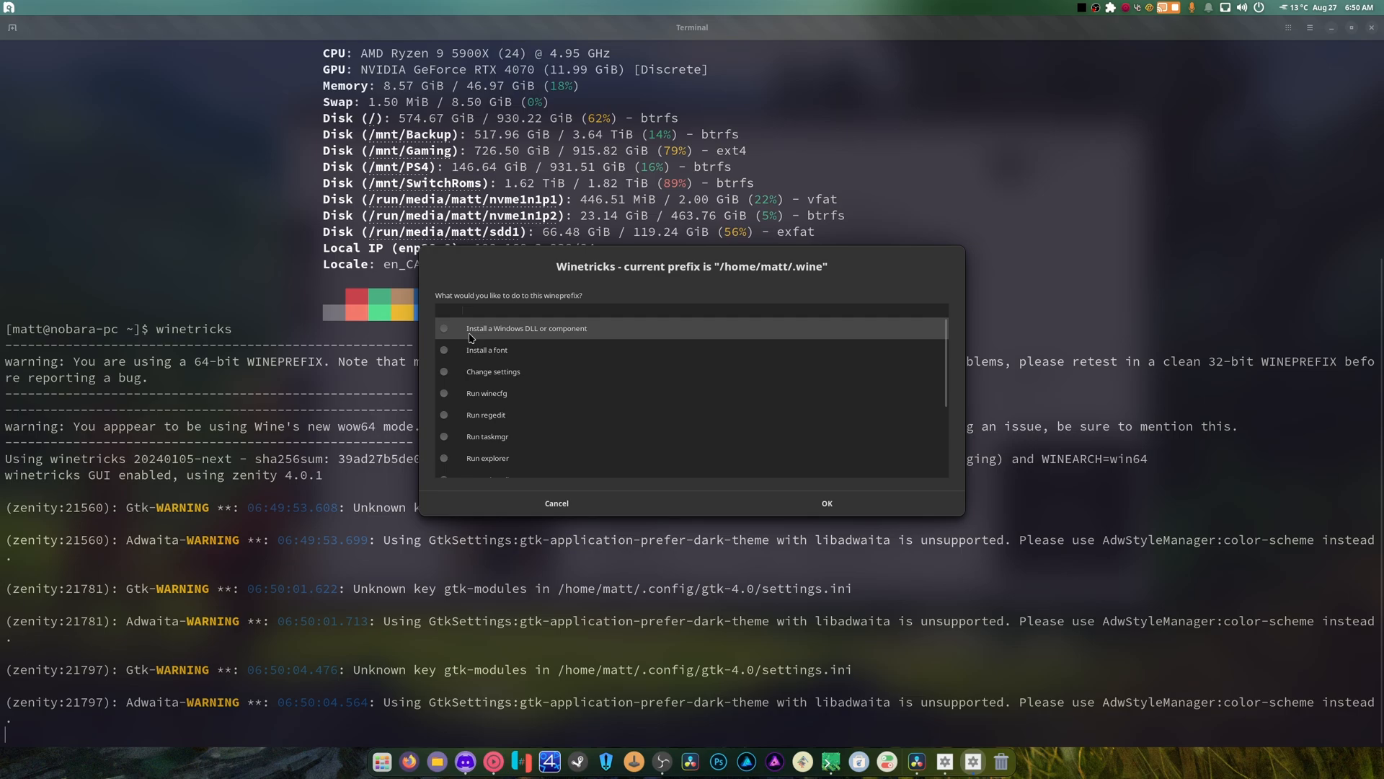
Open the Windows DLL/component list and tick MS .NET 4.8 (dotnet48).
left_click(527, 327)
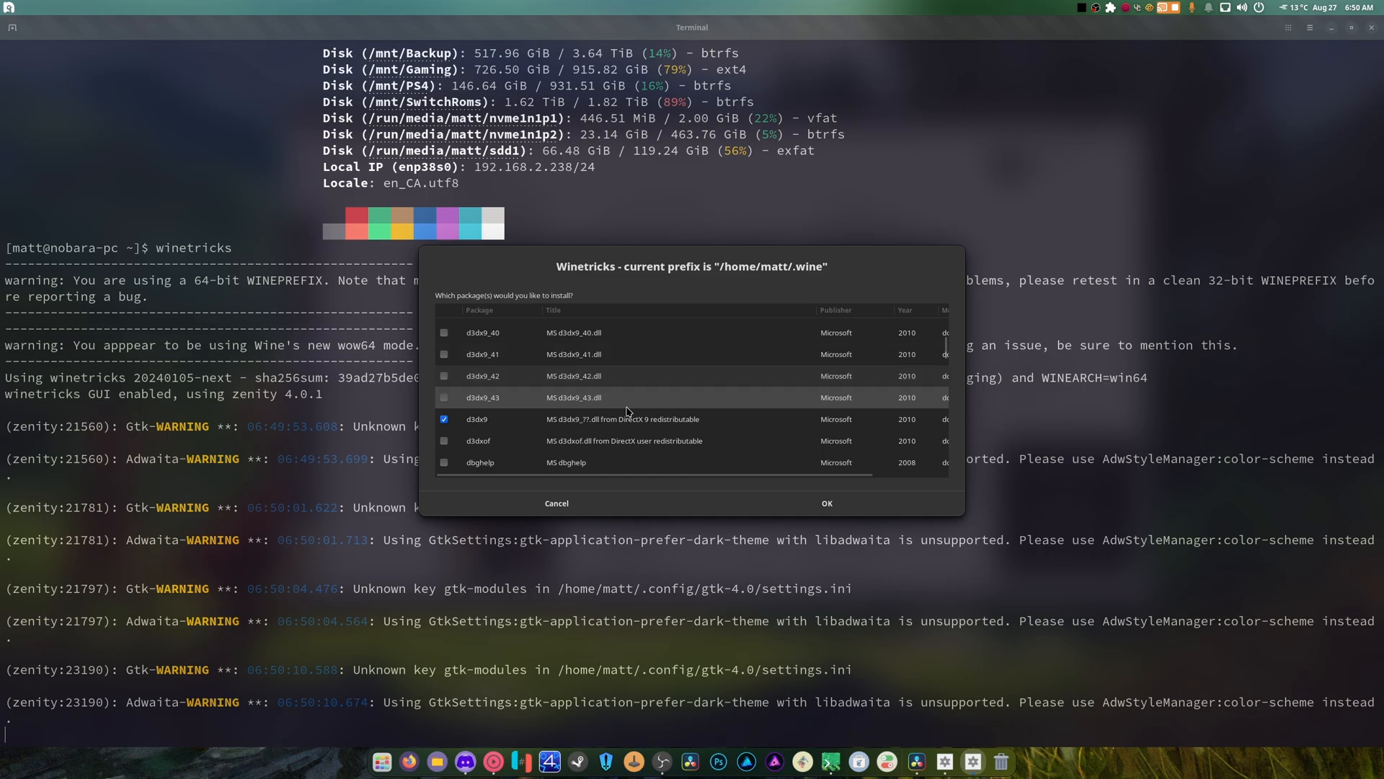
scroll("down", 3)
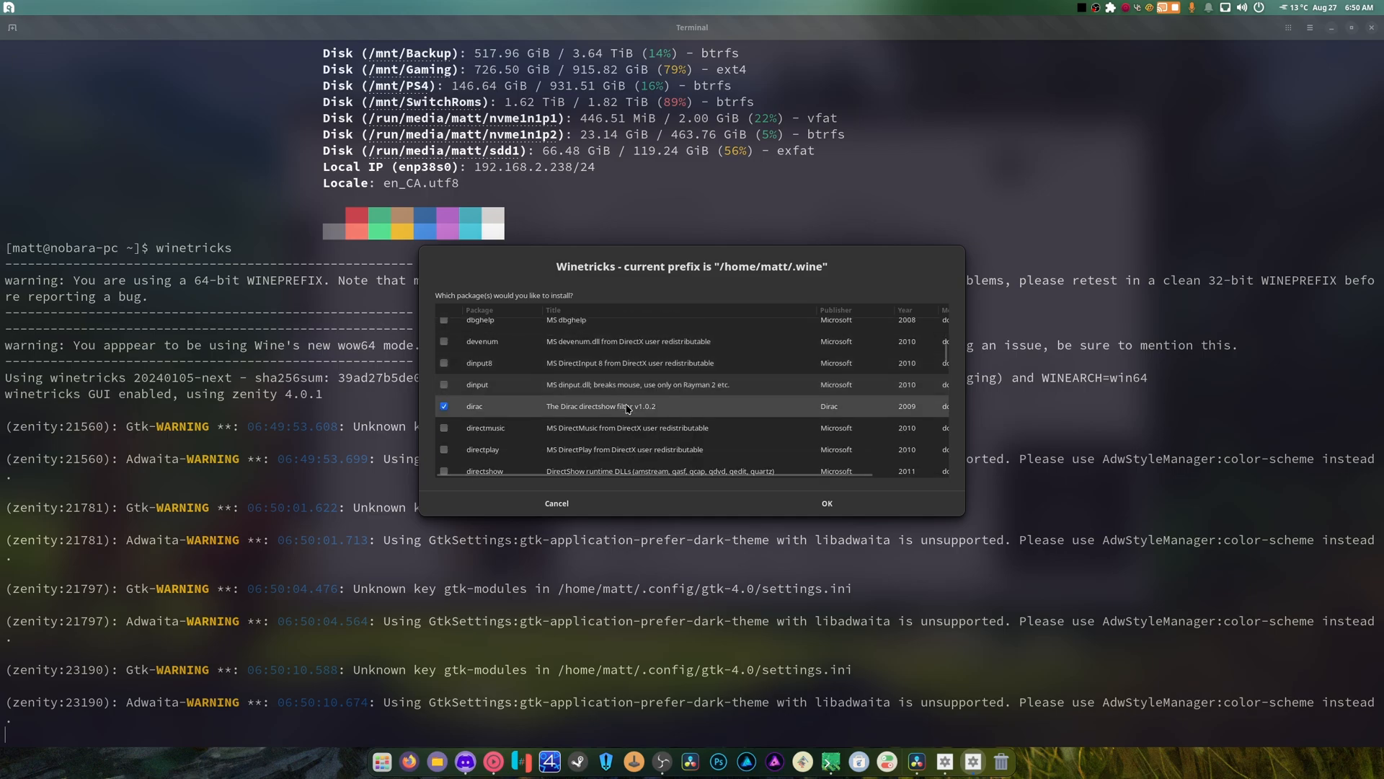
scroll("down", 3)
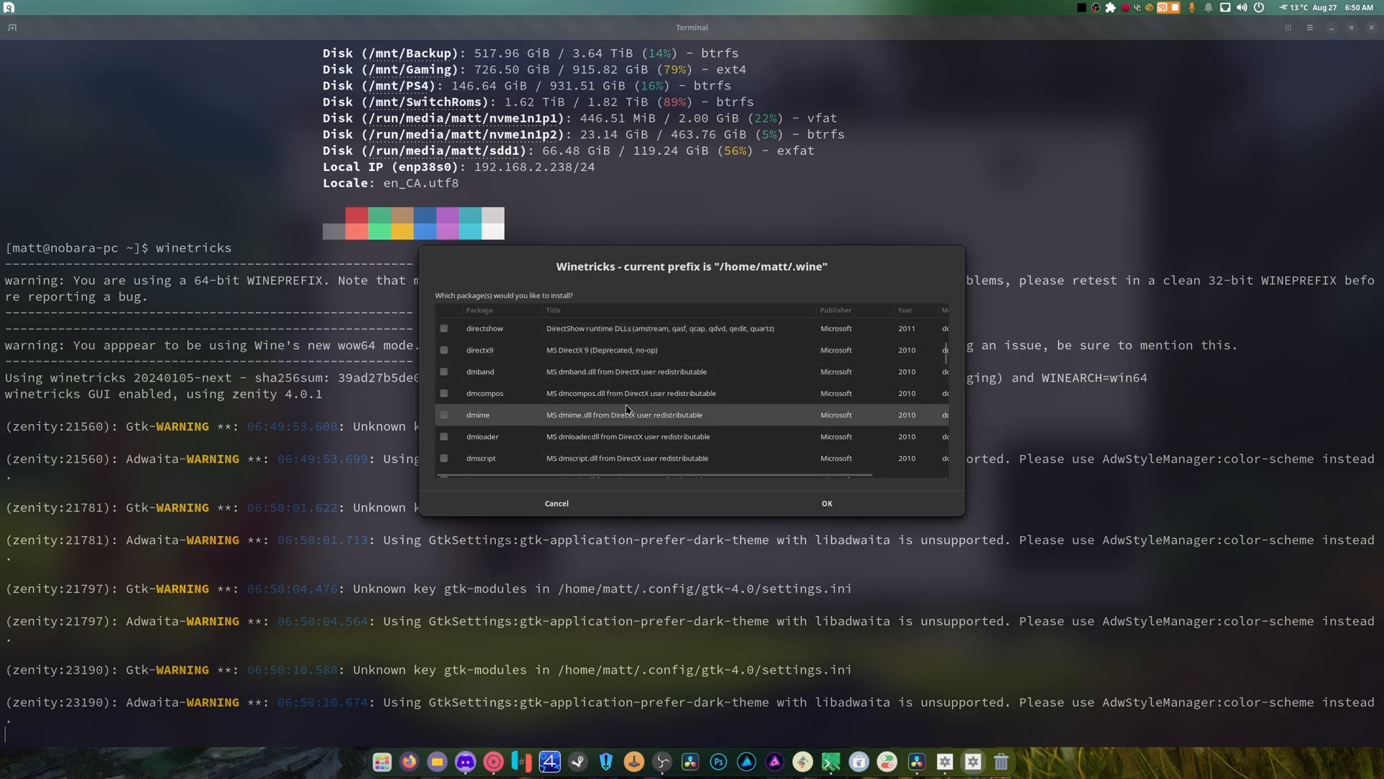
scroll("down", 3)
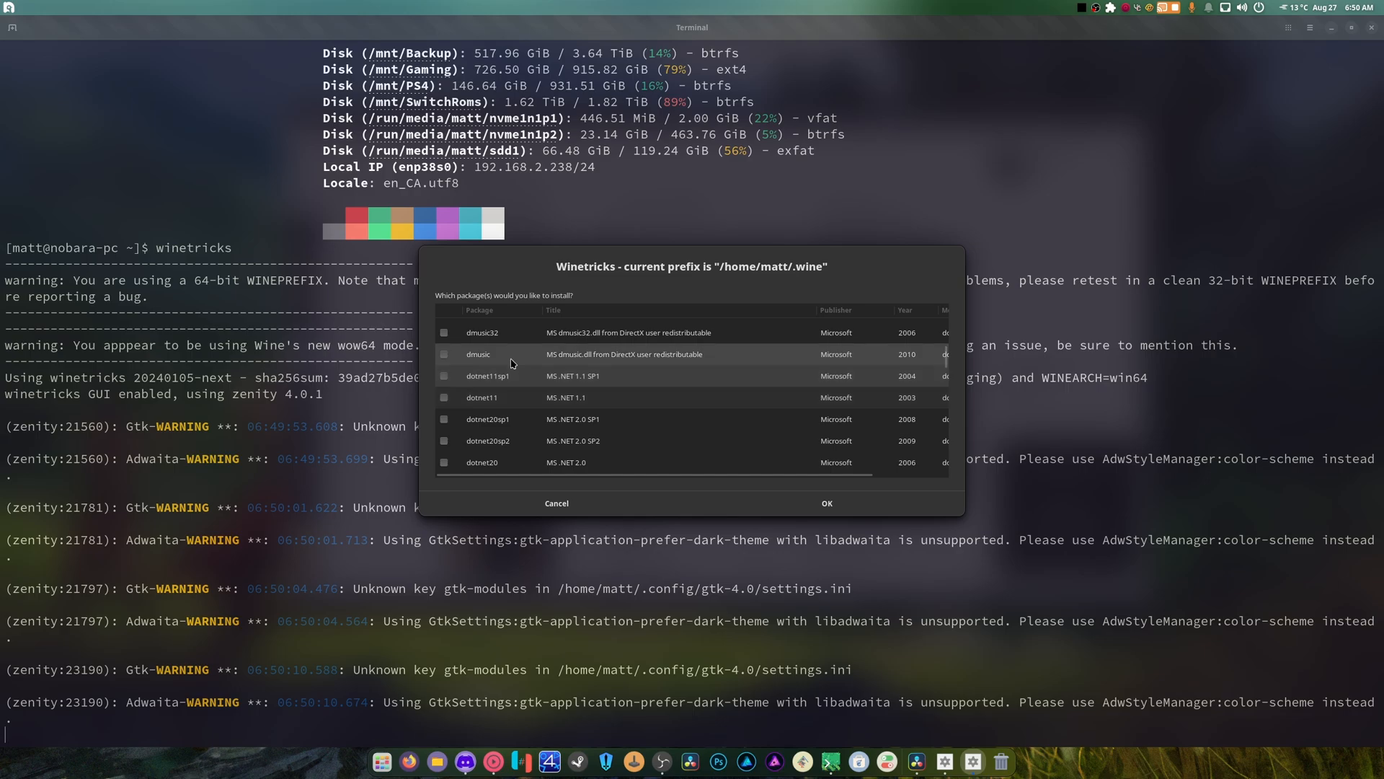
scroll("down", 3)
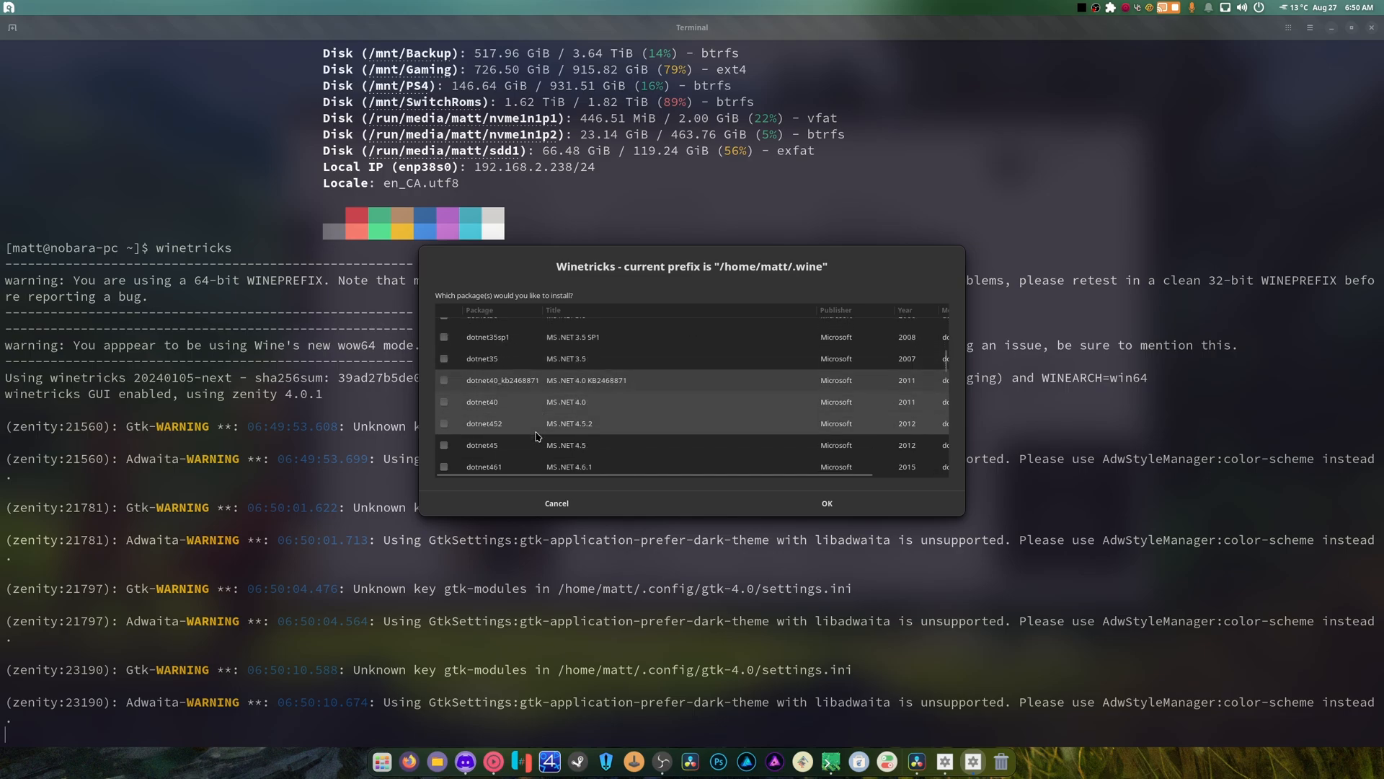
scroll("down", 3)
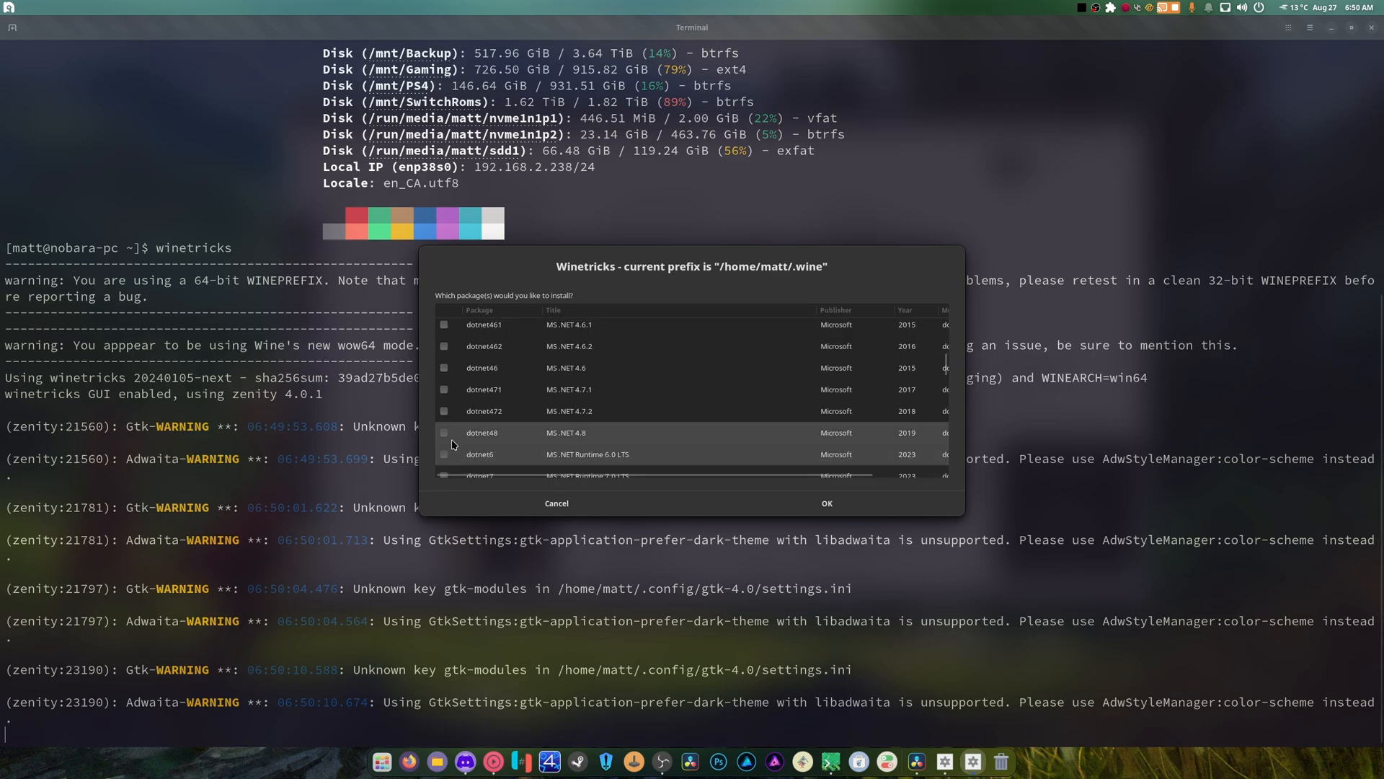
left_click(444, 433)
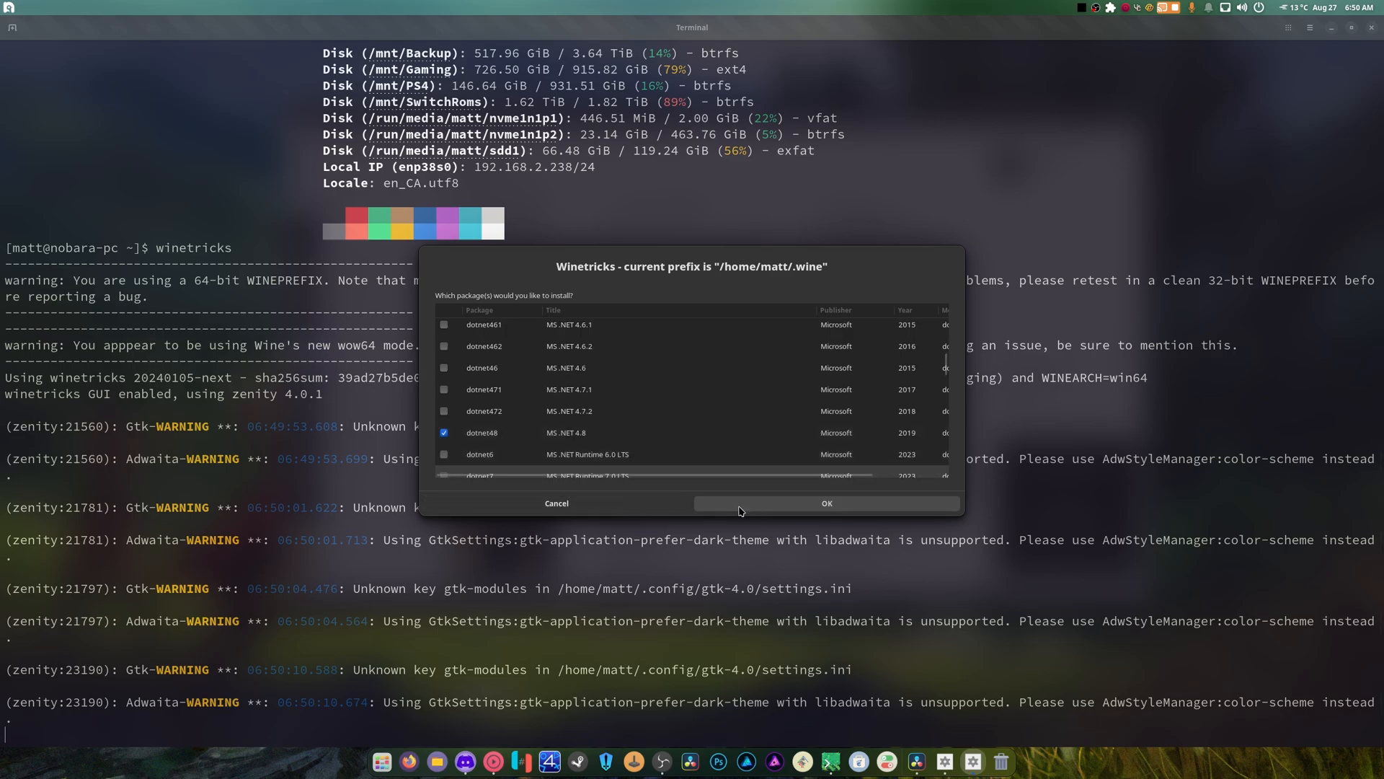
Install dotnet48, dismissing the wow64, 64-bit prefix, dotnet40 and wineserver warnings.
left_click(826, 503)
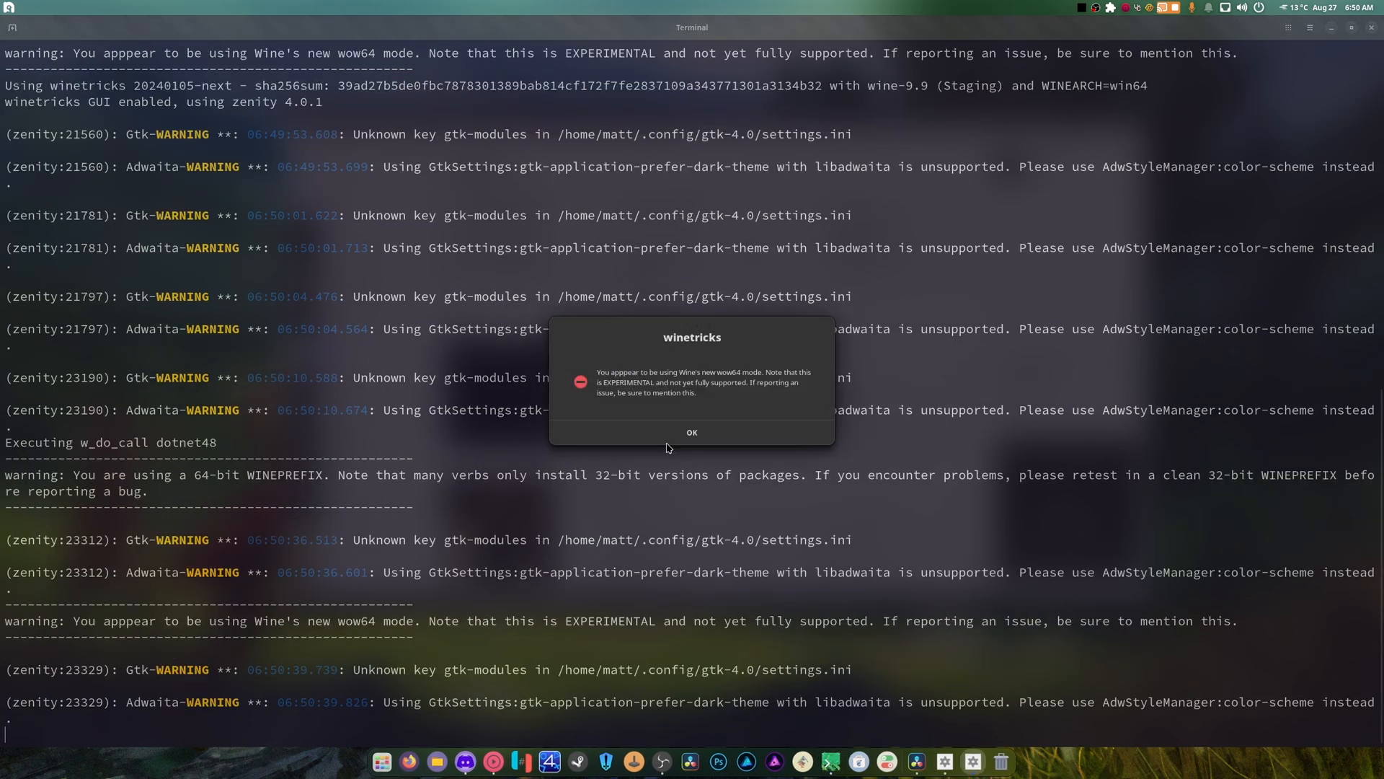
left_click(692, 432)
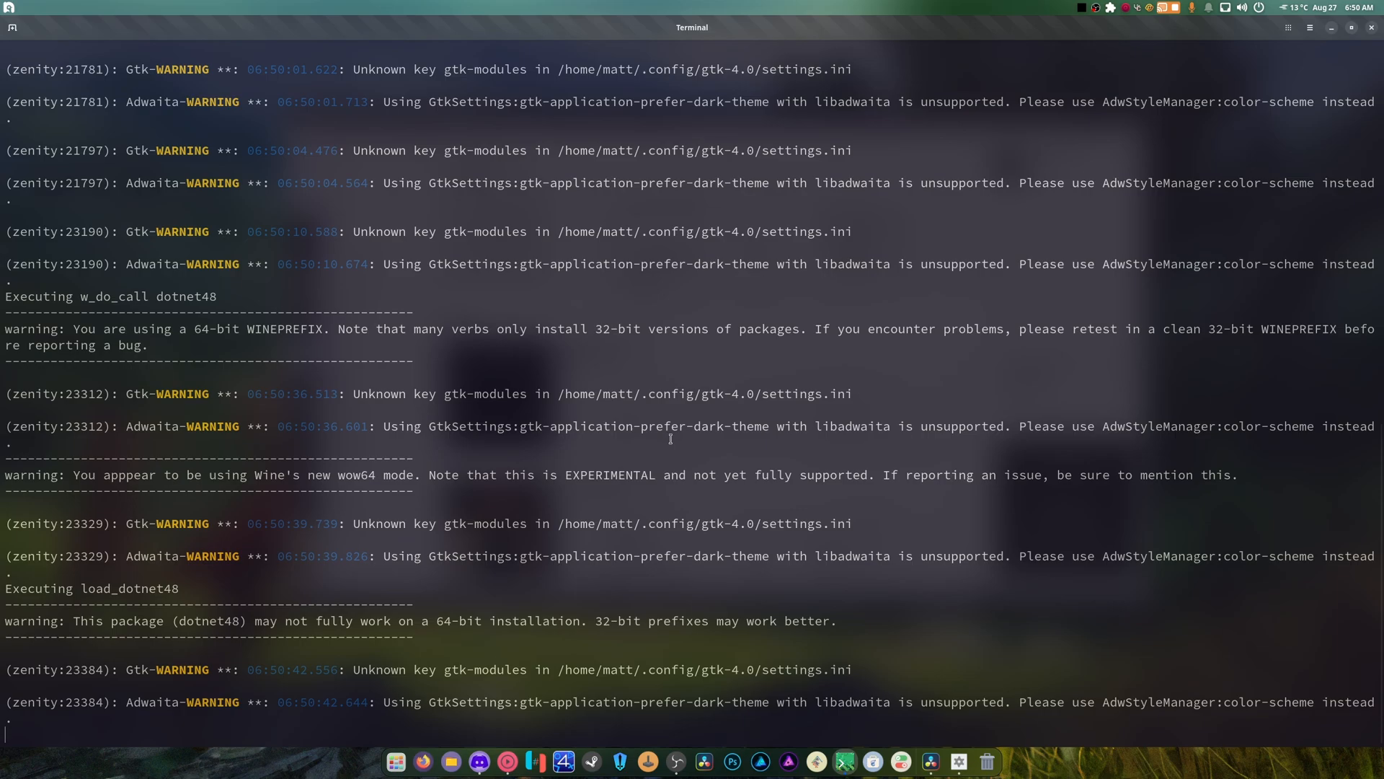
scroll("down", 3)
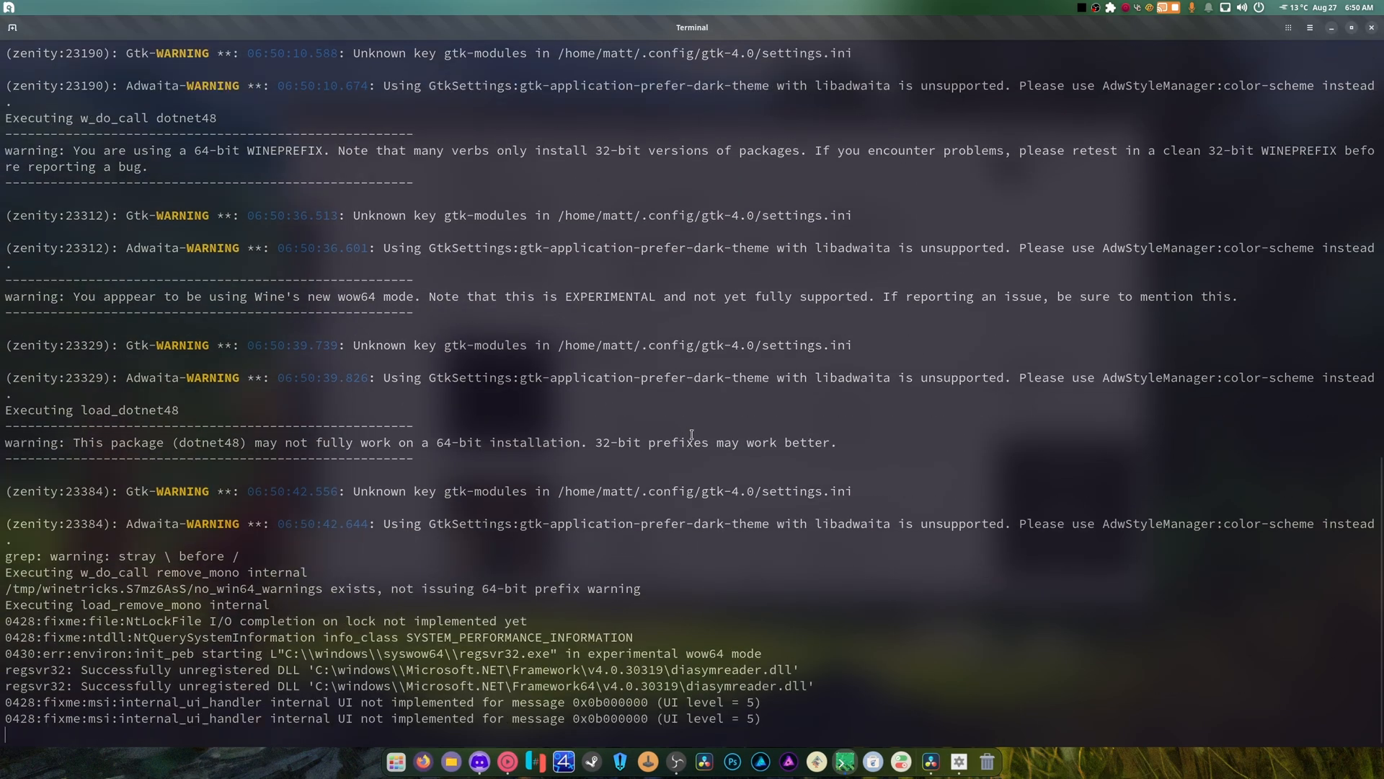
scroll("down", 3)
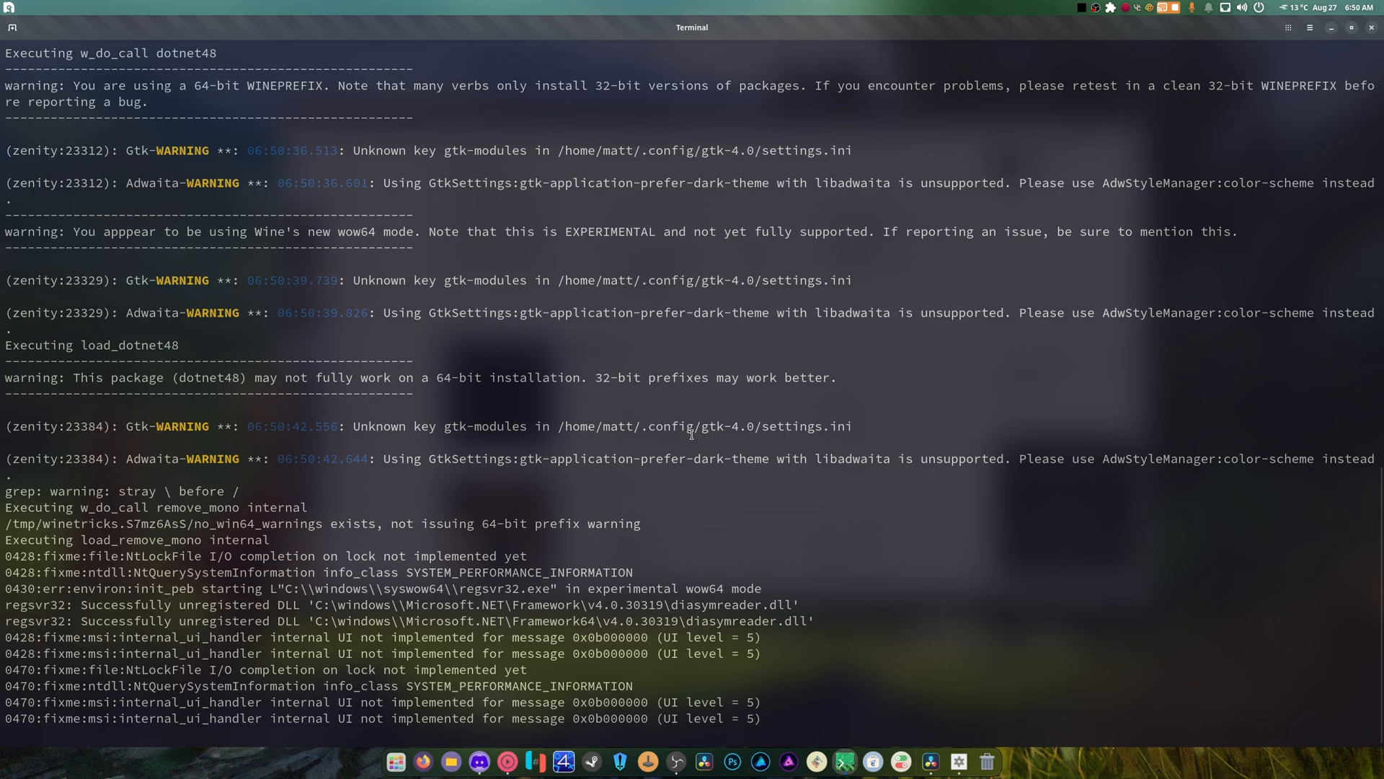
scroll("down", 3)
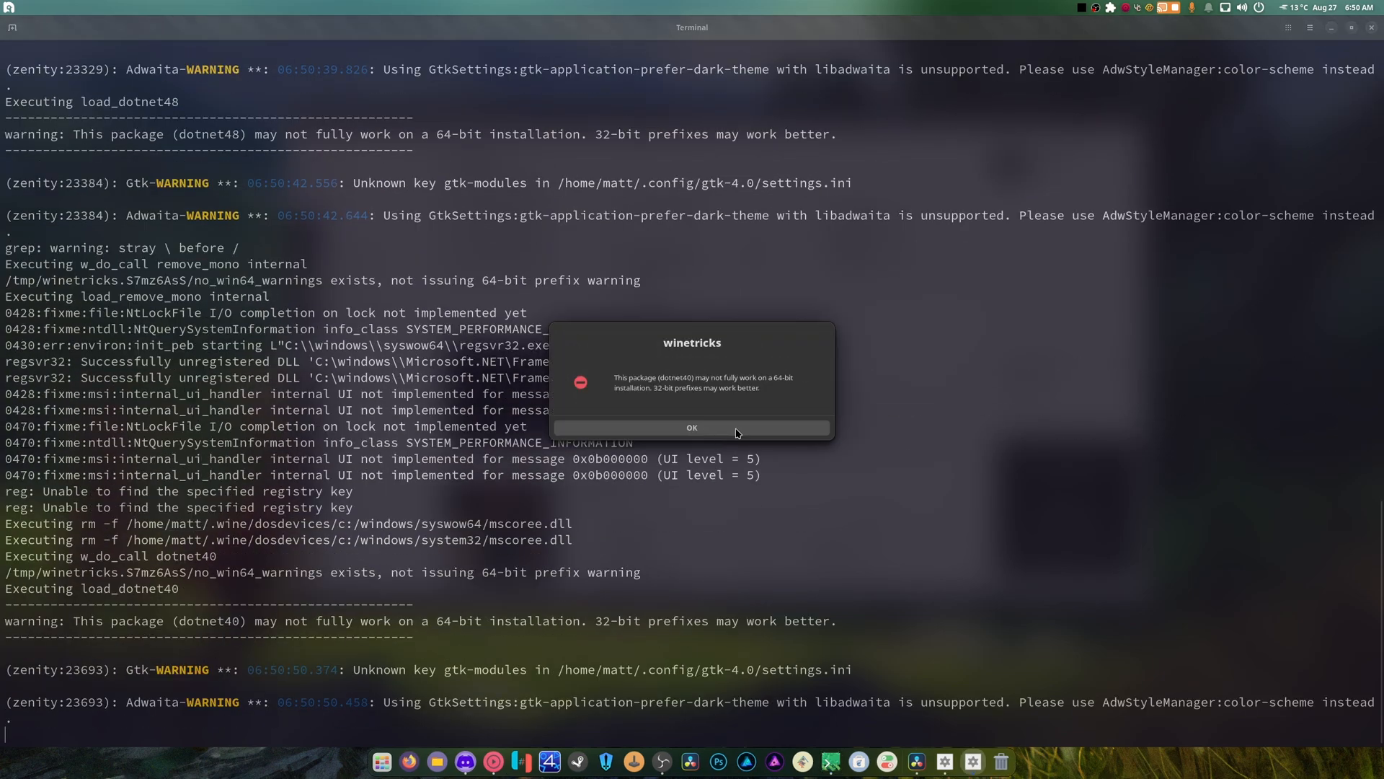
left_click(691, 427)
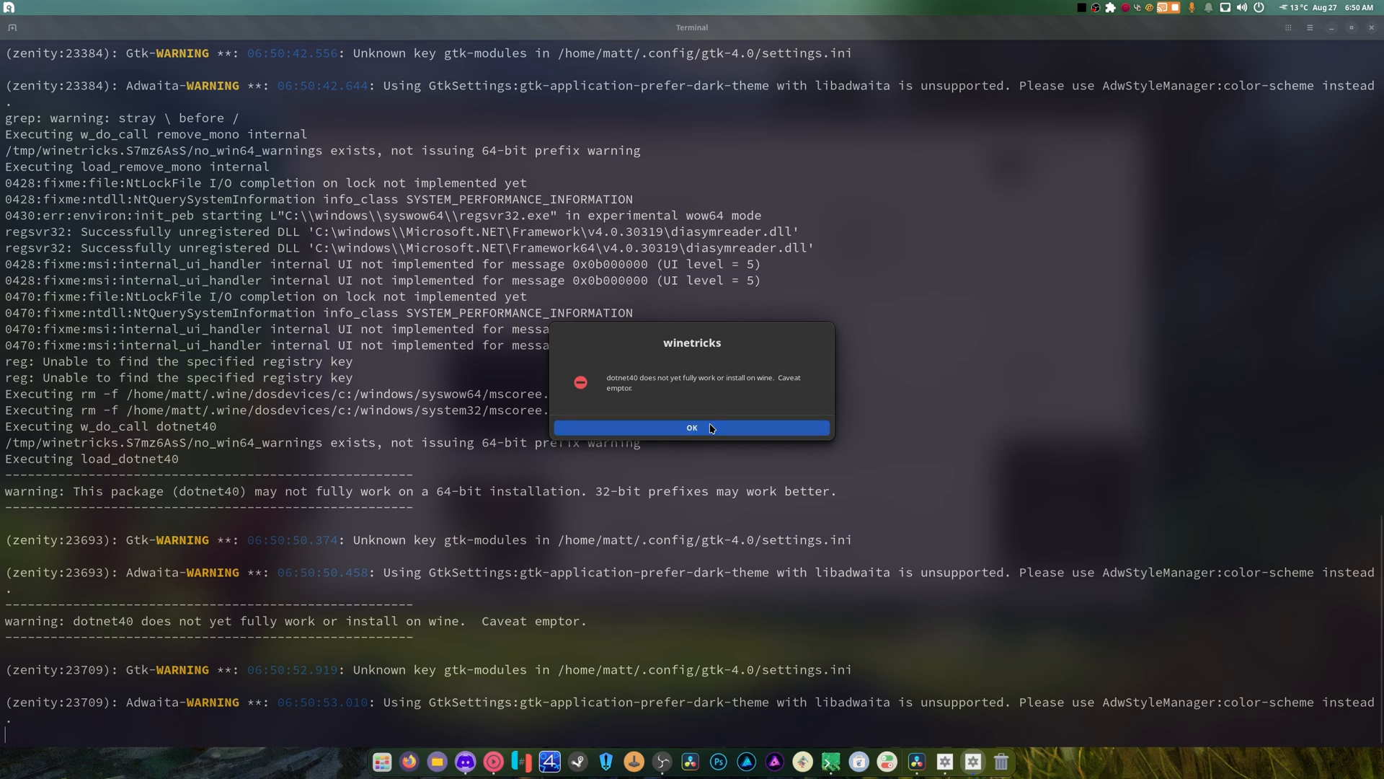
left_click(691, 427)
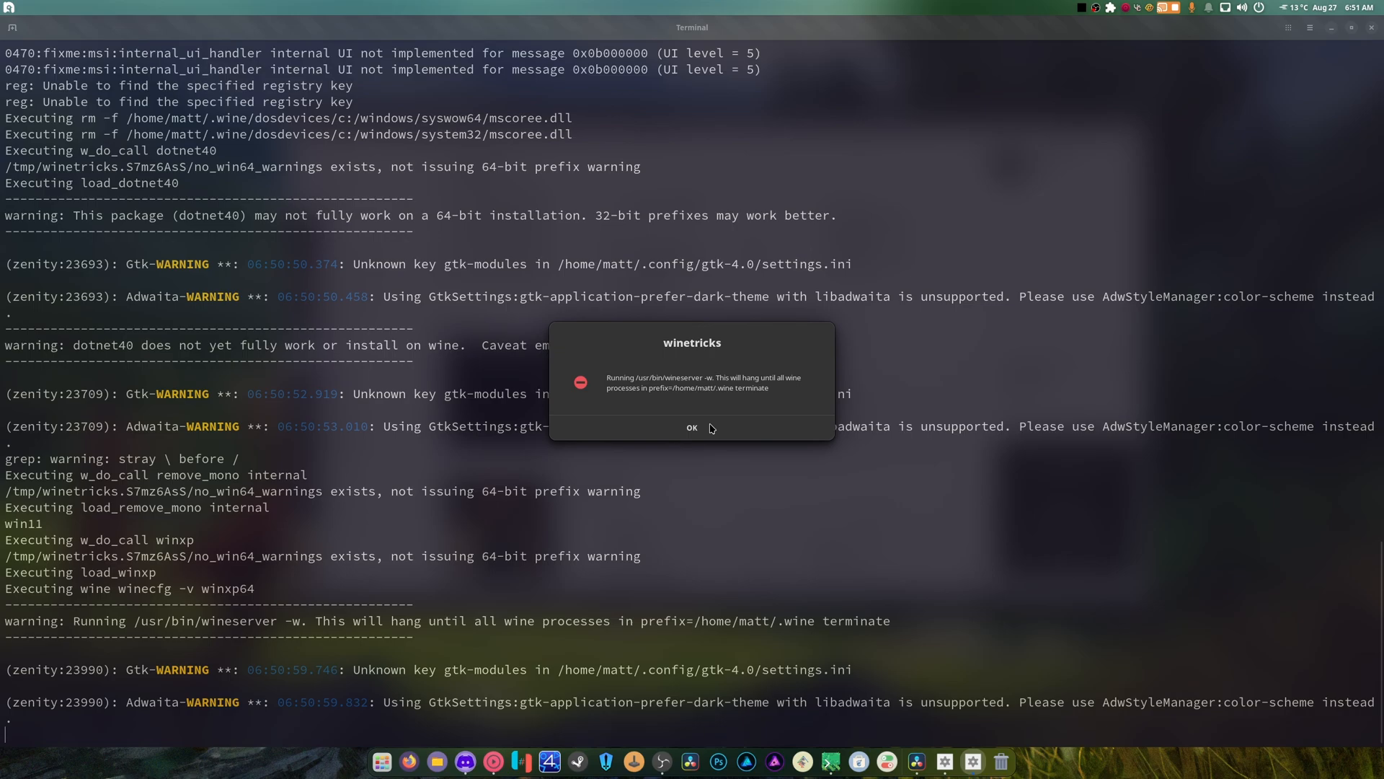
left_click(692, 428)
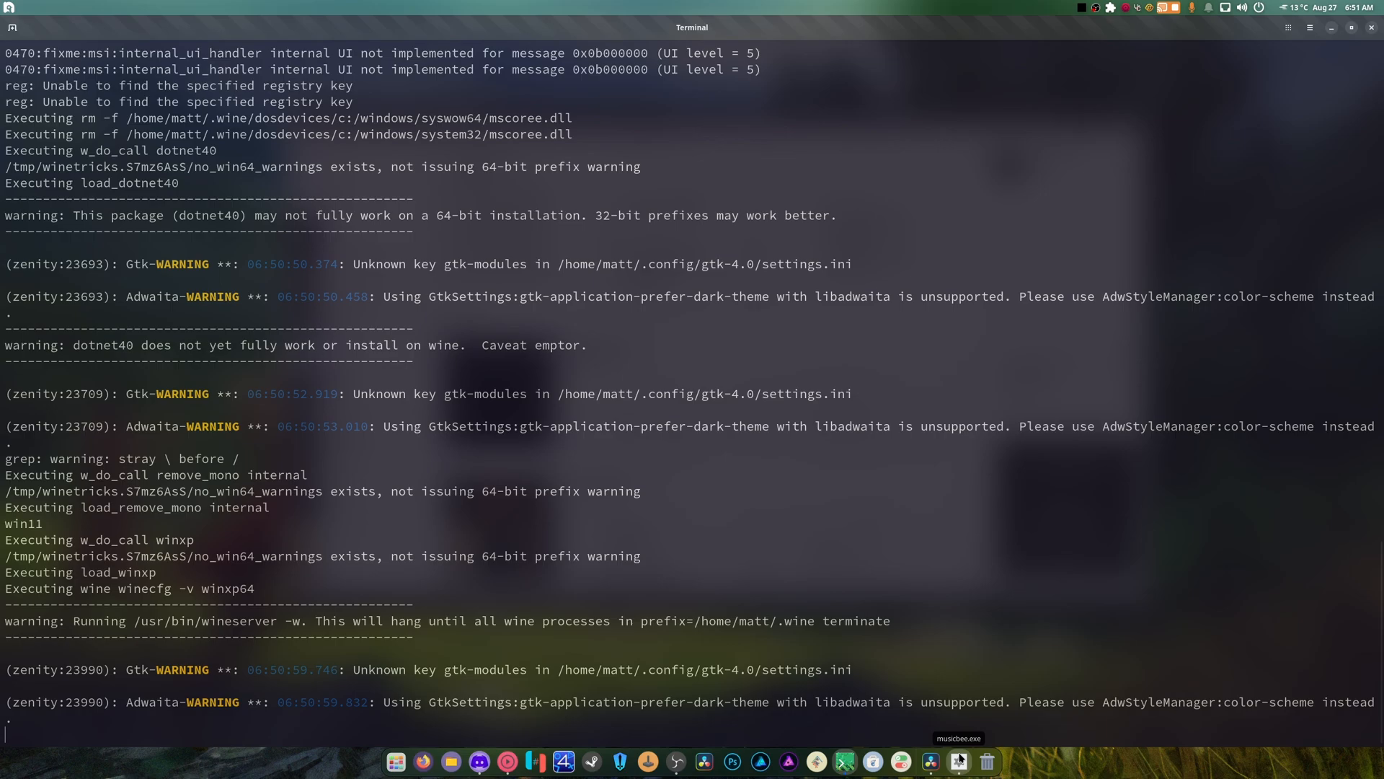
mouse_move(975, 696)
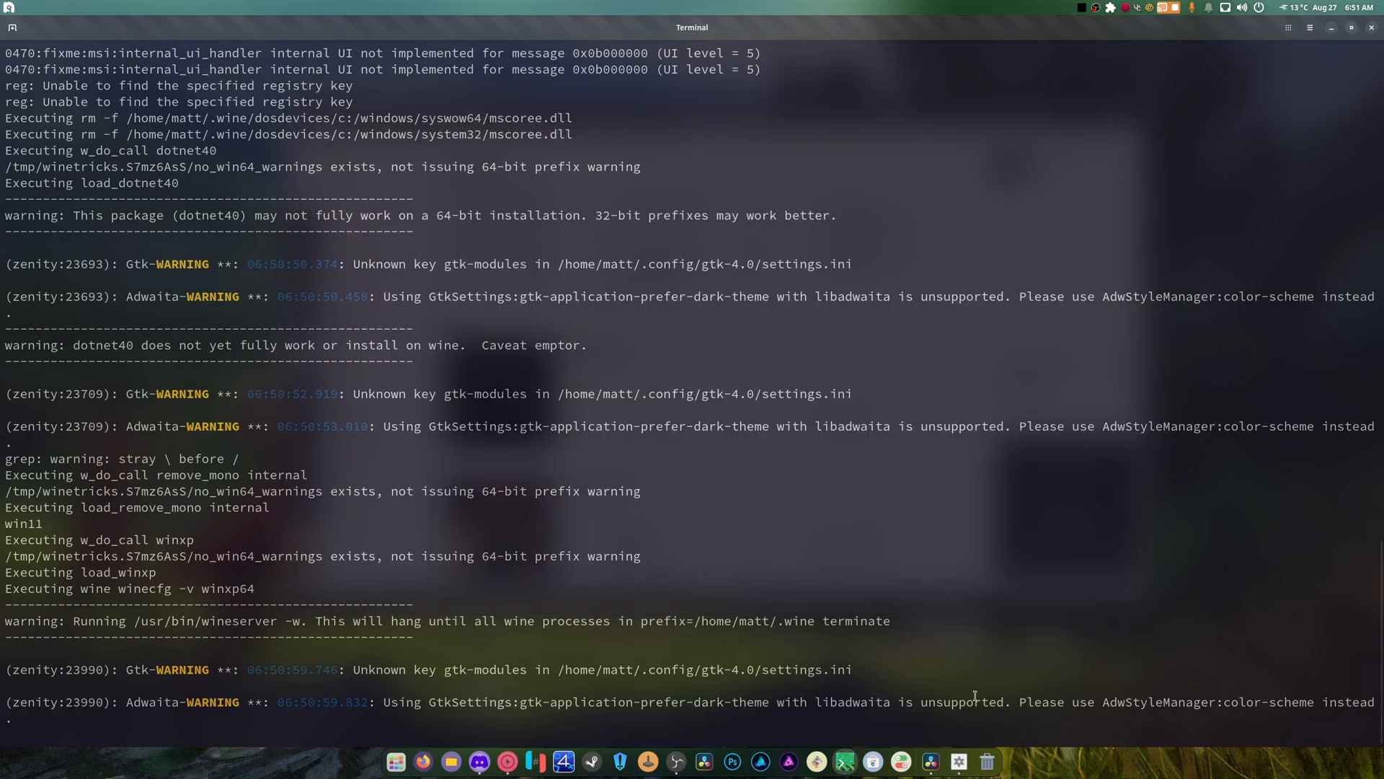
mouse_move(1001, 671)
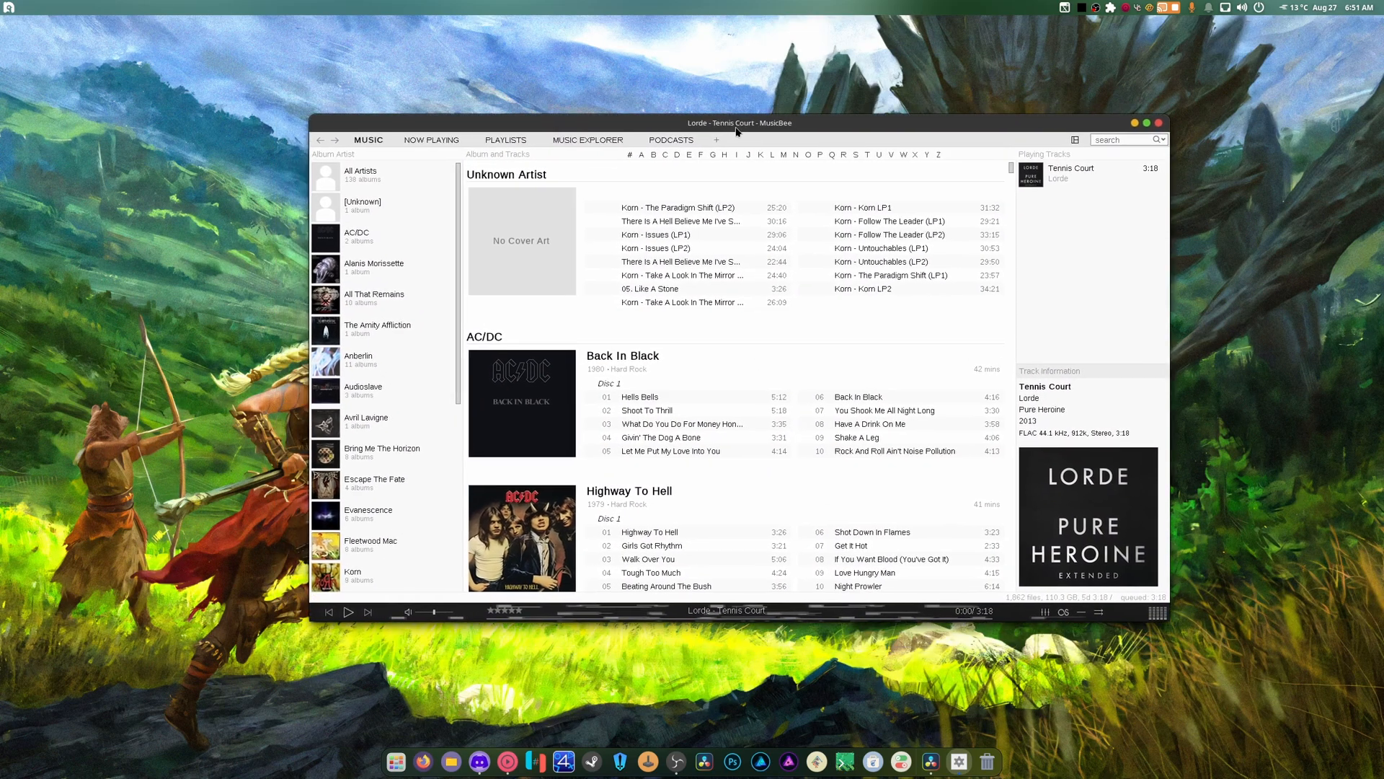
Move the MusicBee window toward the centre and show the menu bar below the caption bar.
left_click_drag(739, 122, 715, 114)
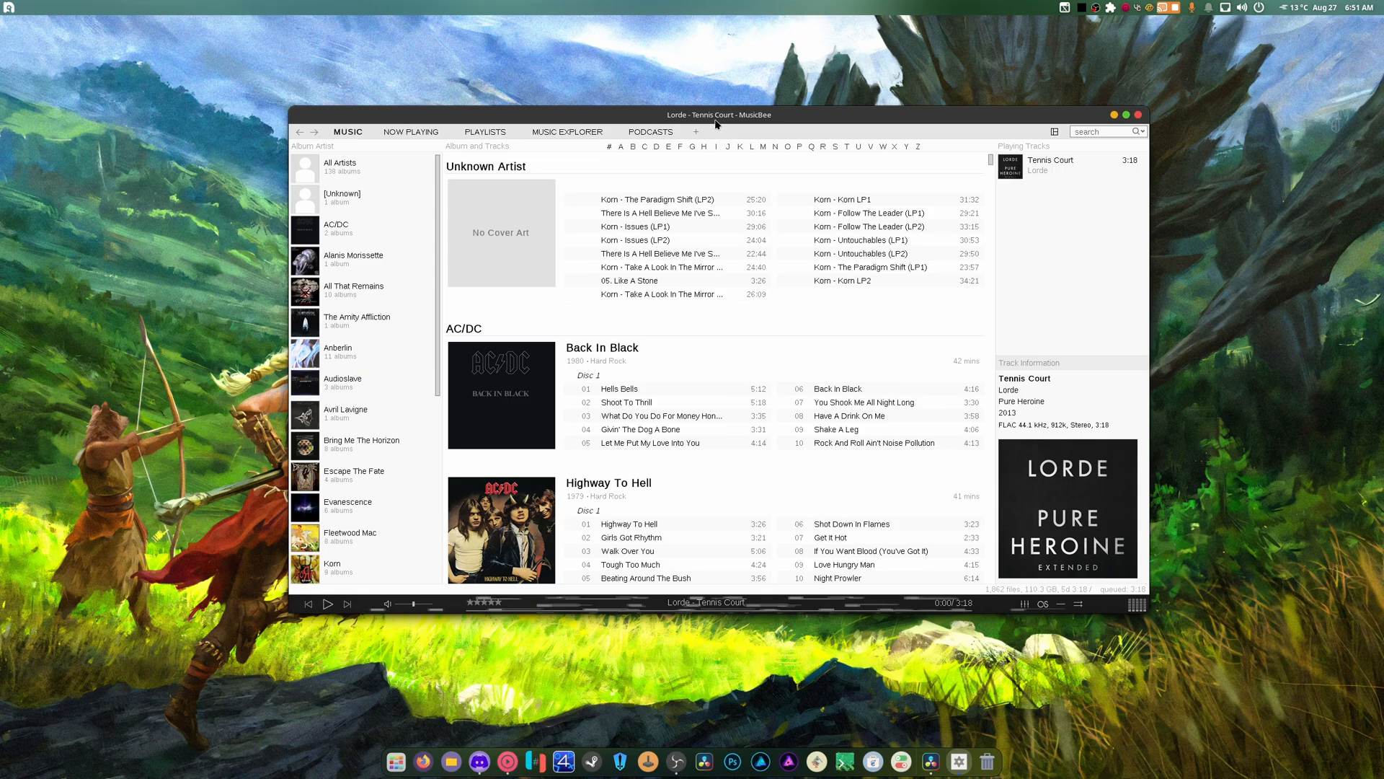
left_click_drag(716, 114, 755, 137)
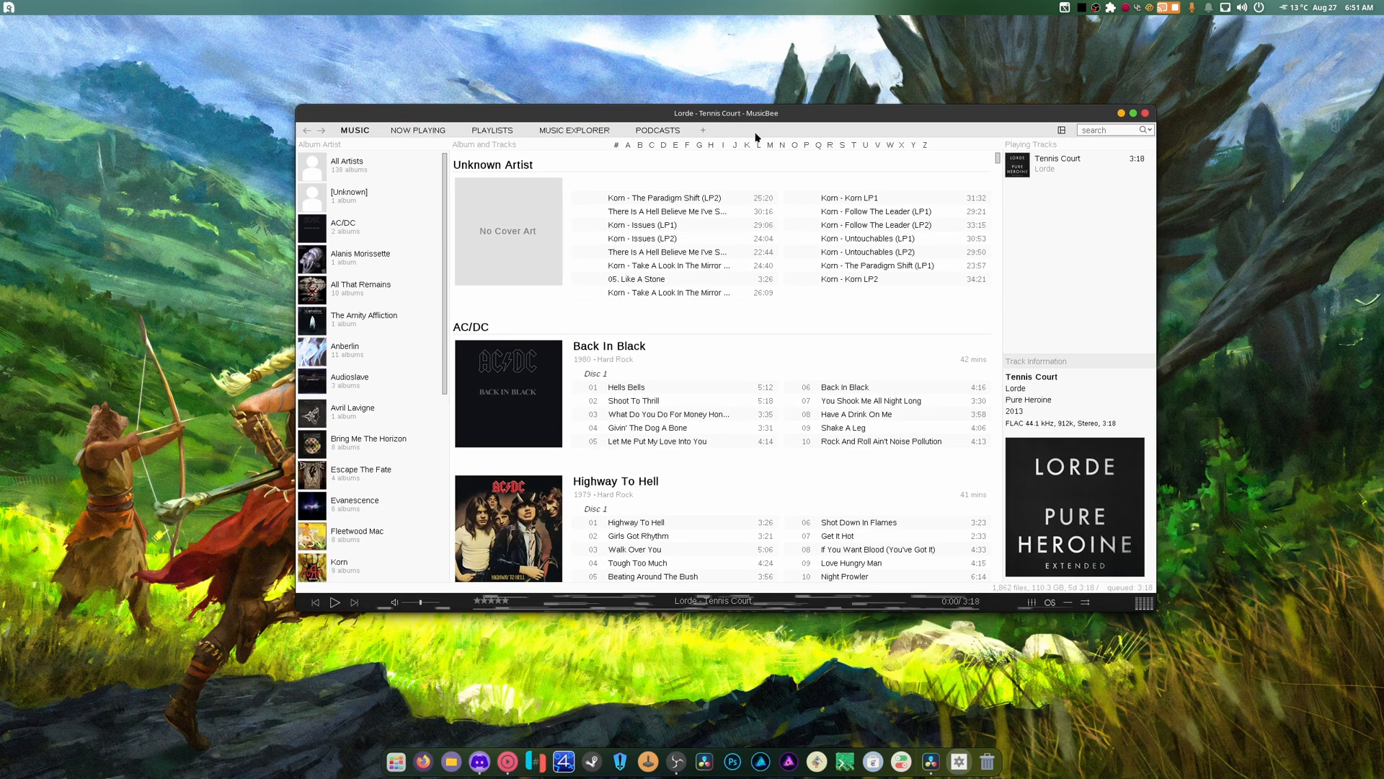
left_click(1062, 129)
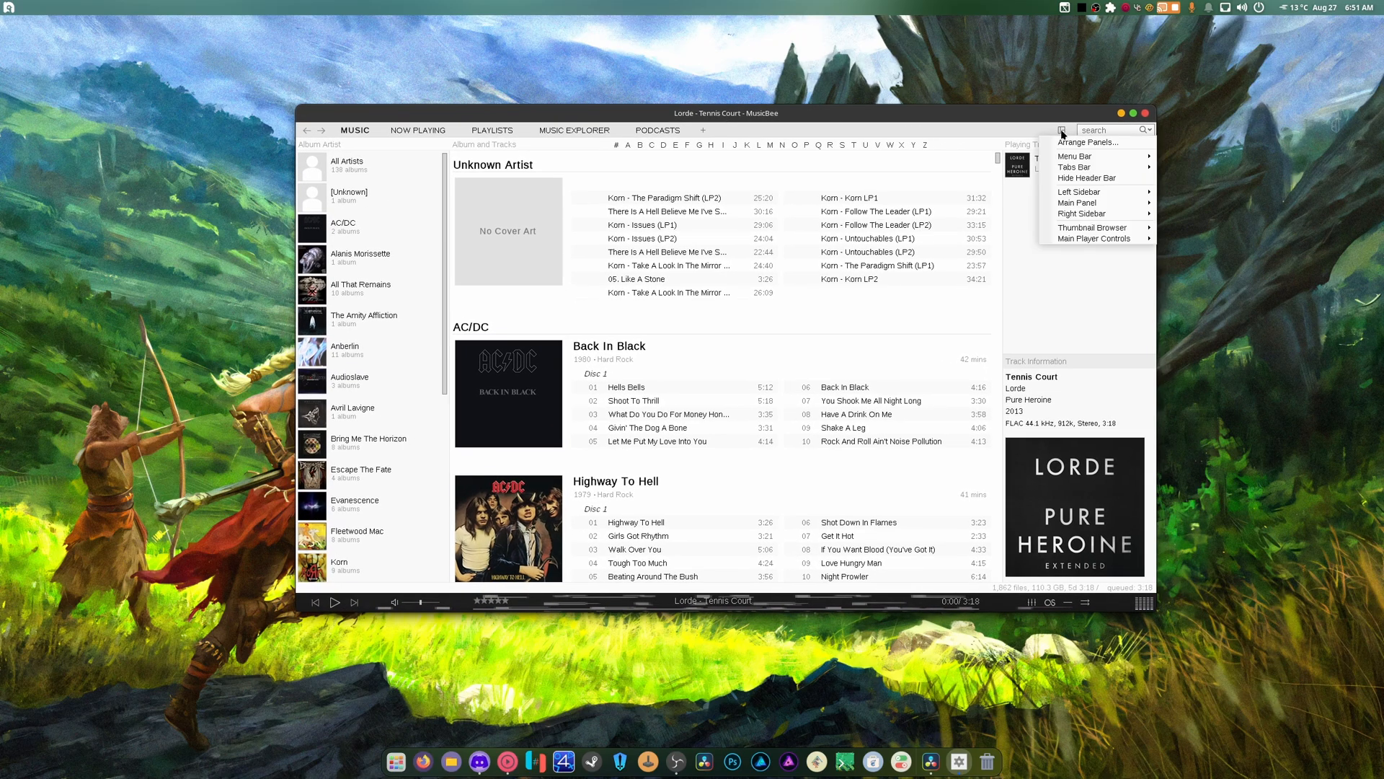
mouse_move(1075, 167)
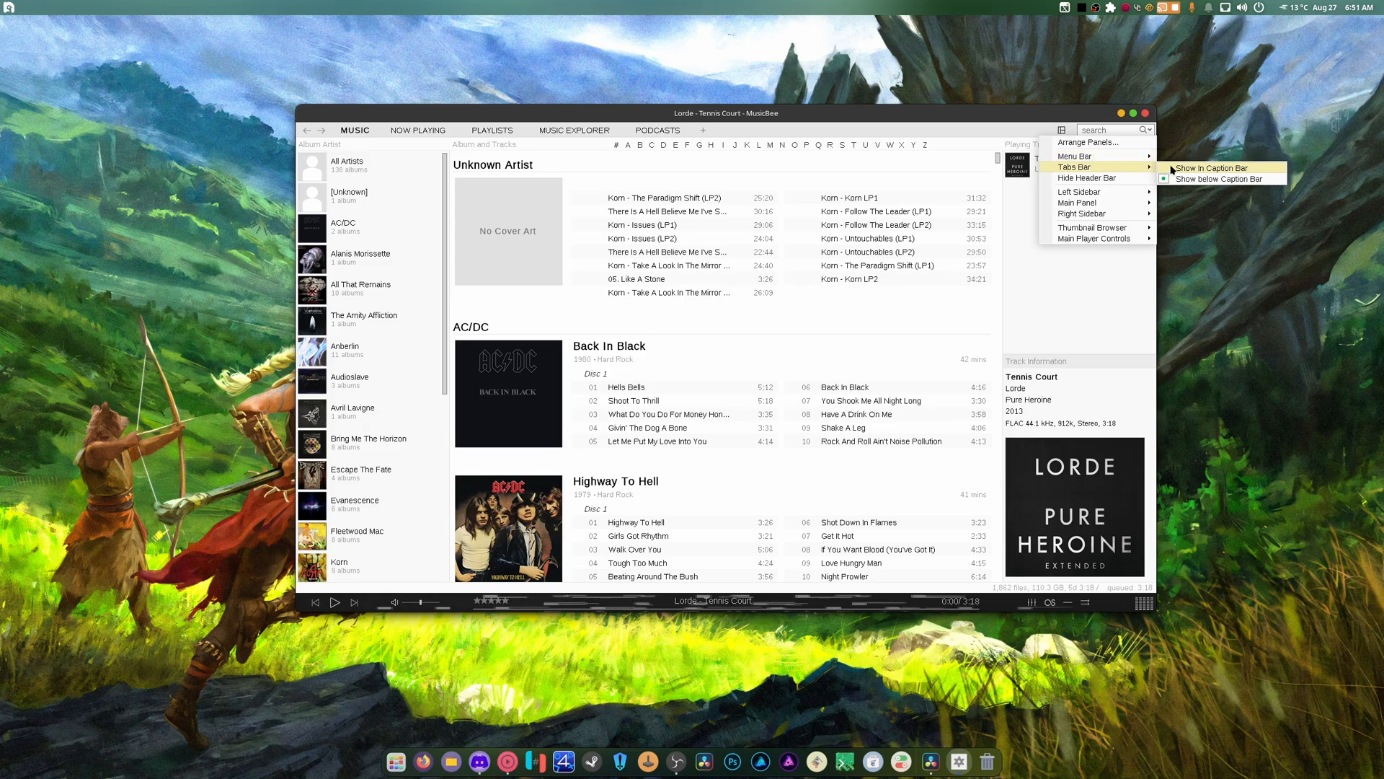
mouse_move(1073, 156)
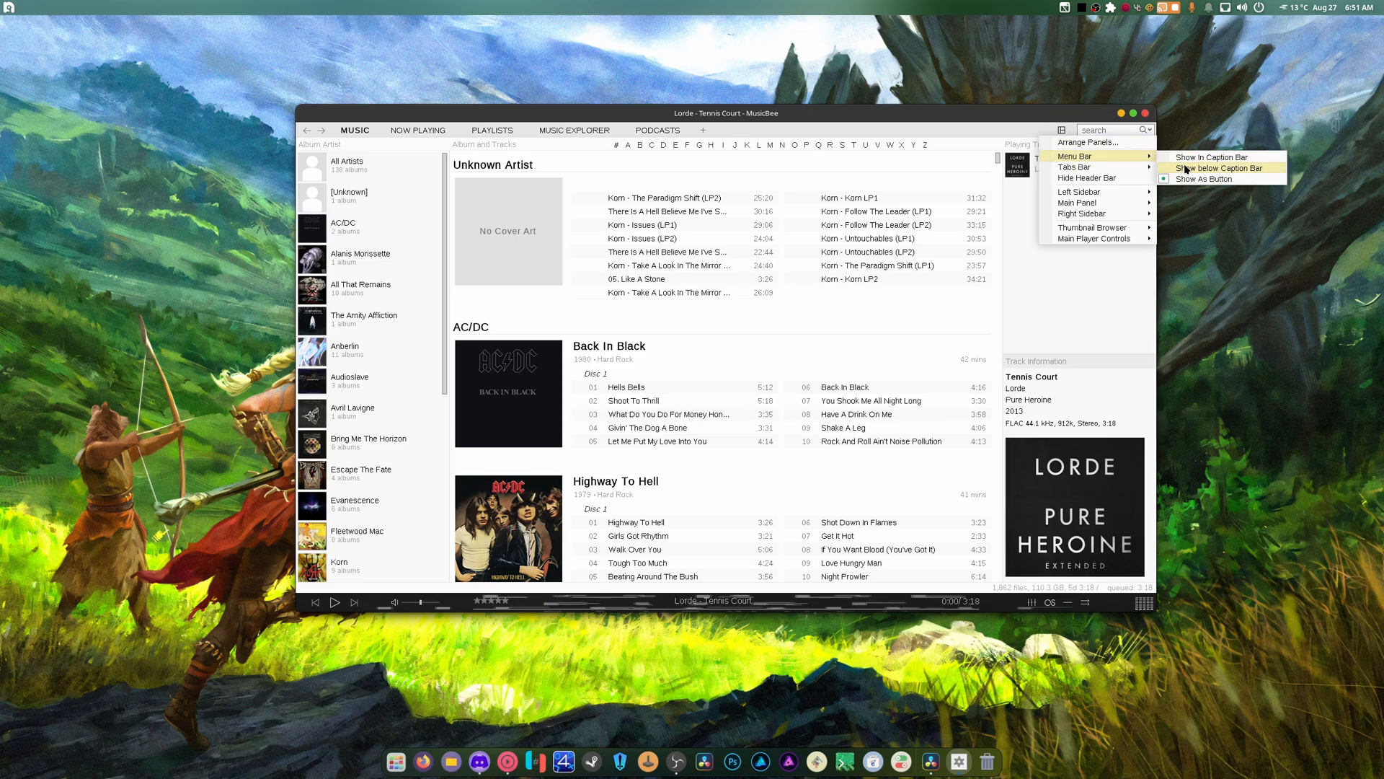
left_click(1219, 168)
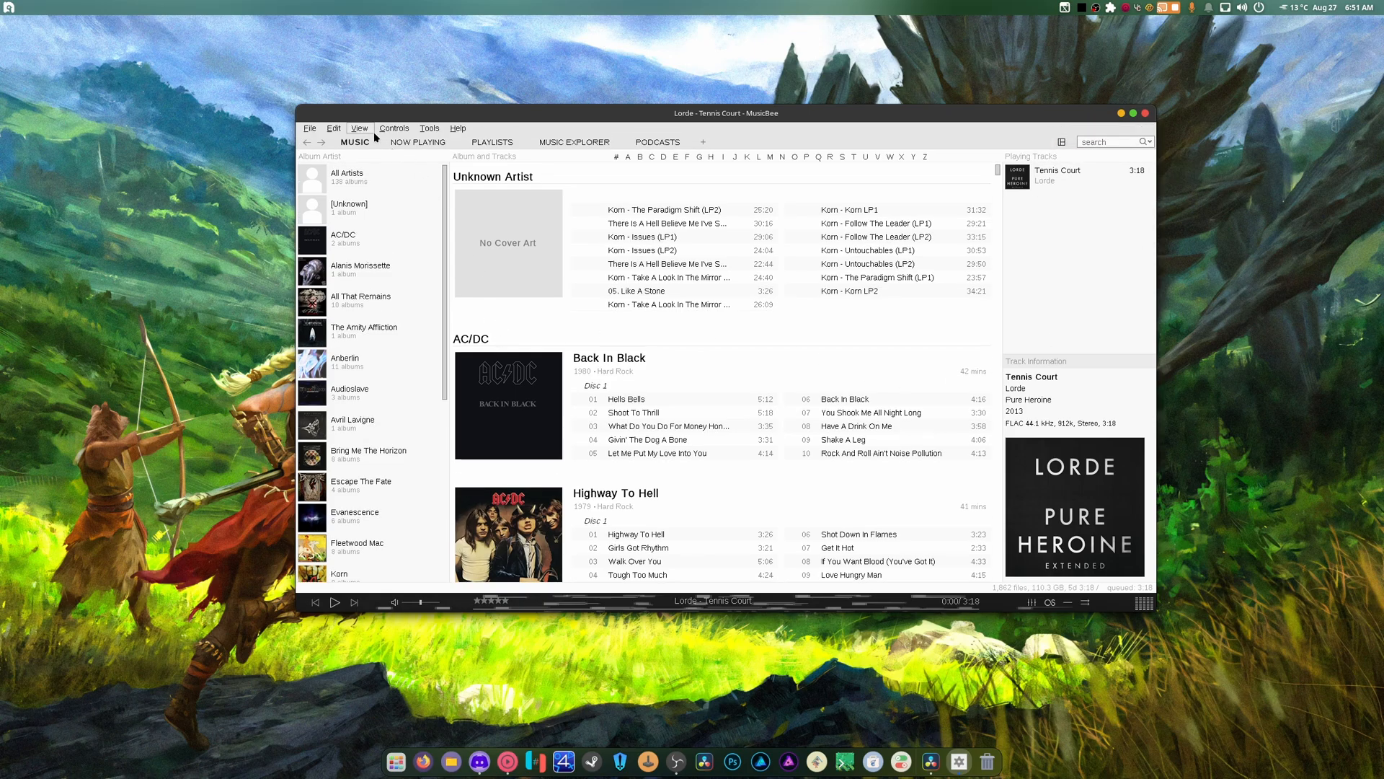
left_click(359, 128)
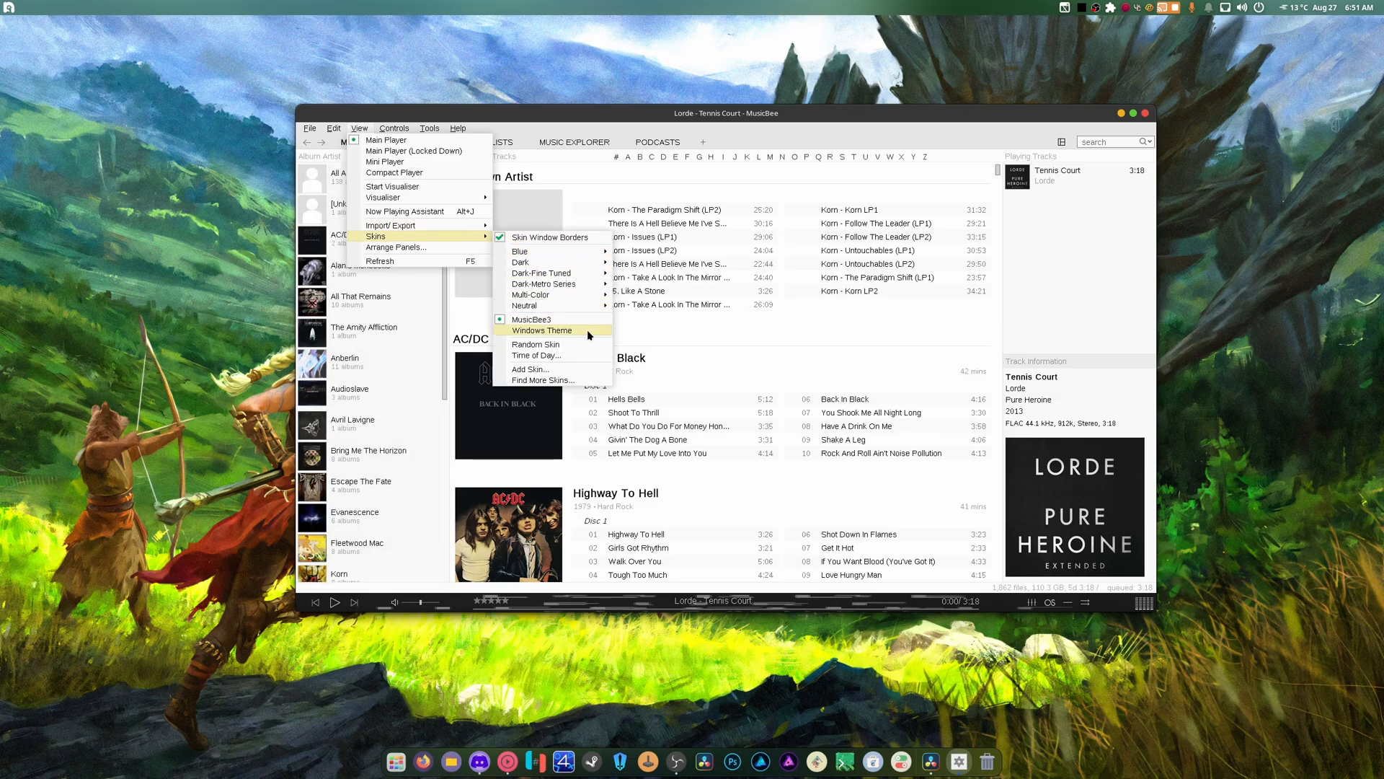
mouse_move(545, 283)
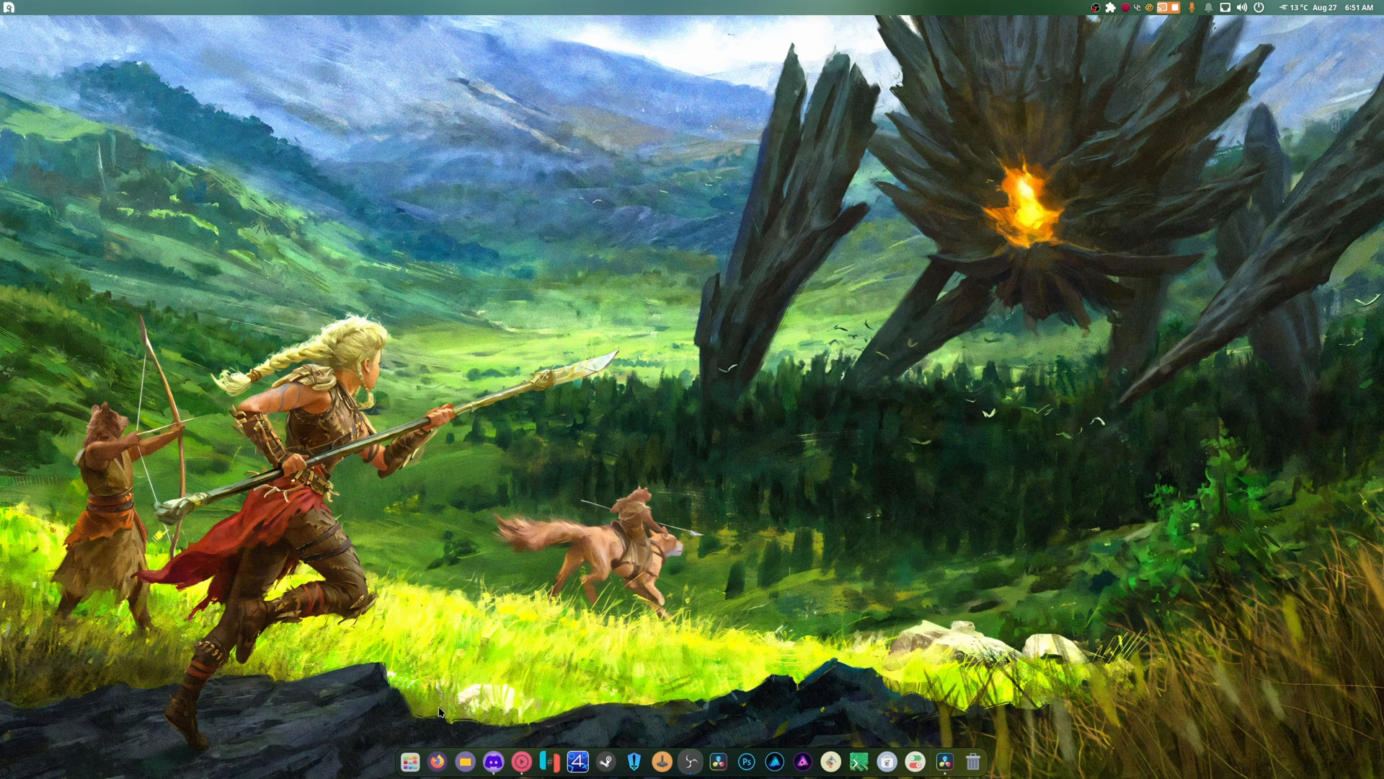
left_click(9, 8)
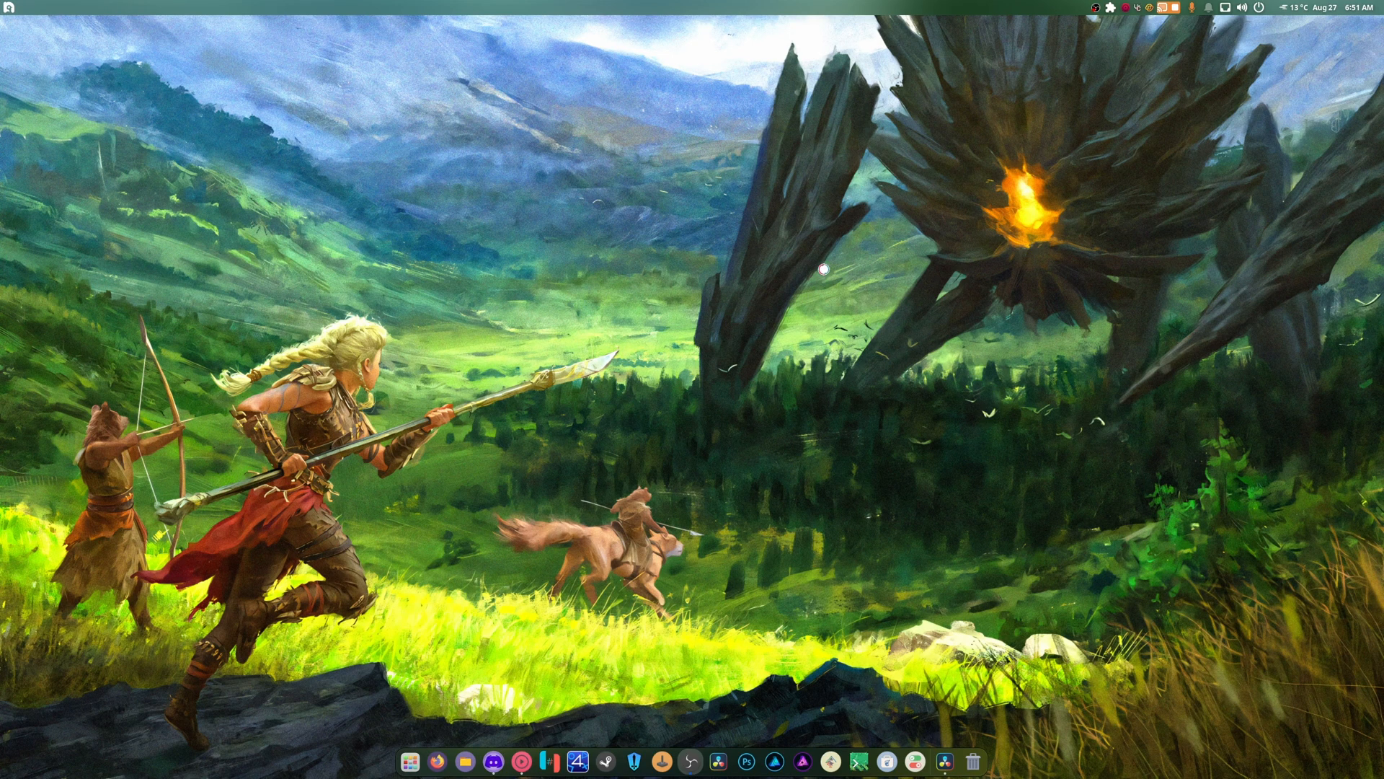
mouse_move(810, 300)
type("sy")
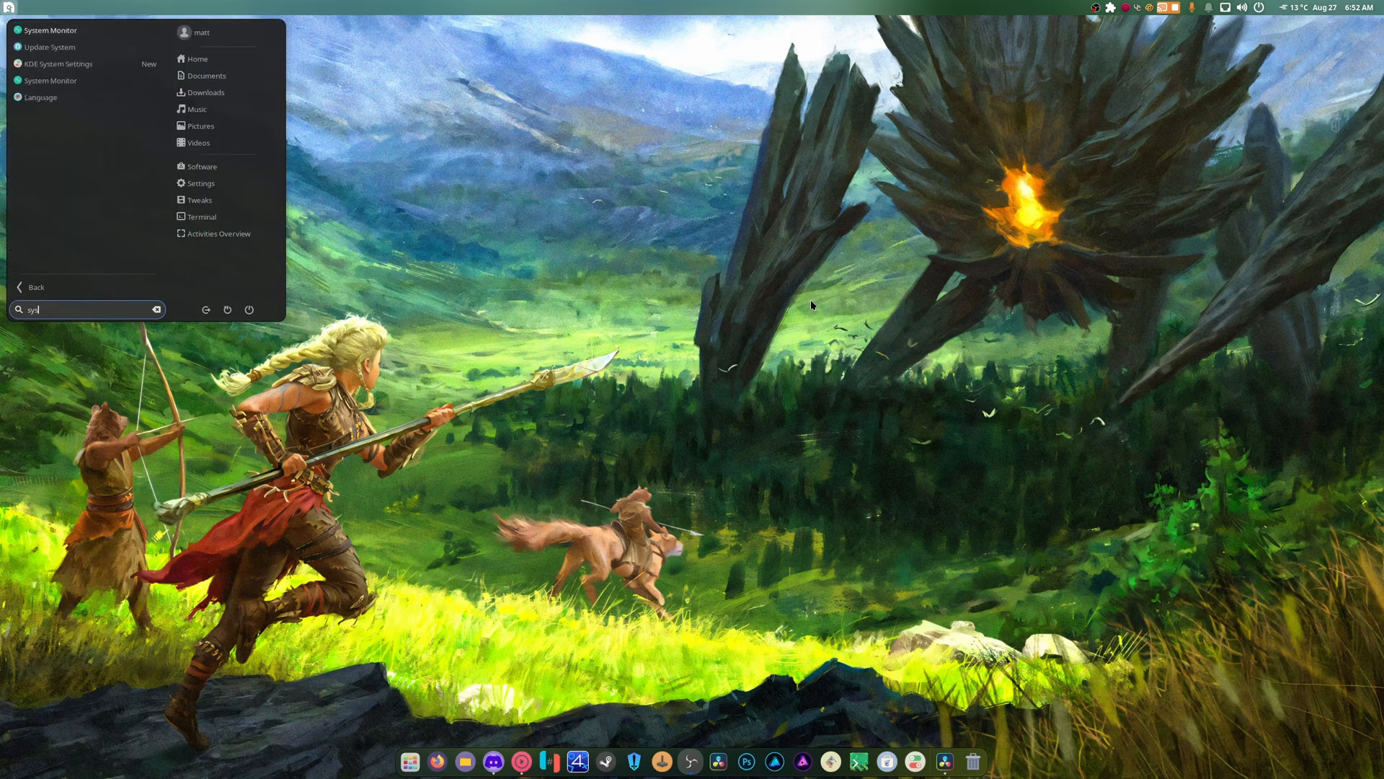
Open System Monitor and scroll the process list looking for MusicBee or Wine.
left_click(50, 80)
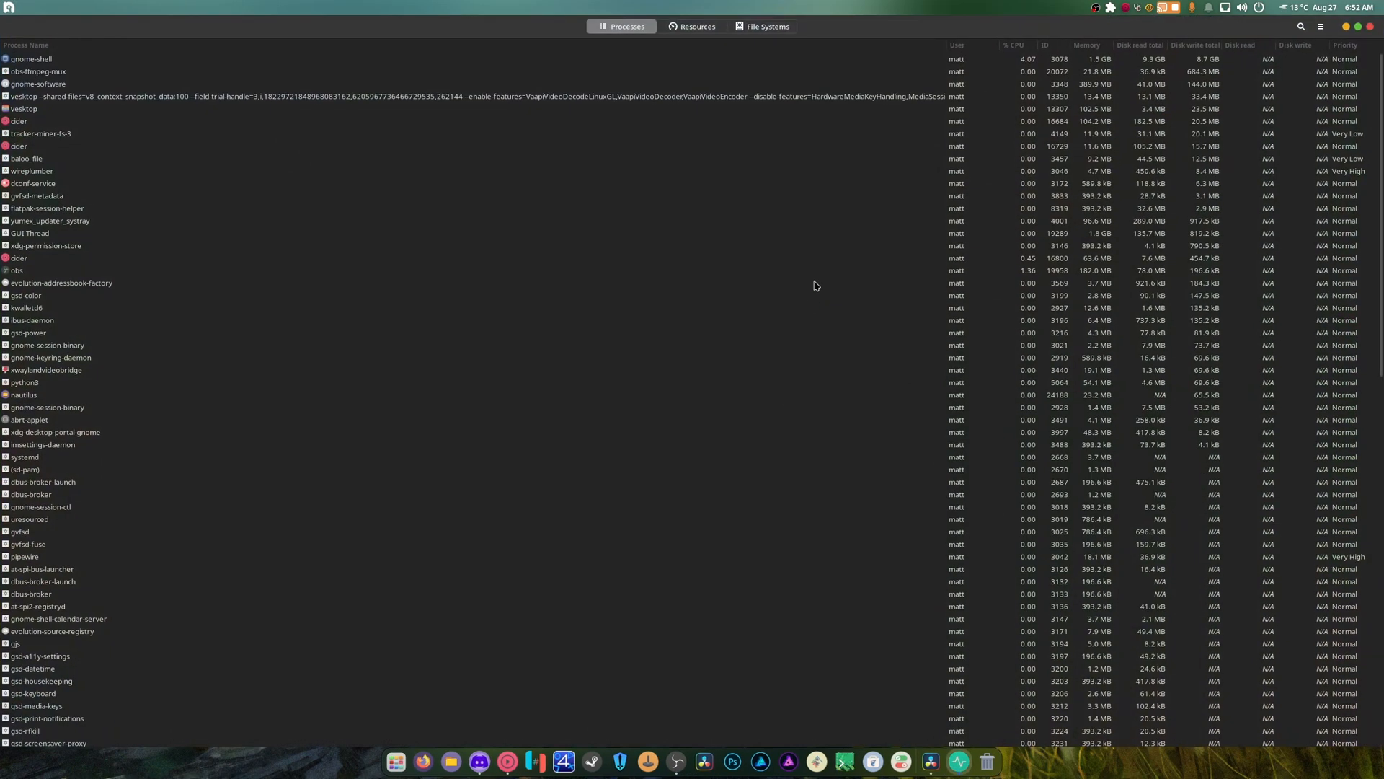
scroll("down", 3)
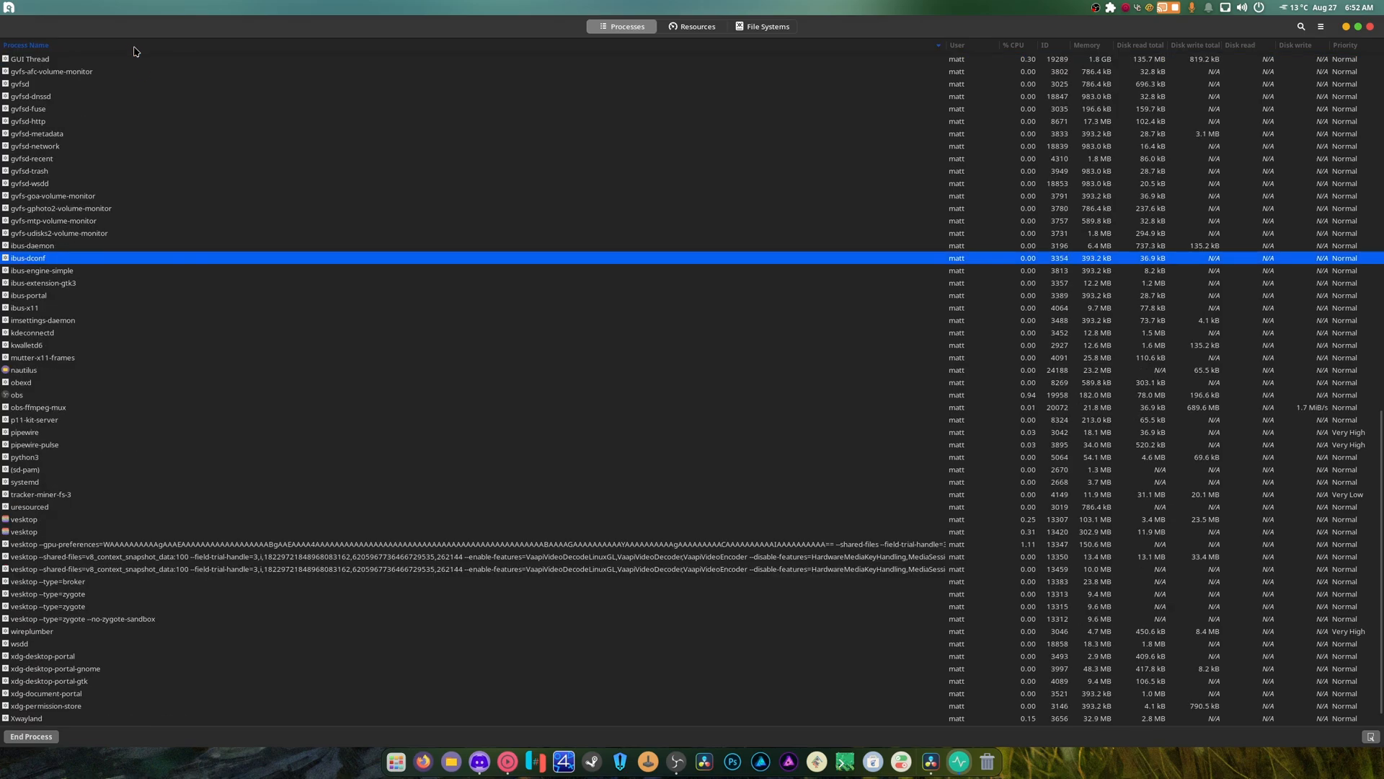
scroll("down", 3)
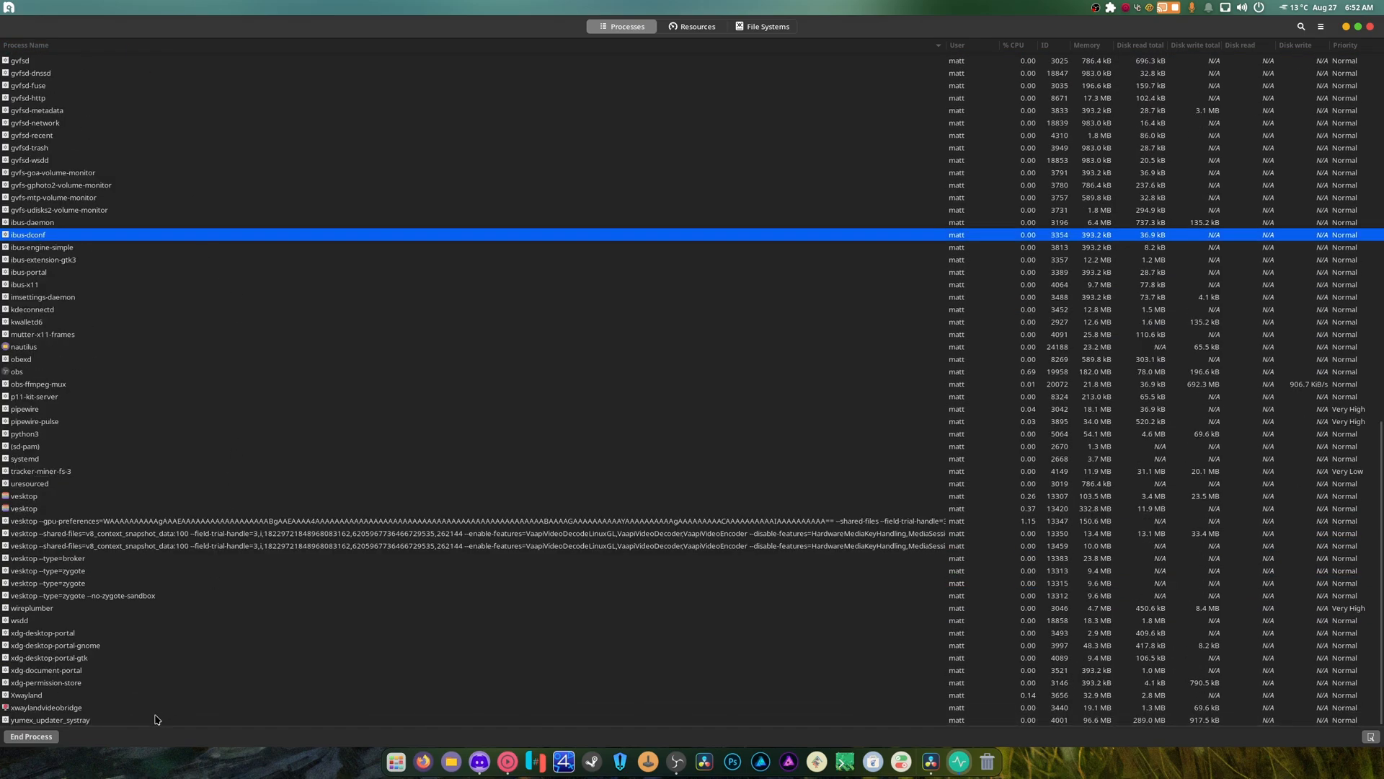
mouse_move(93, 440)
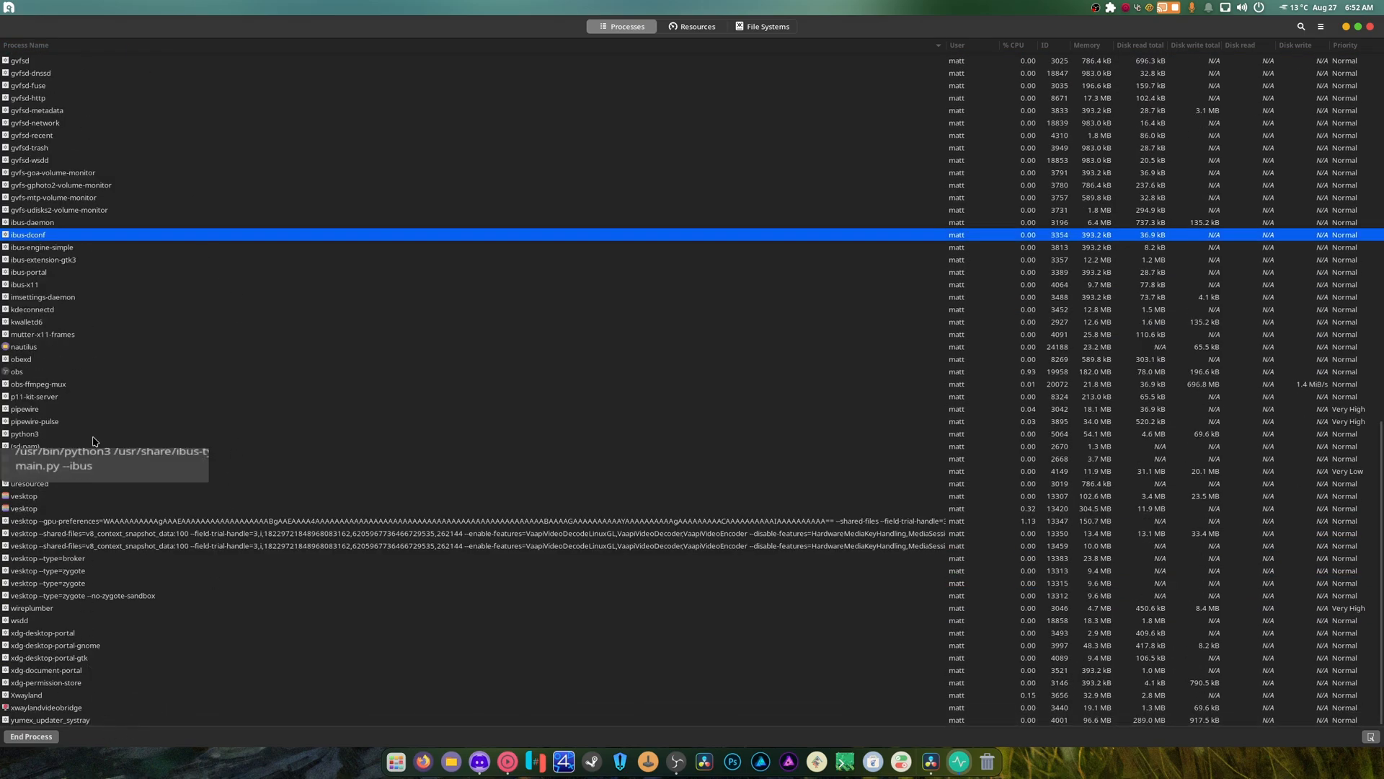
mouse_move(169, 467)
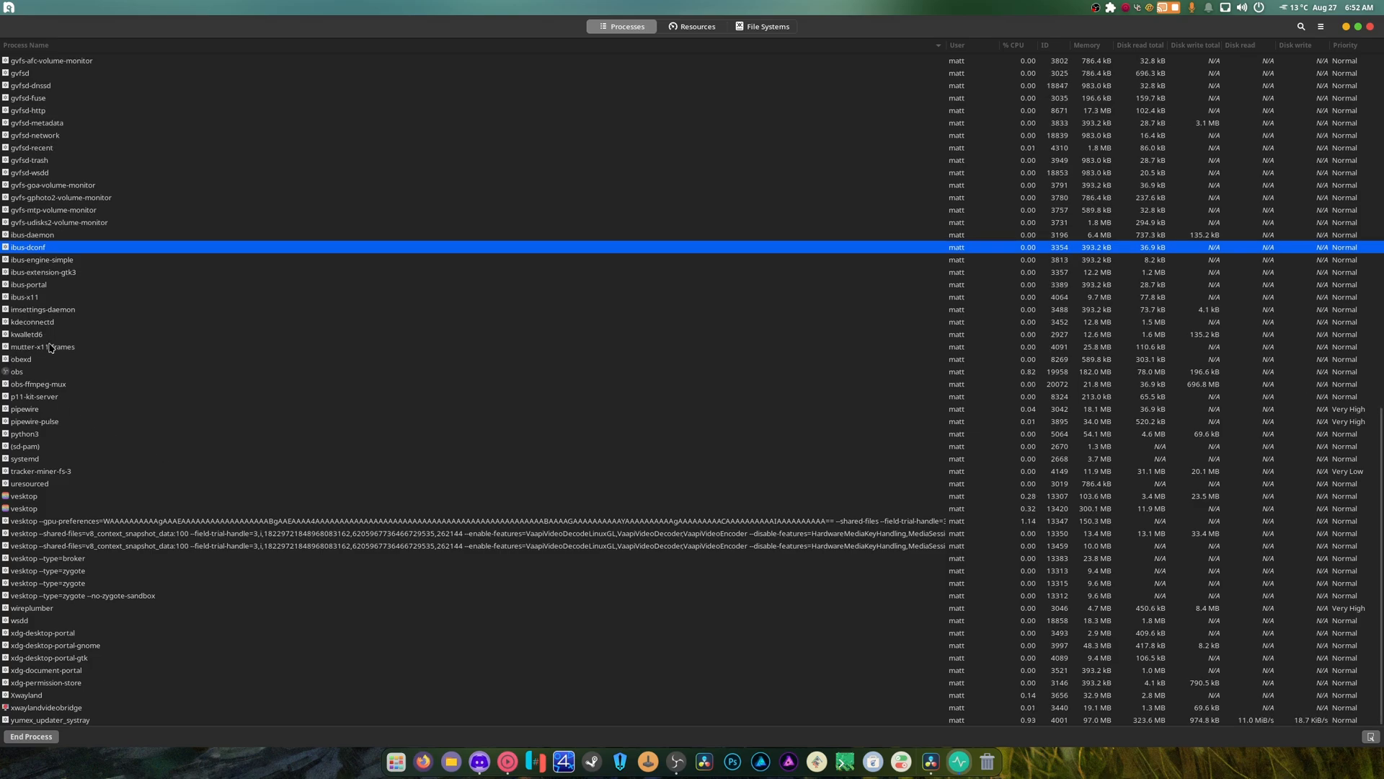
mouse_move(55, 327)
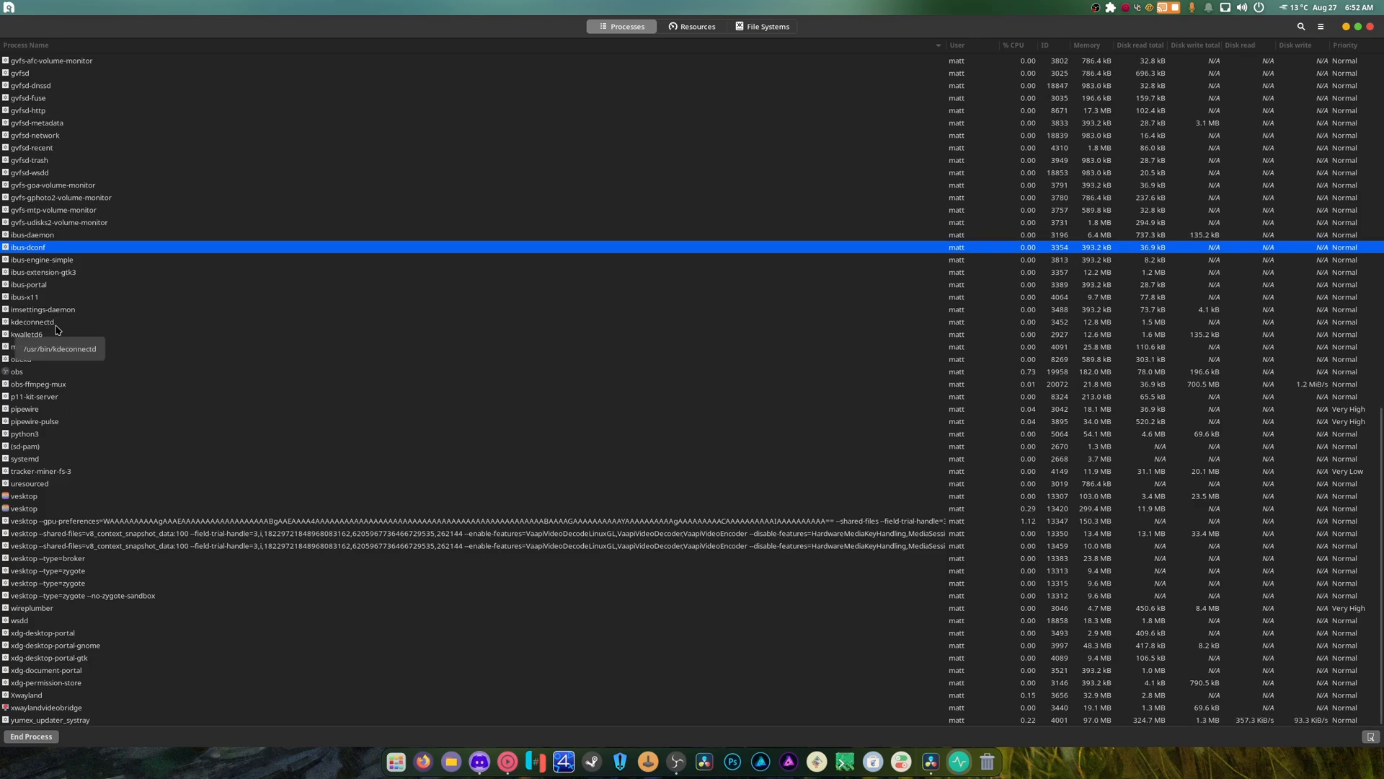
mouse_move(113, 661)
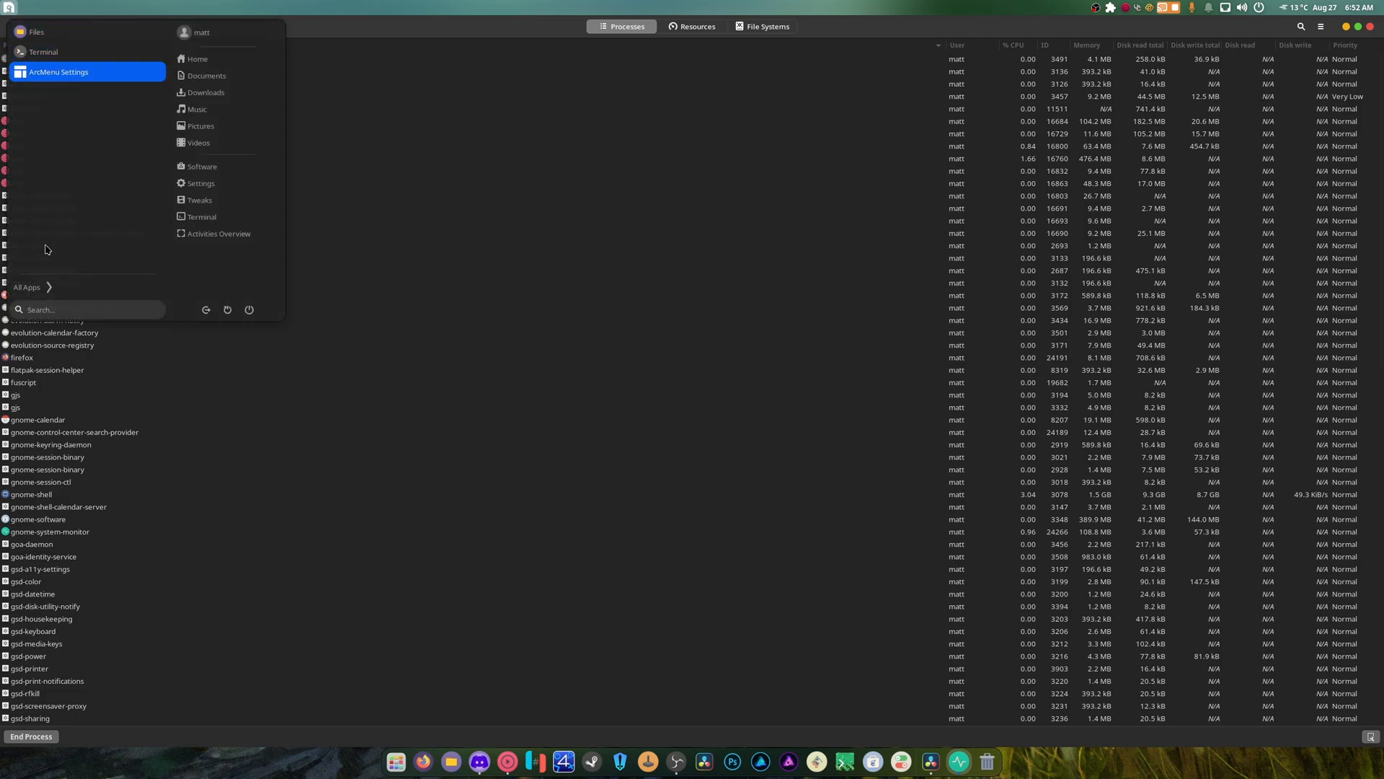
left_click(27, 287)
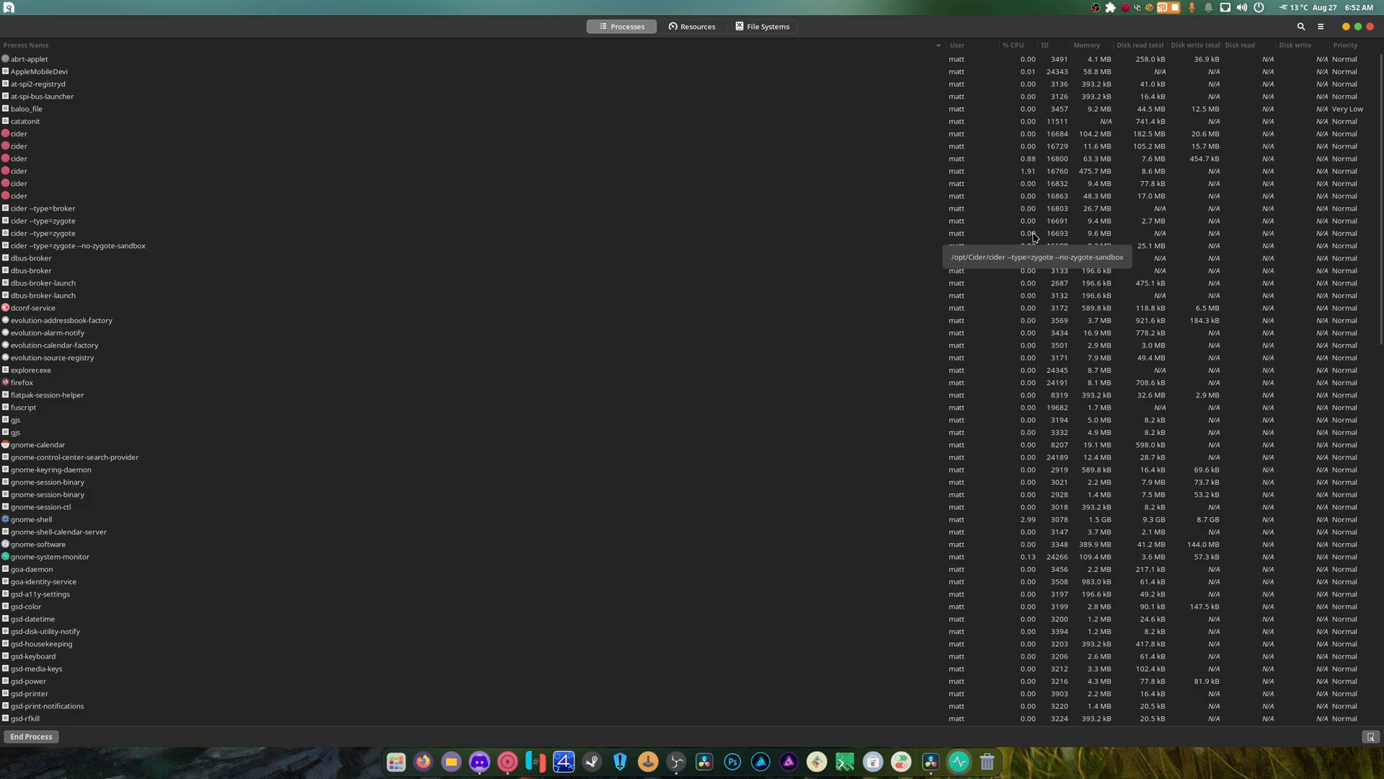
scroll("down", 3)
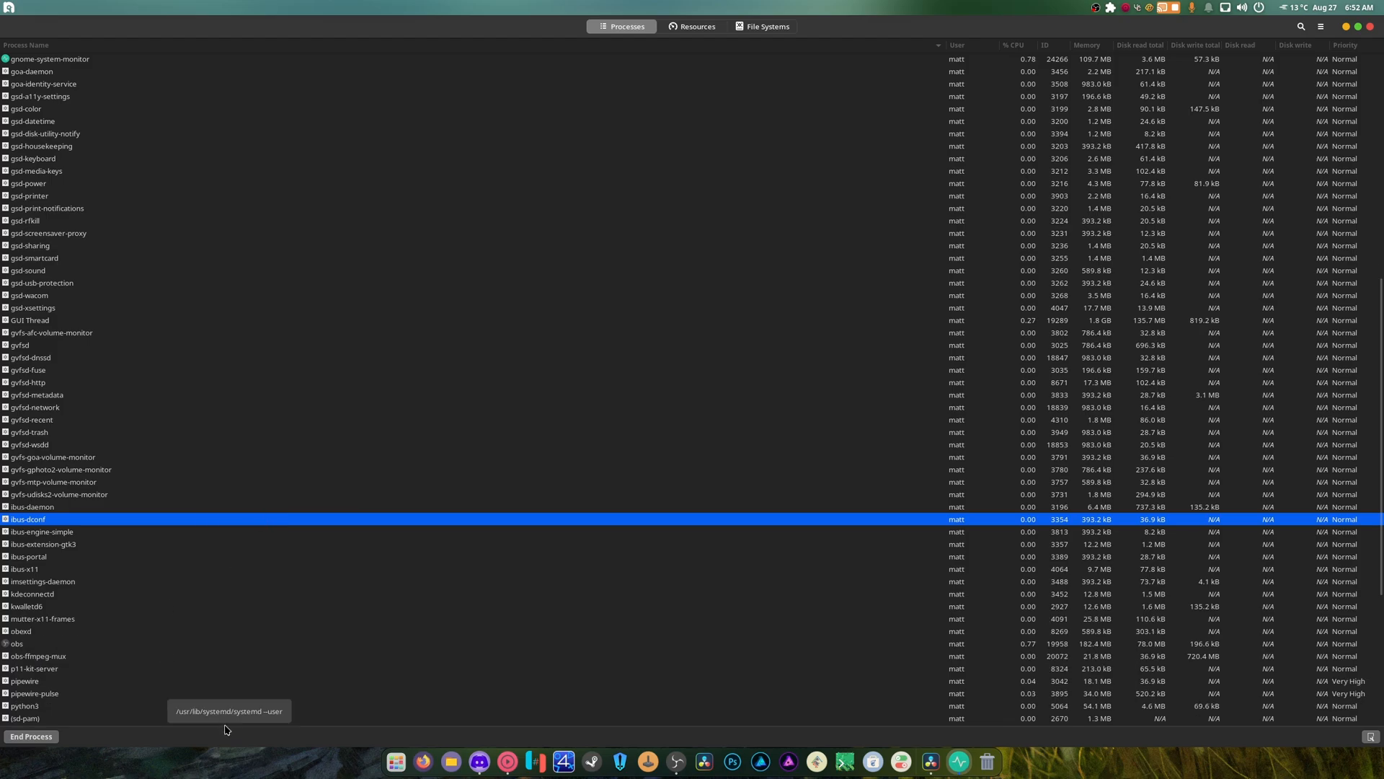
scroll("down", 3)
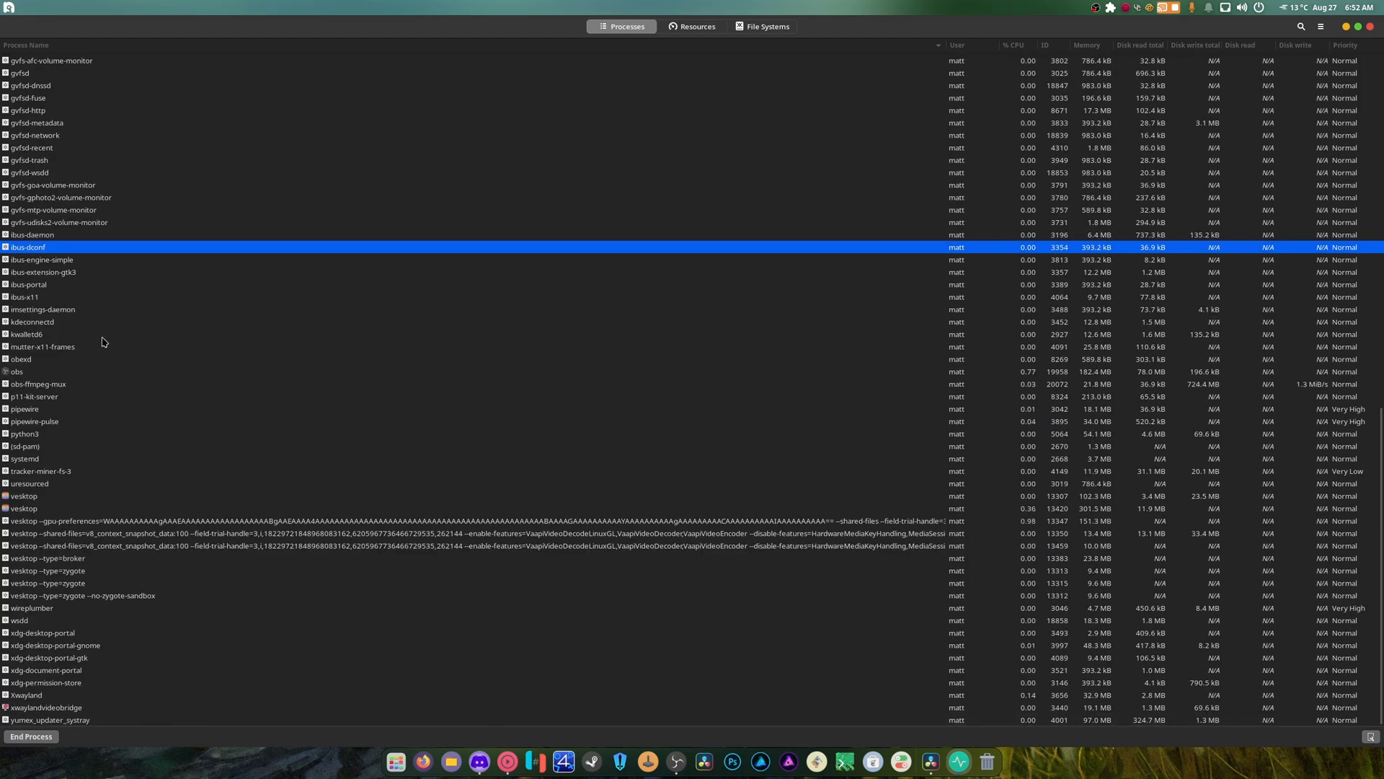
mouse_move(93, 379)
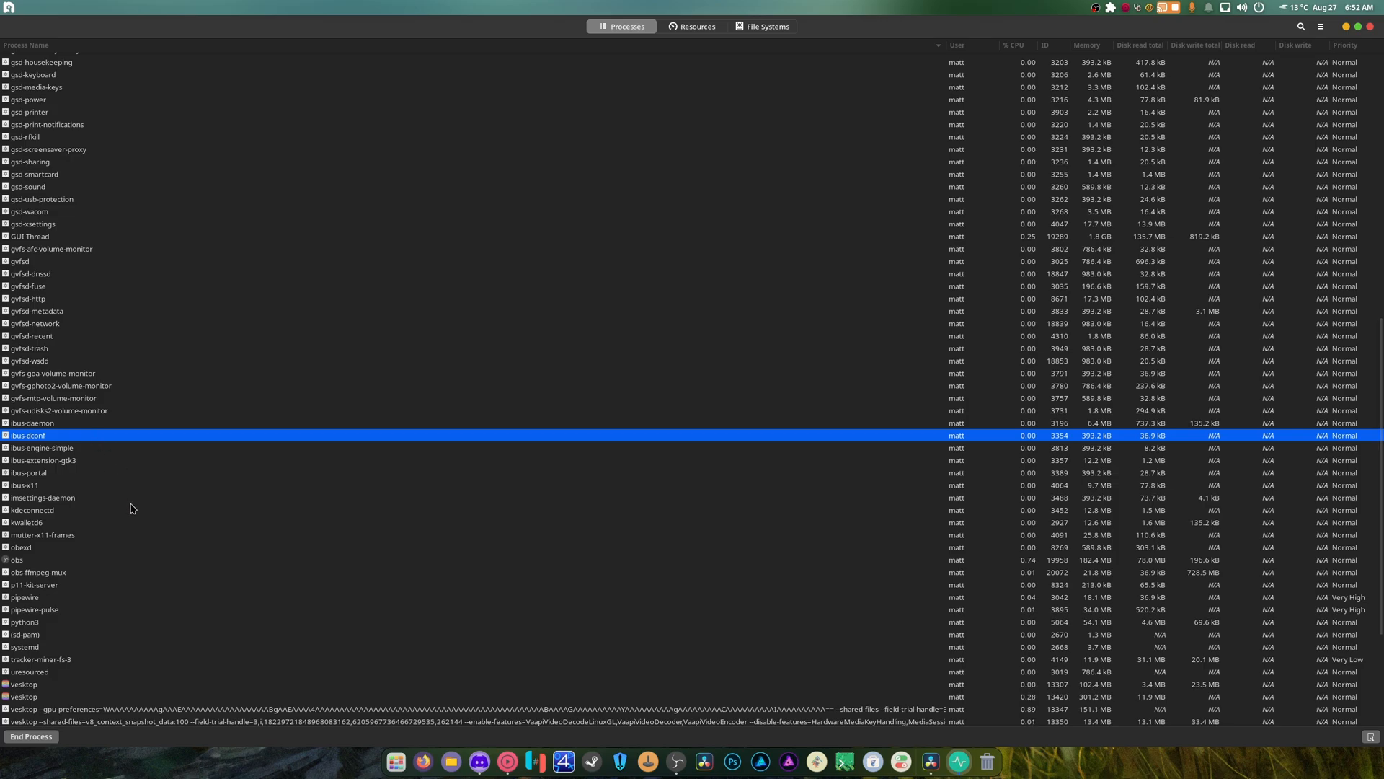
mouse_move(692, 649)
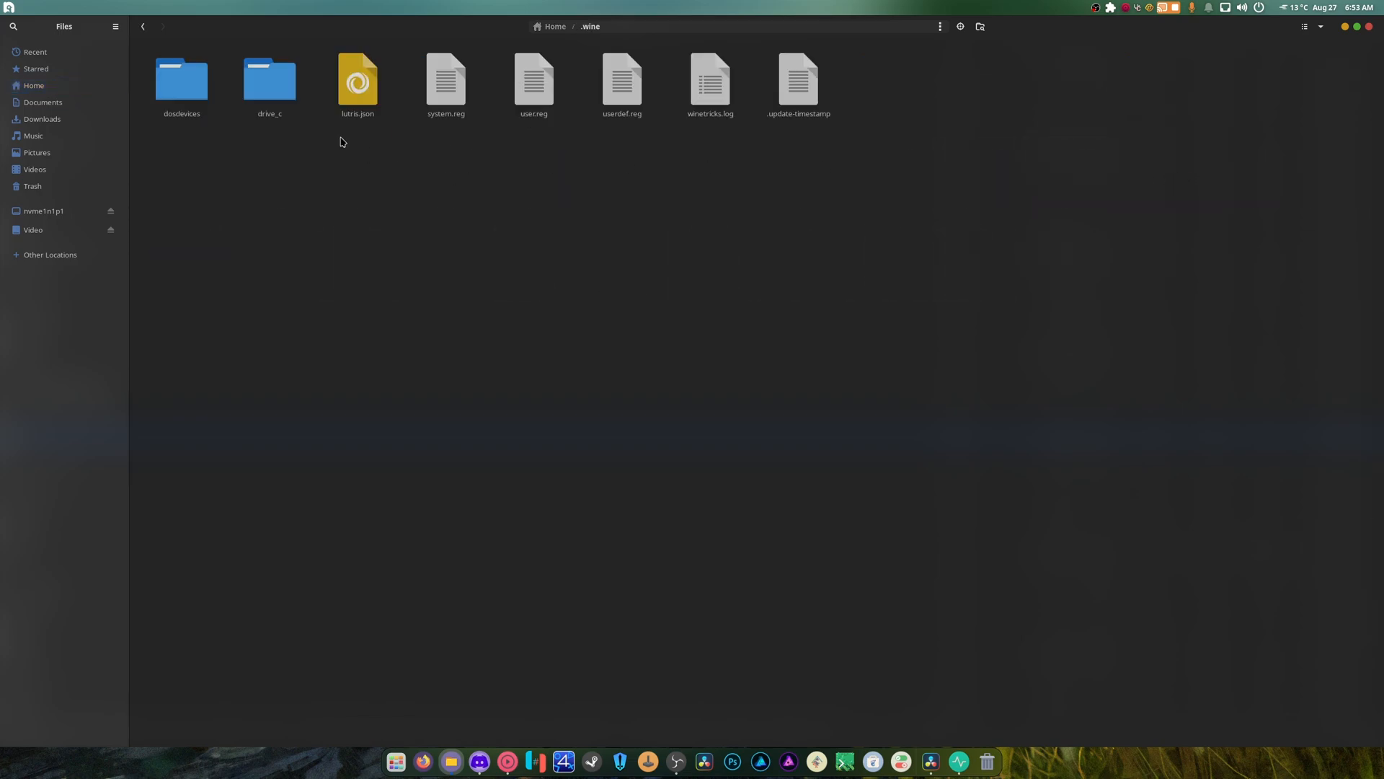
Browse to .wine/drive_c/Program Files (x86)/MusicBee and select MusicBee.exe.
double_click(269, 79)
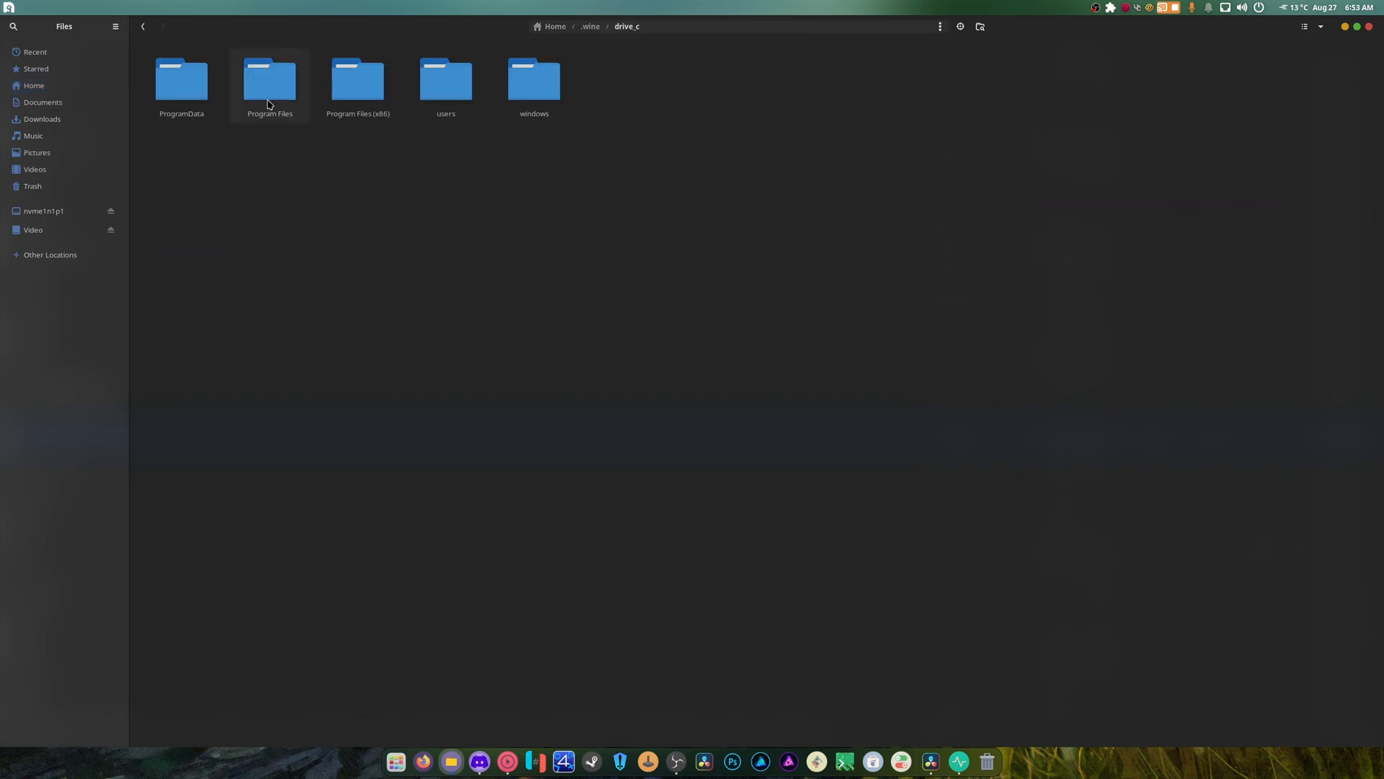
double_click(269, 80)
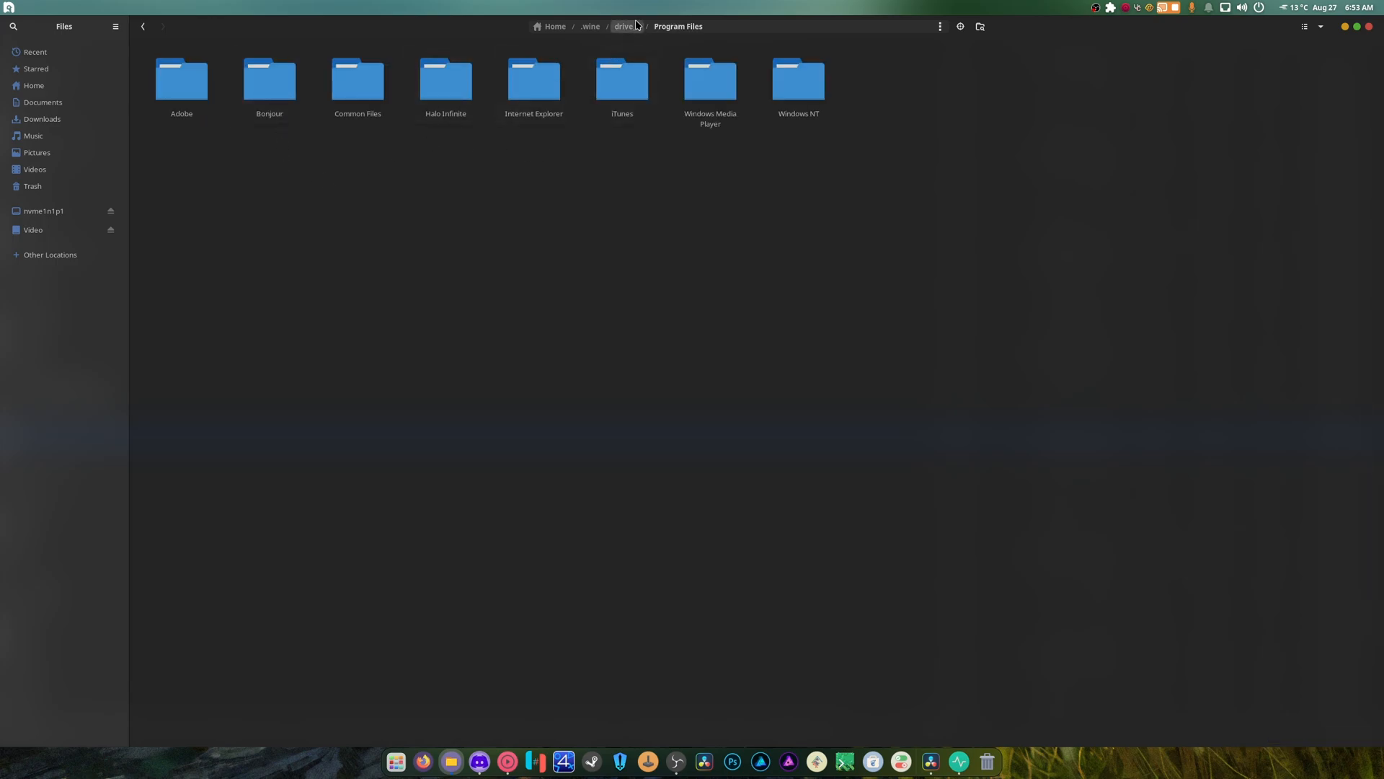
left_click(625, 26)
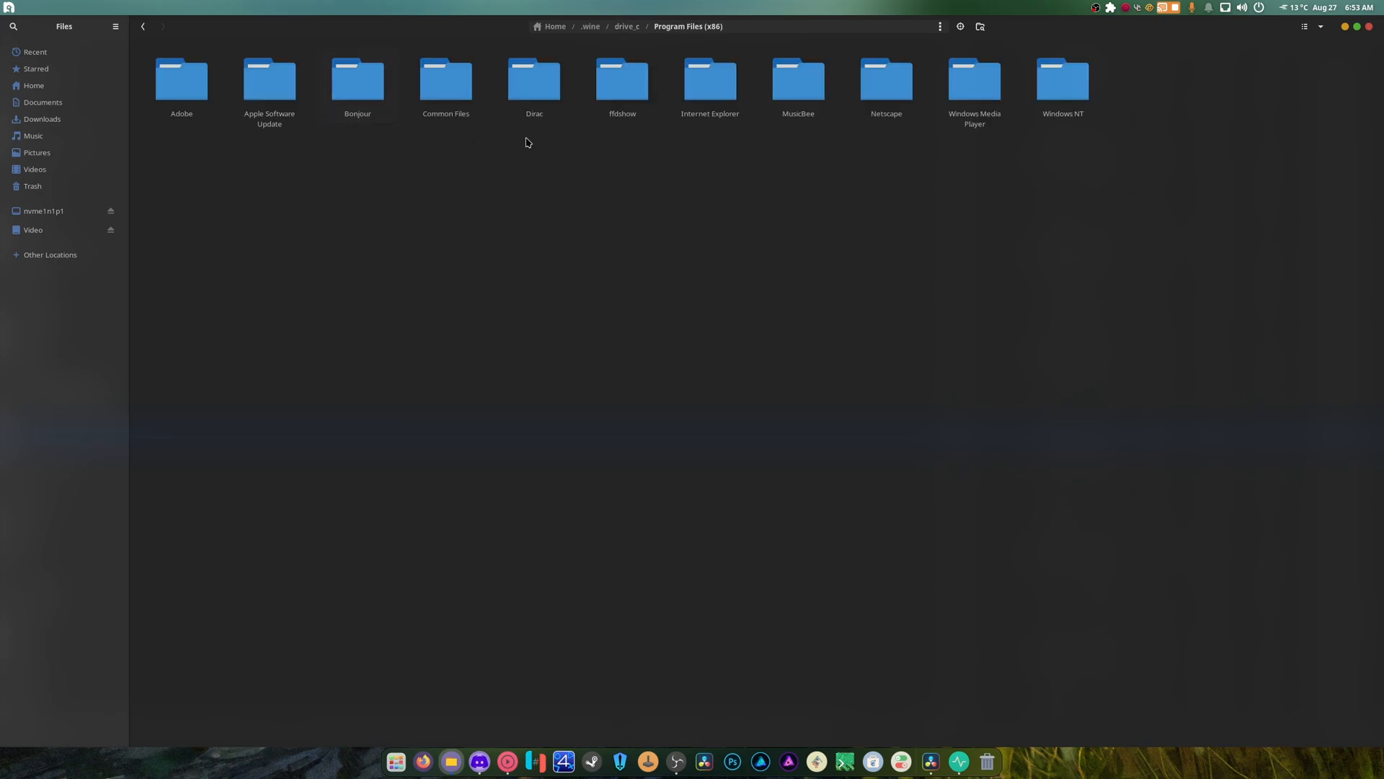
double_click(797, 80)
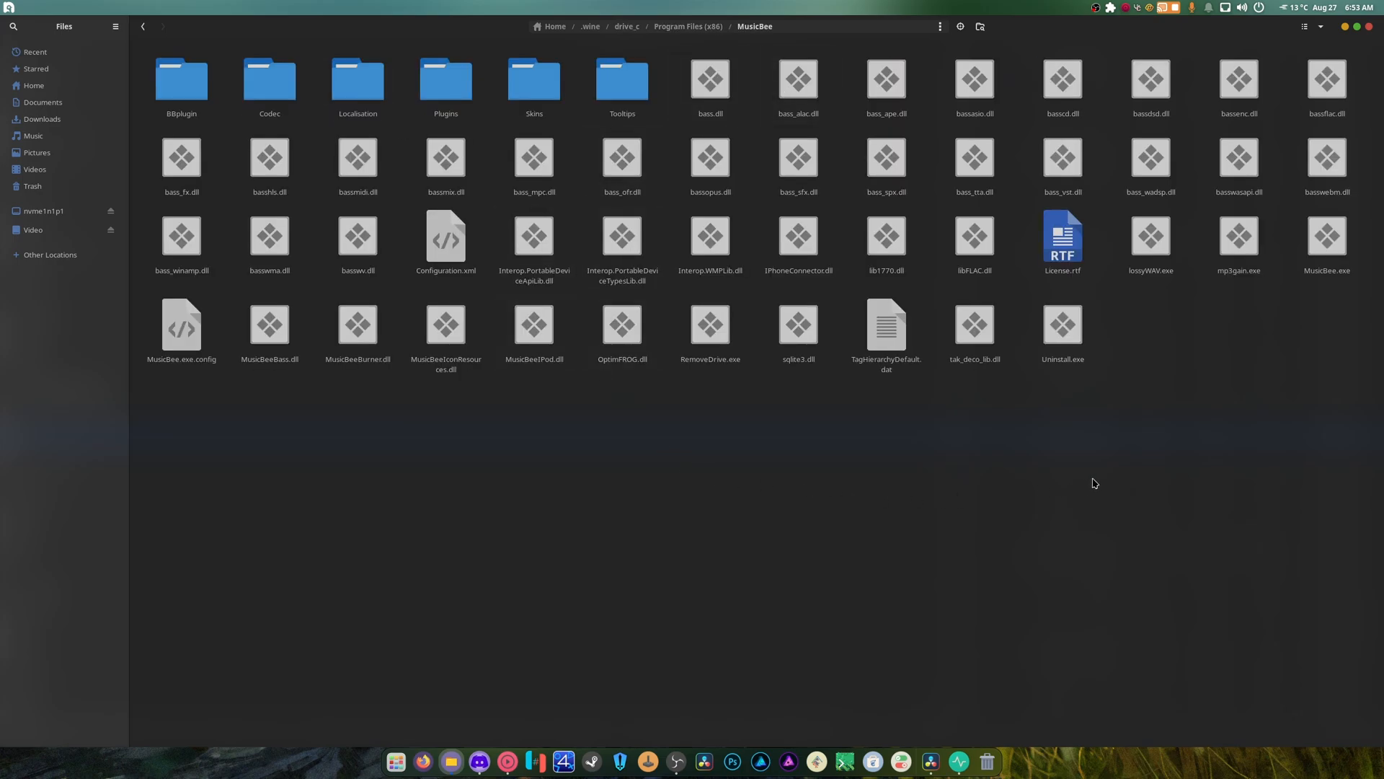
mouse_move(756, 433)
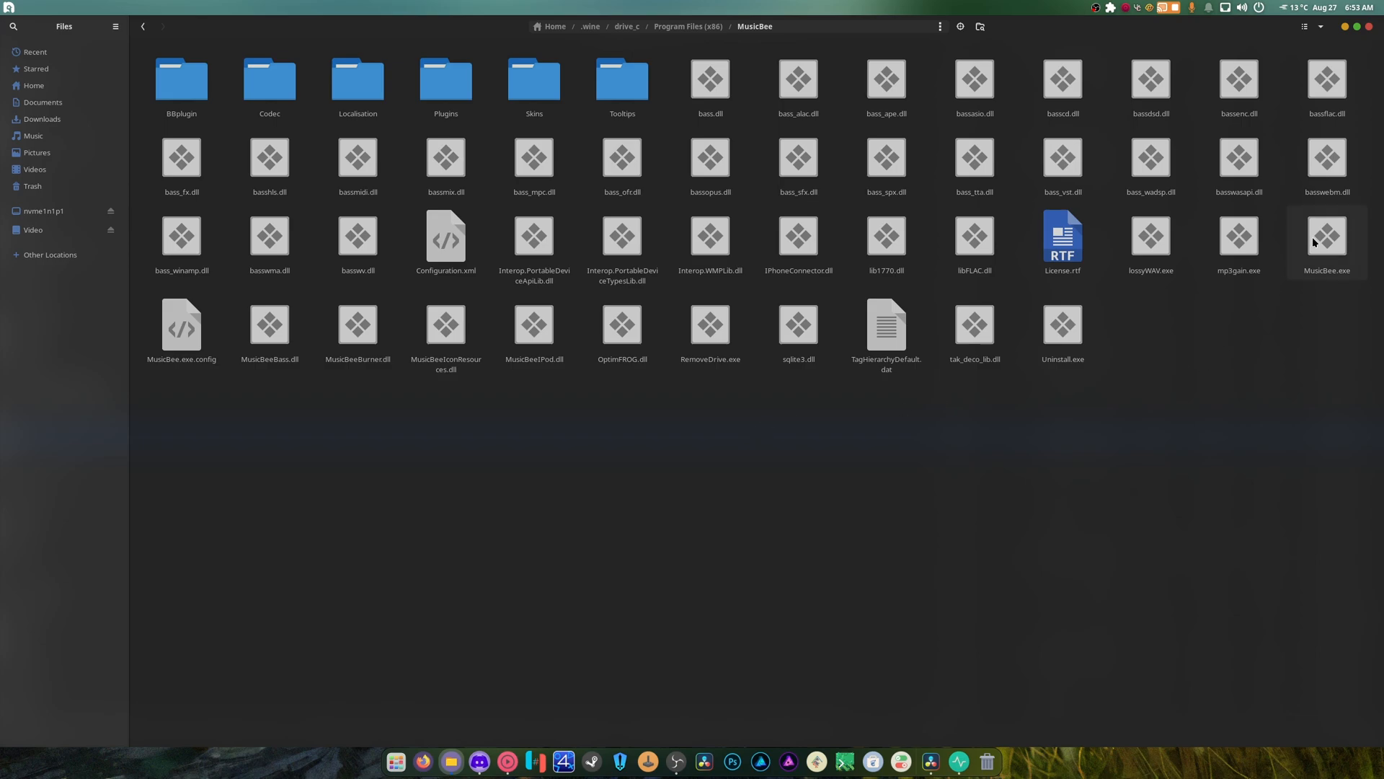
left_click(1326, 243)
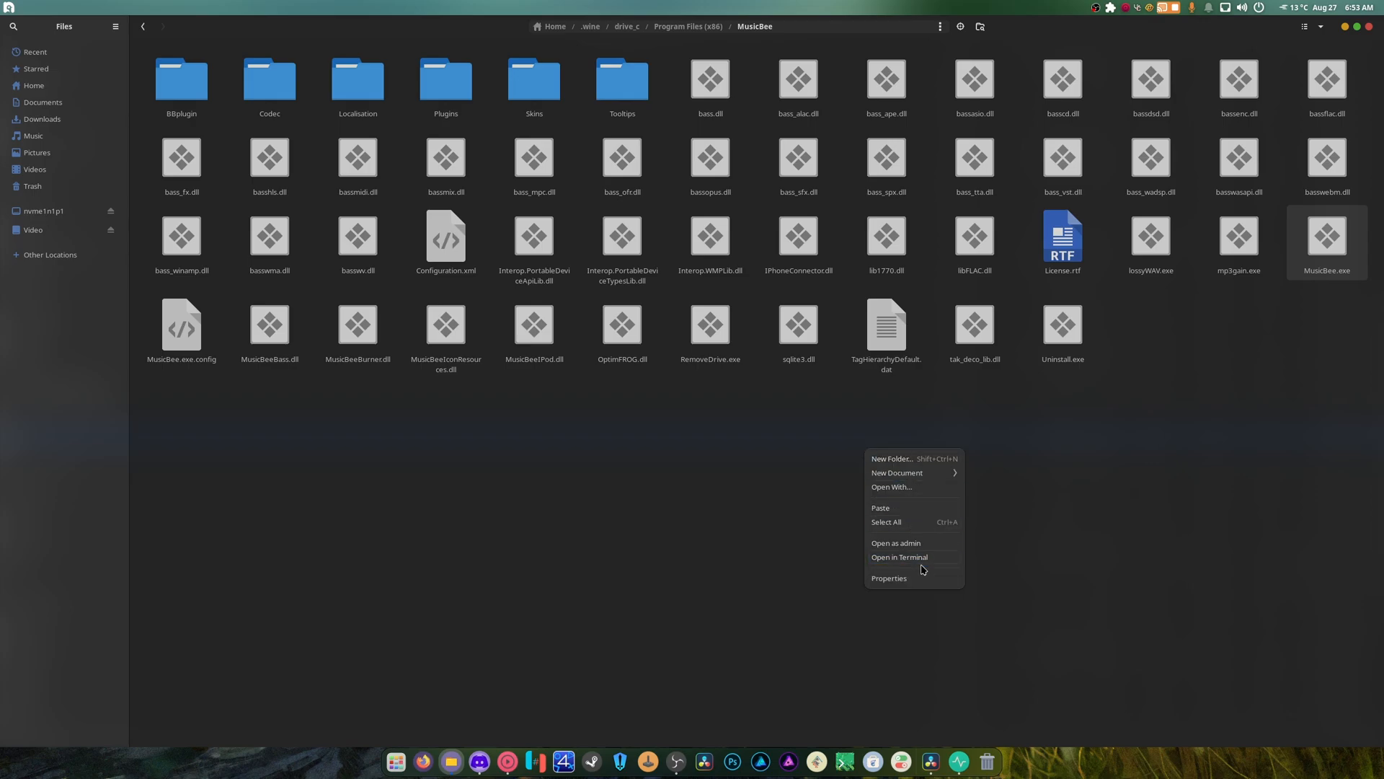
Open a terminal in the MusicBee folder and enter 'wine MusicBee.exe'.
left_click(899, 557)
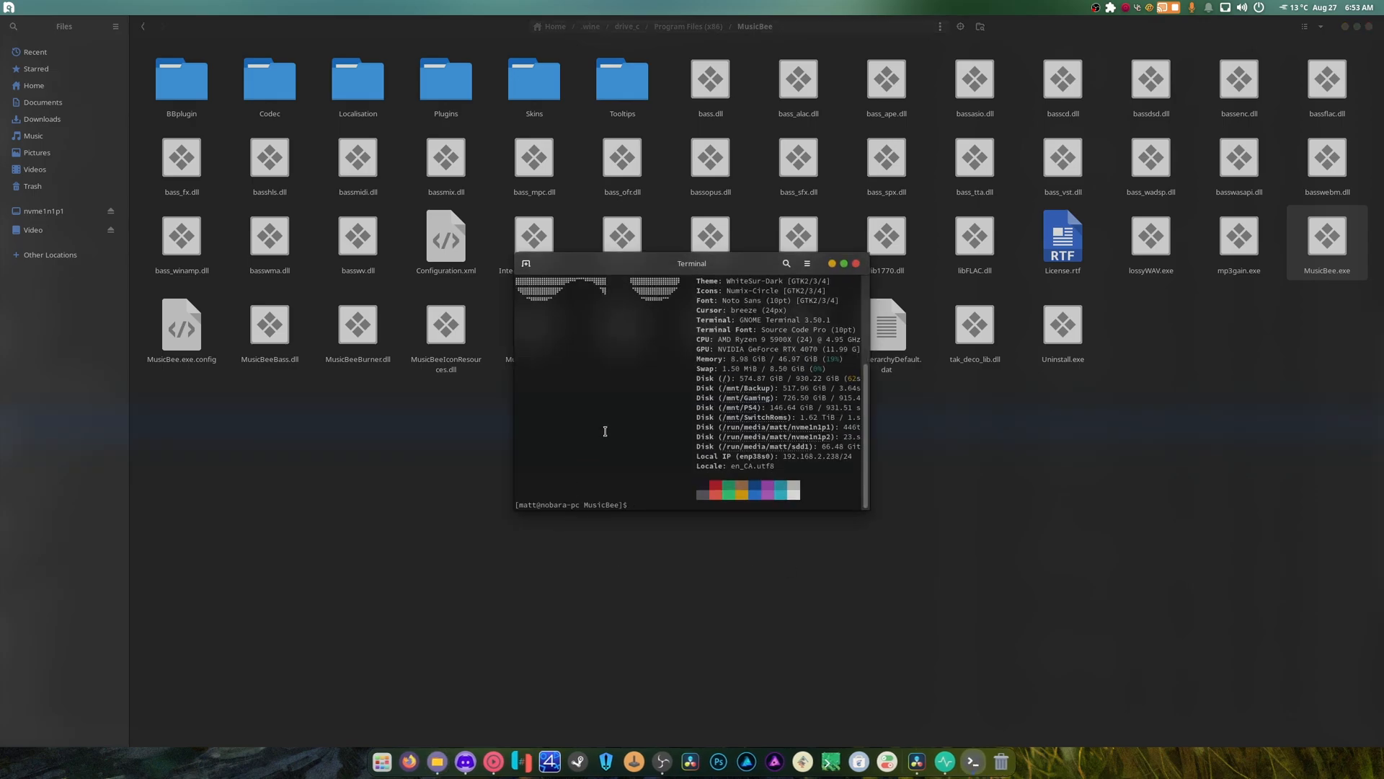
type("wine")
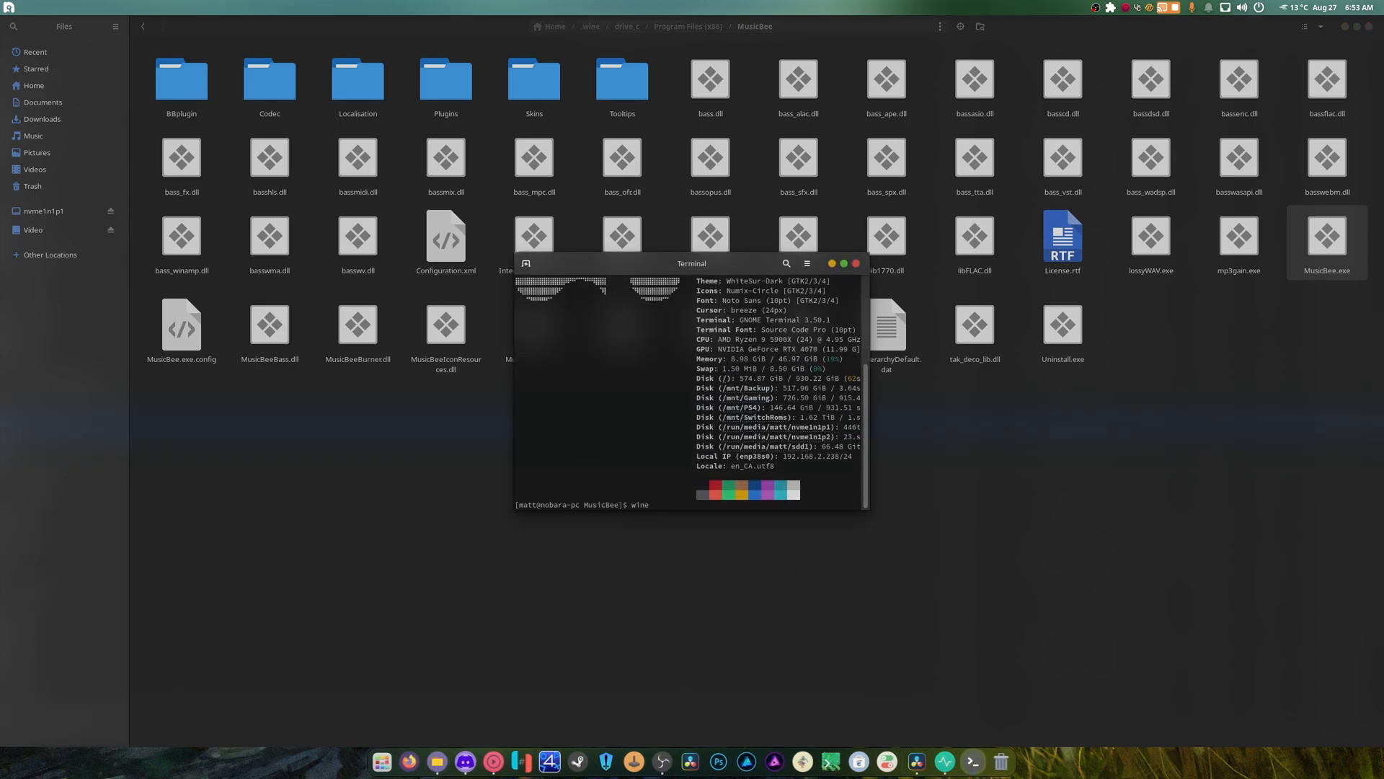
type("MusicBee")
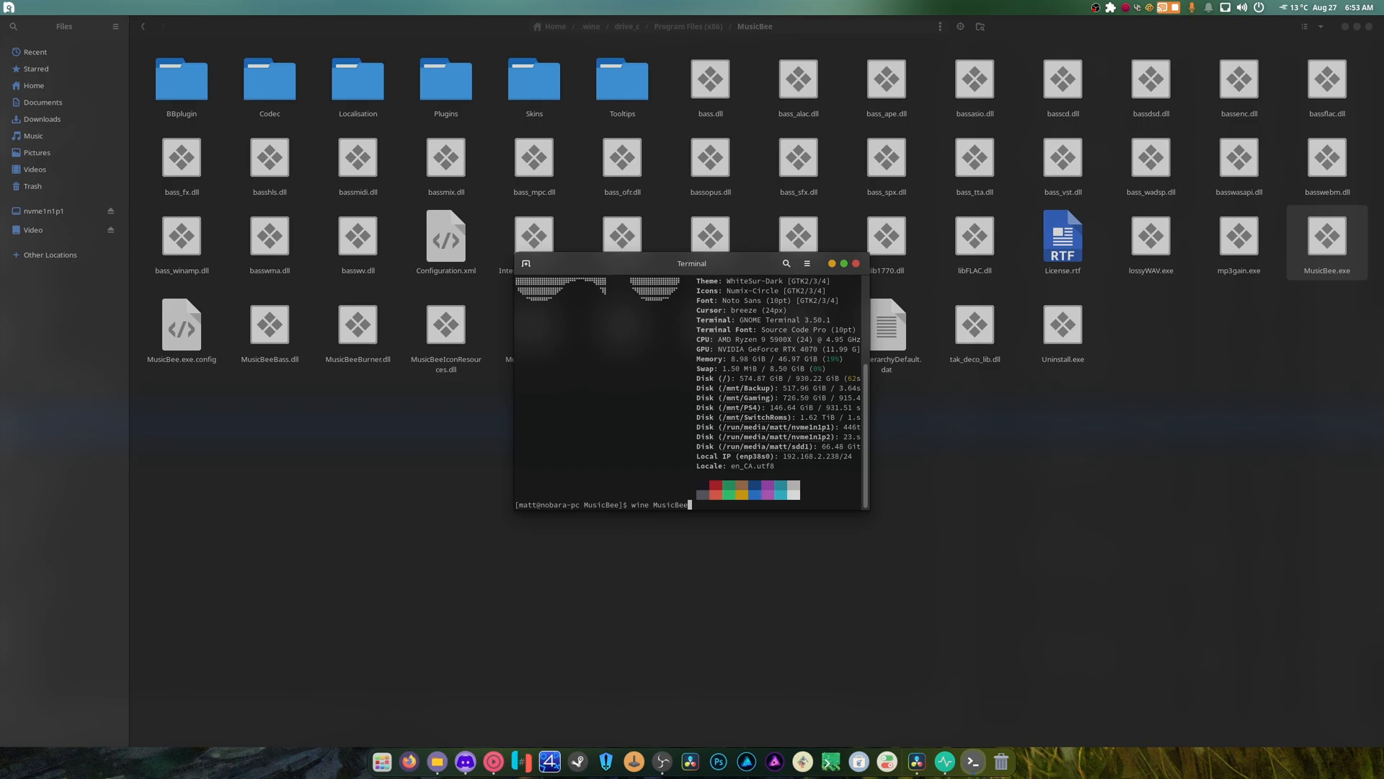
type(".exe")
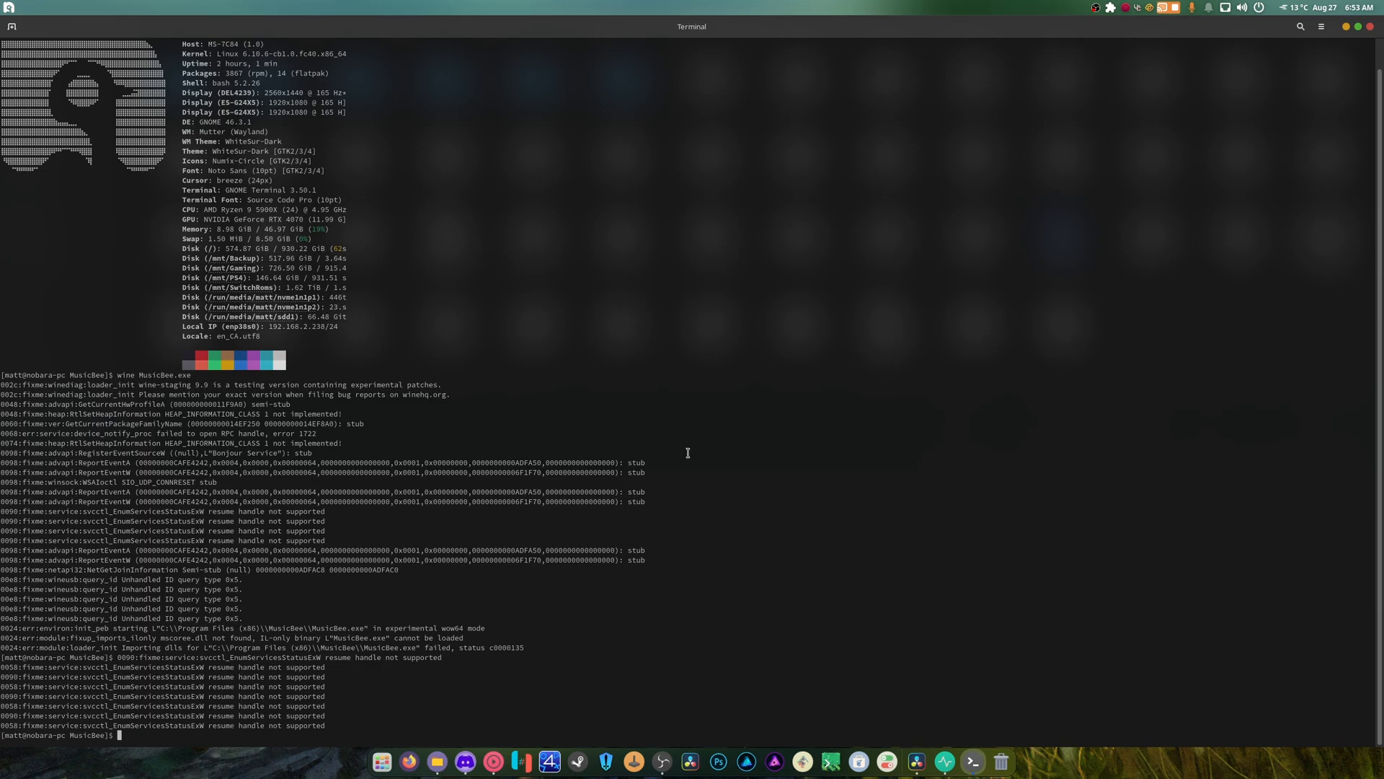
mouse_move(484, 644)
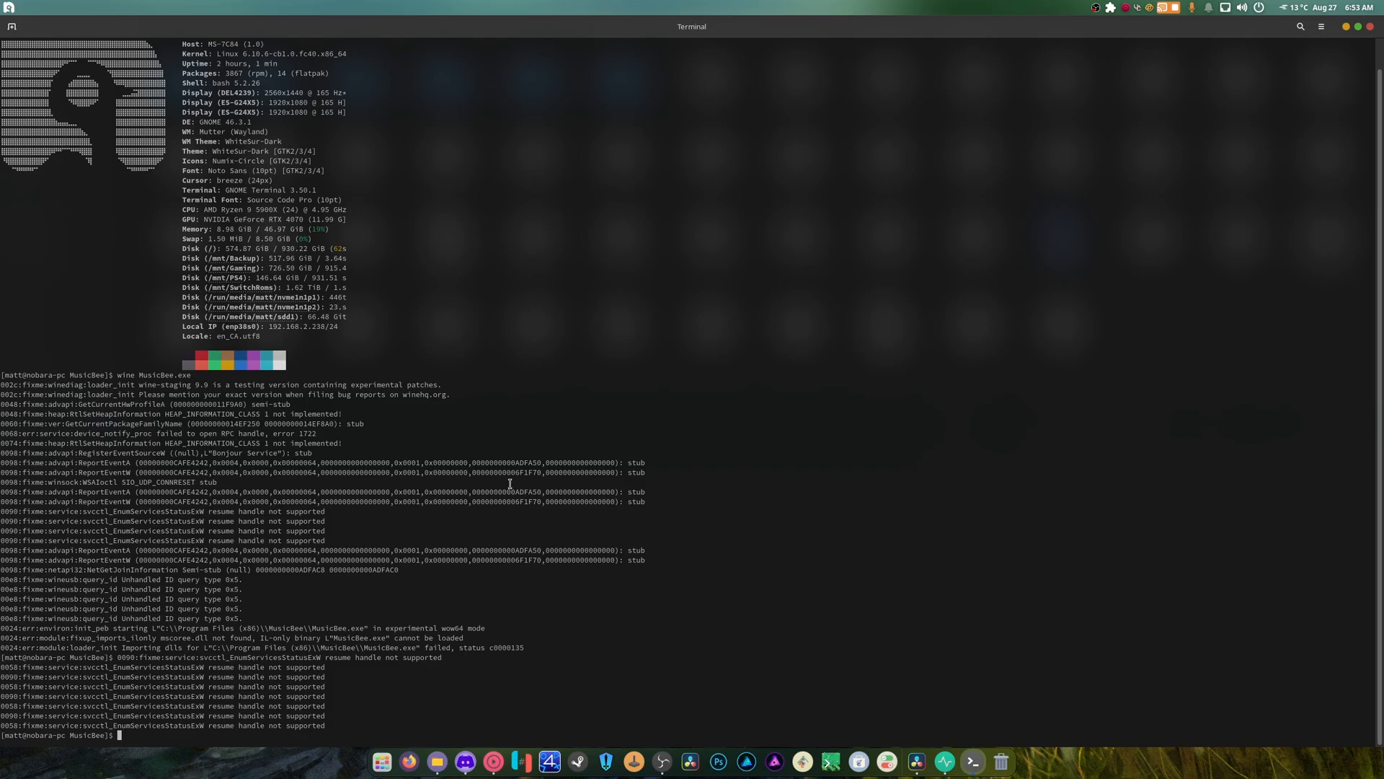
Enter 'sudo dnf in webkit2gtk4.0' and the quiet winetricks dotnet install commands.
type("sudo dnf in webkit2gtk4.0")
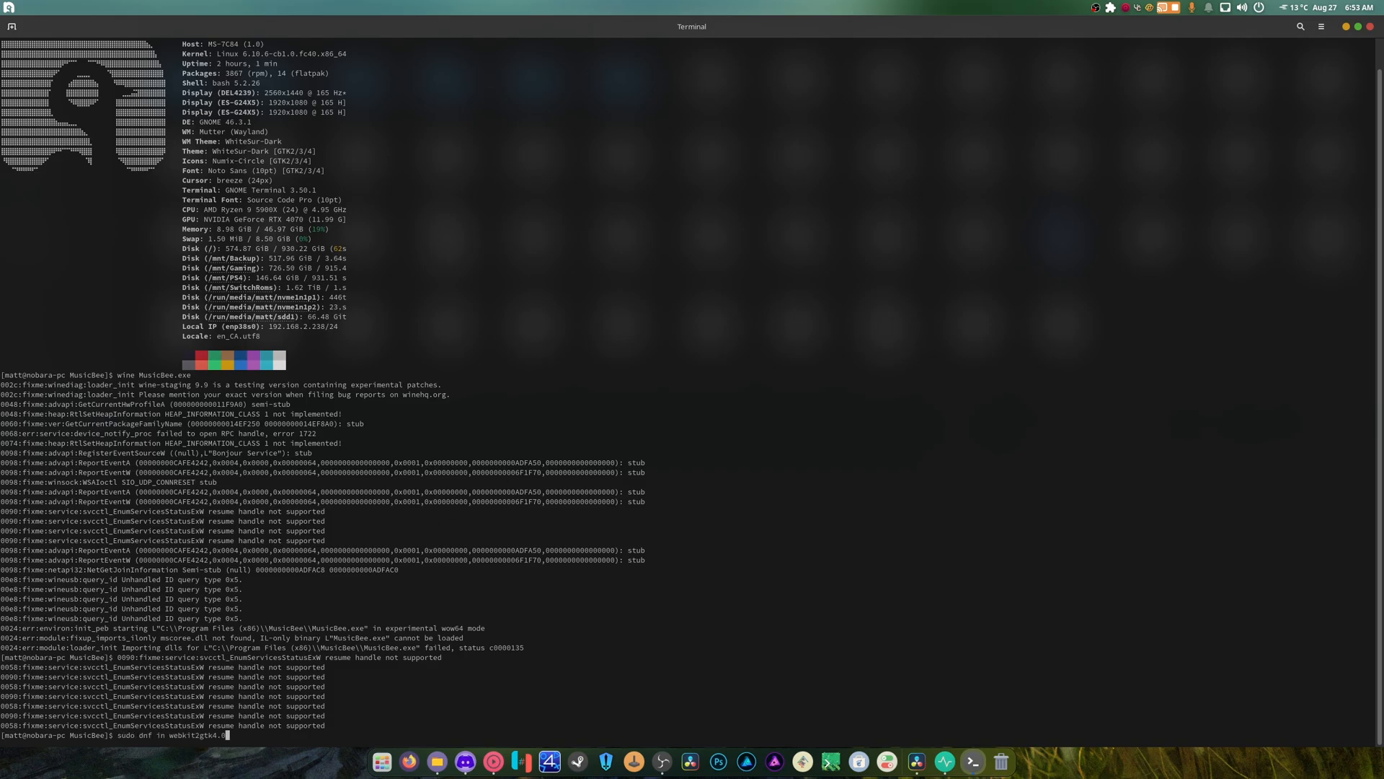
type("winetricks -q")
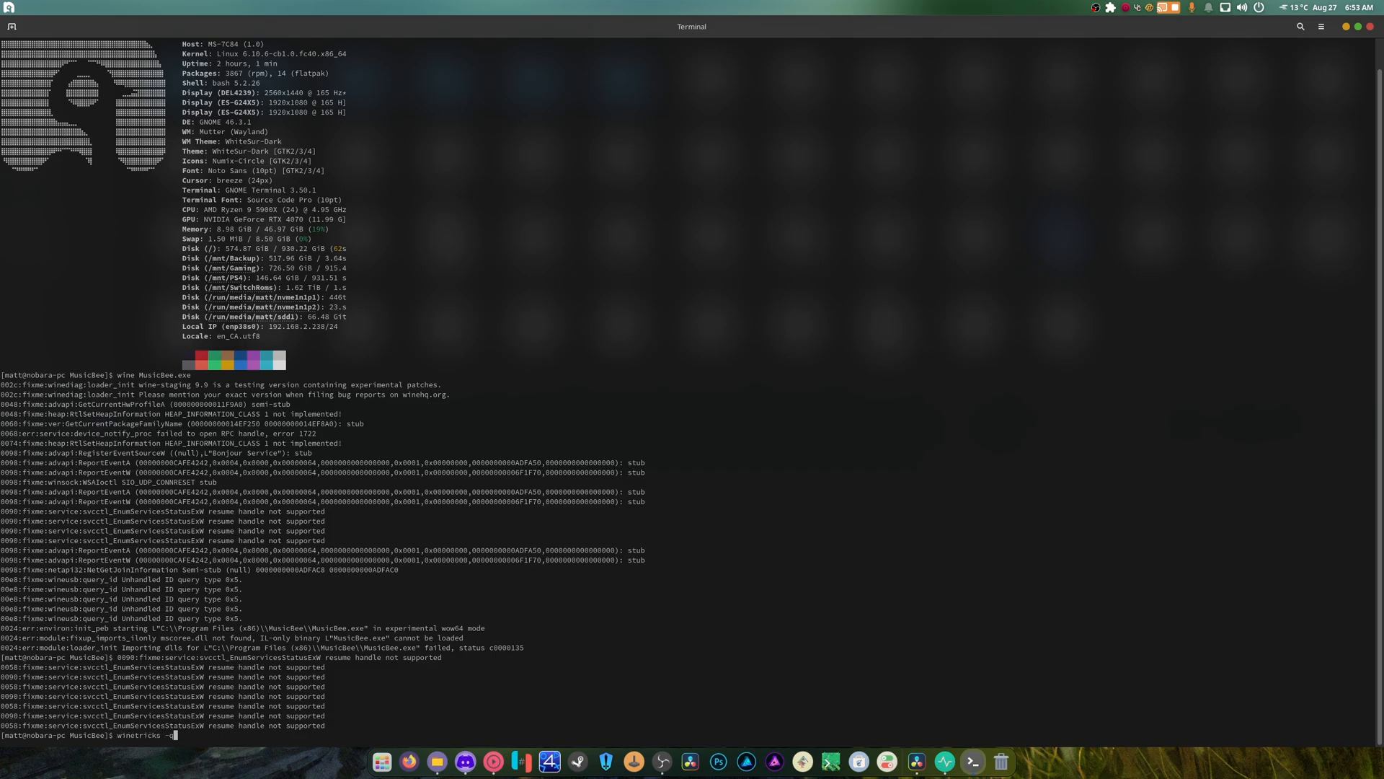
type("dotnet48")
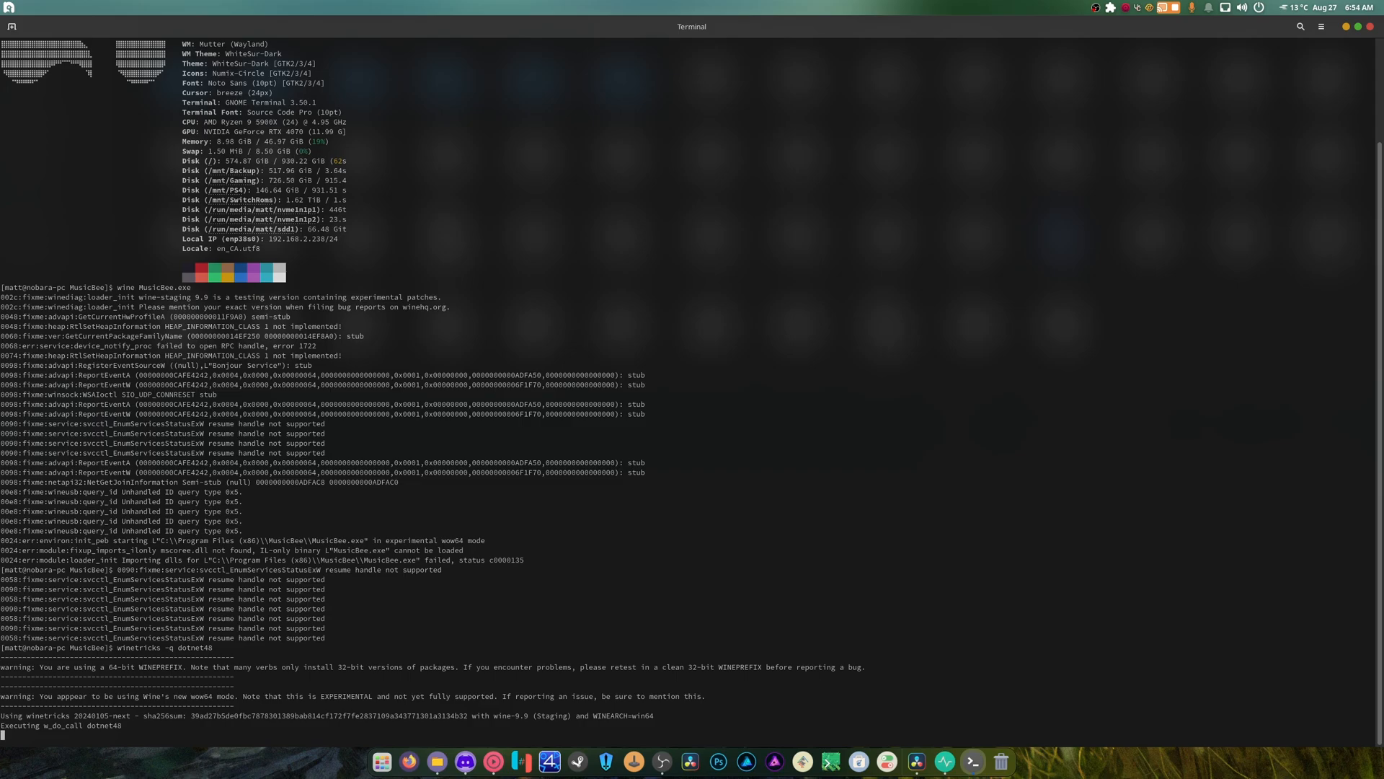
Scroll through the winetricks output as the .NET 4.8 installer runs.
scroll("down", 3)
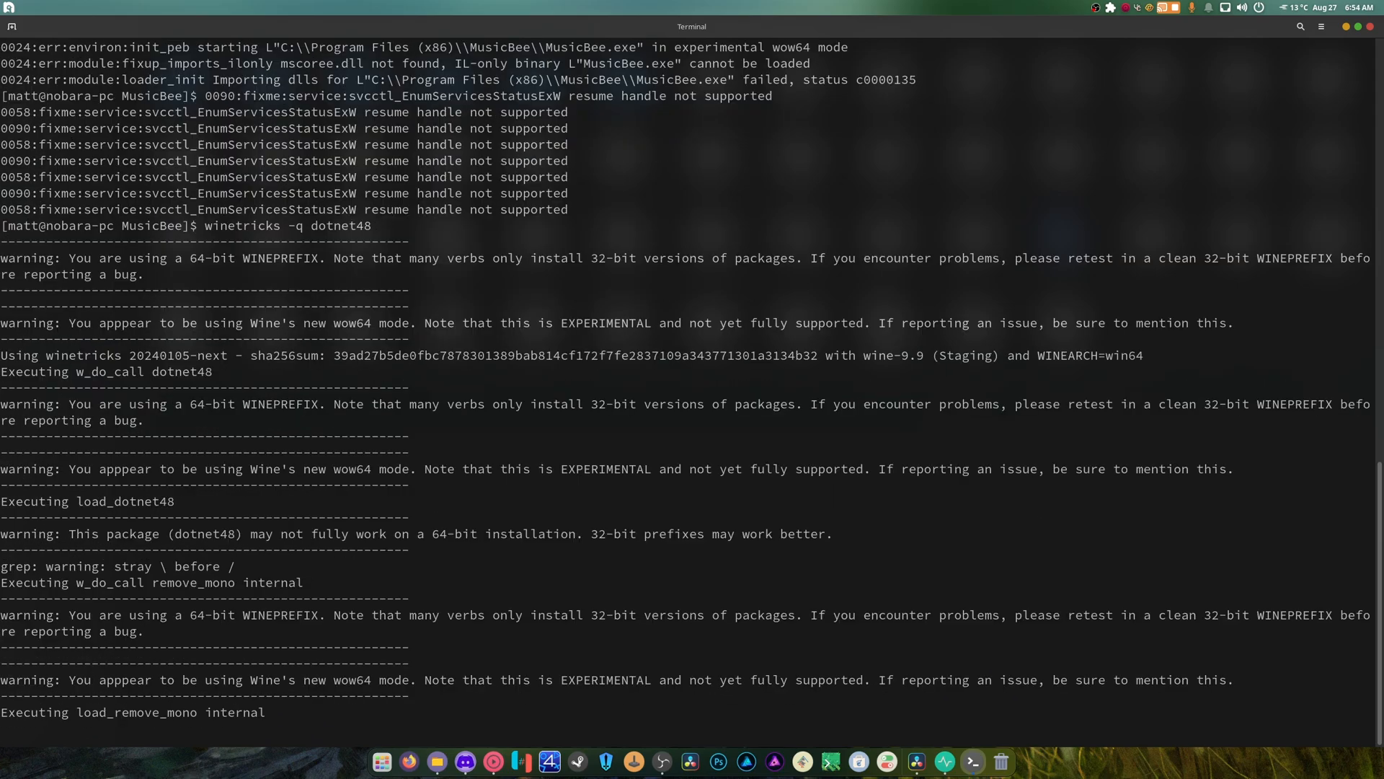
scroll("down", 3)
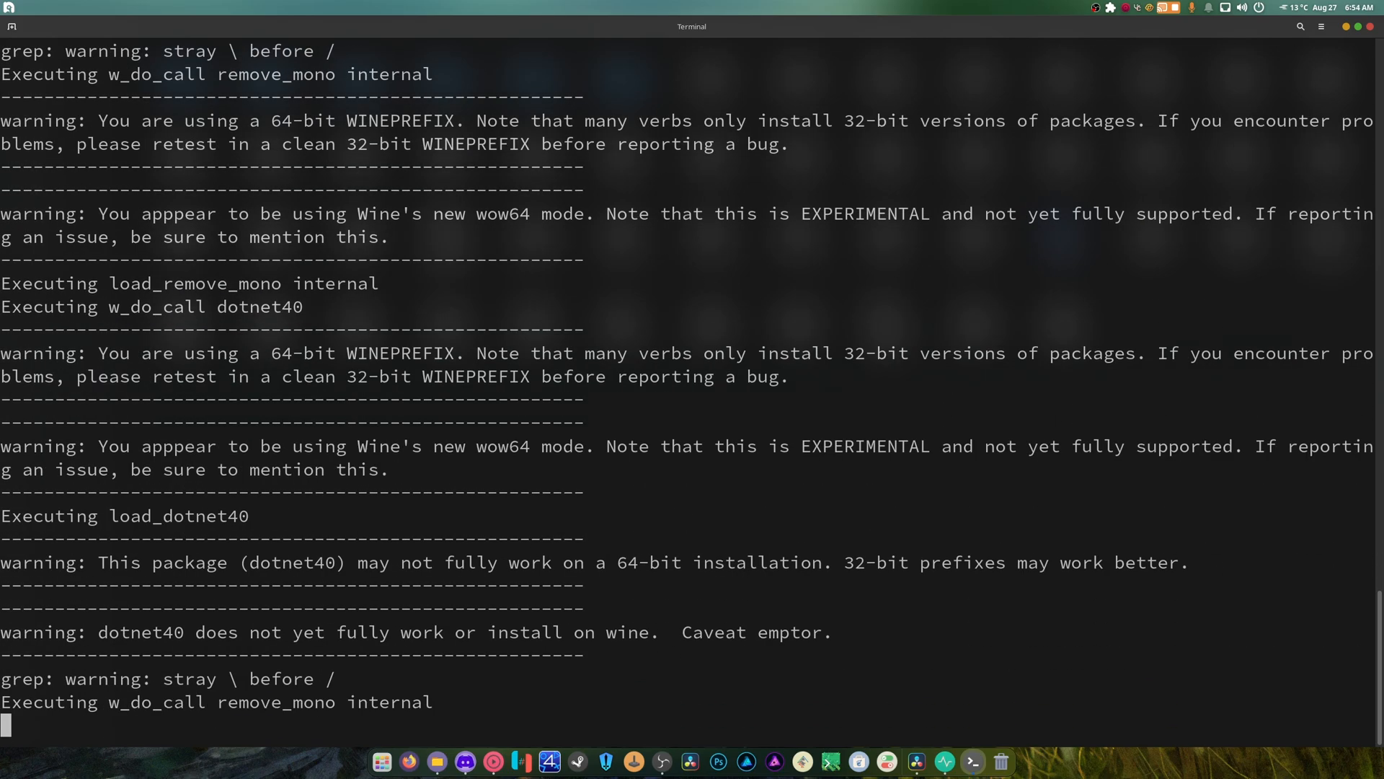
scroll("down", 3)
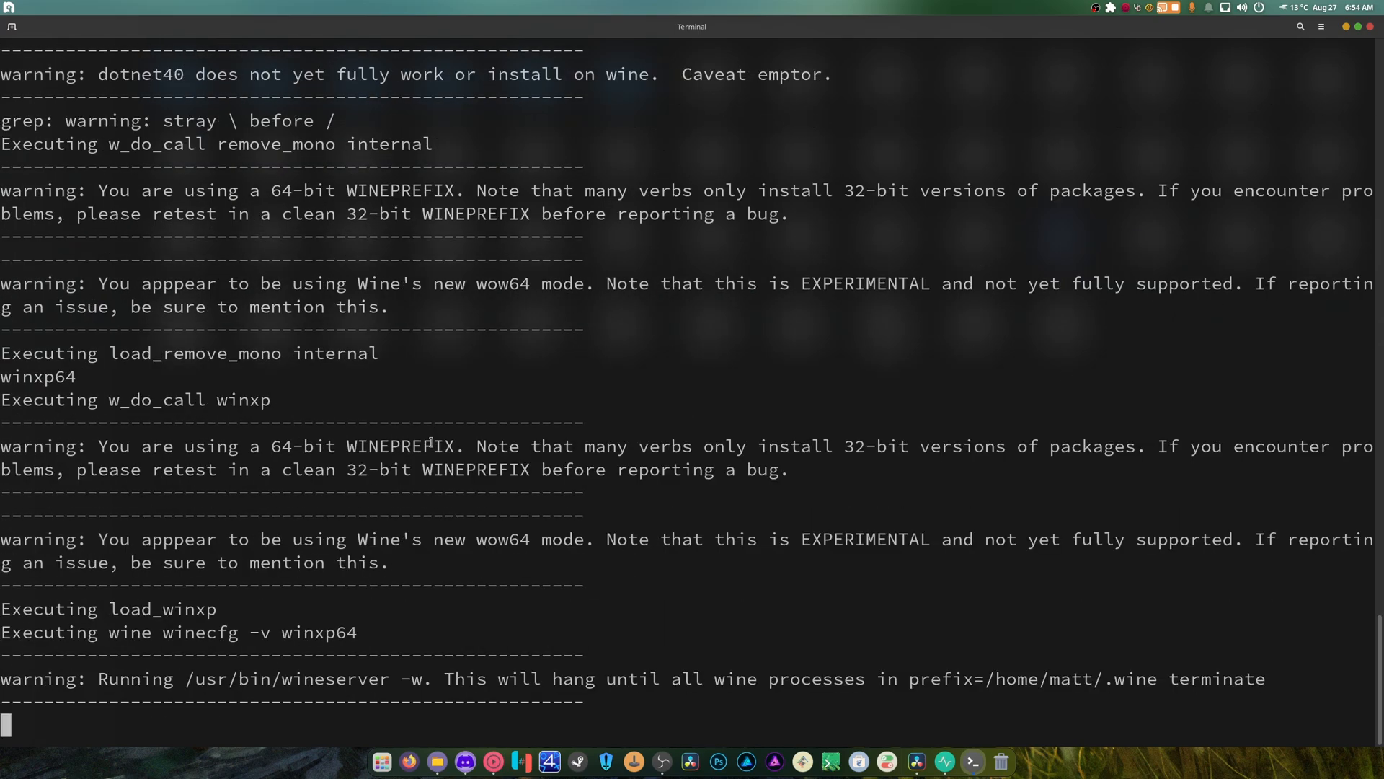
scroll("down", 3)
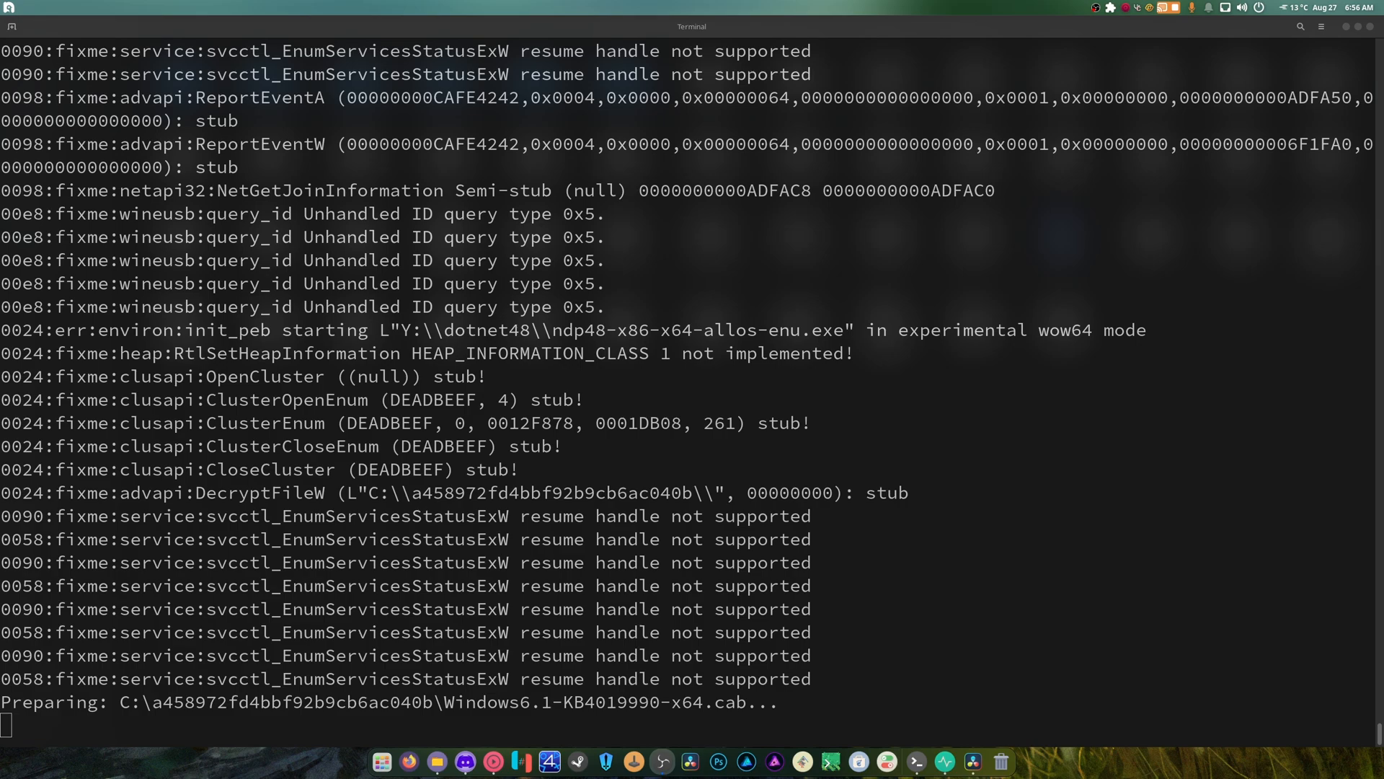
scroll("down", 3)
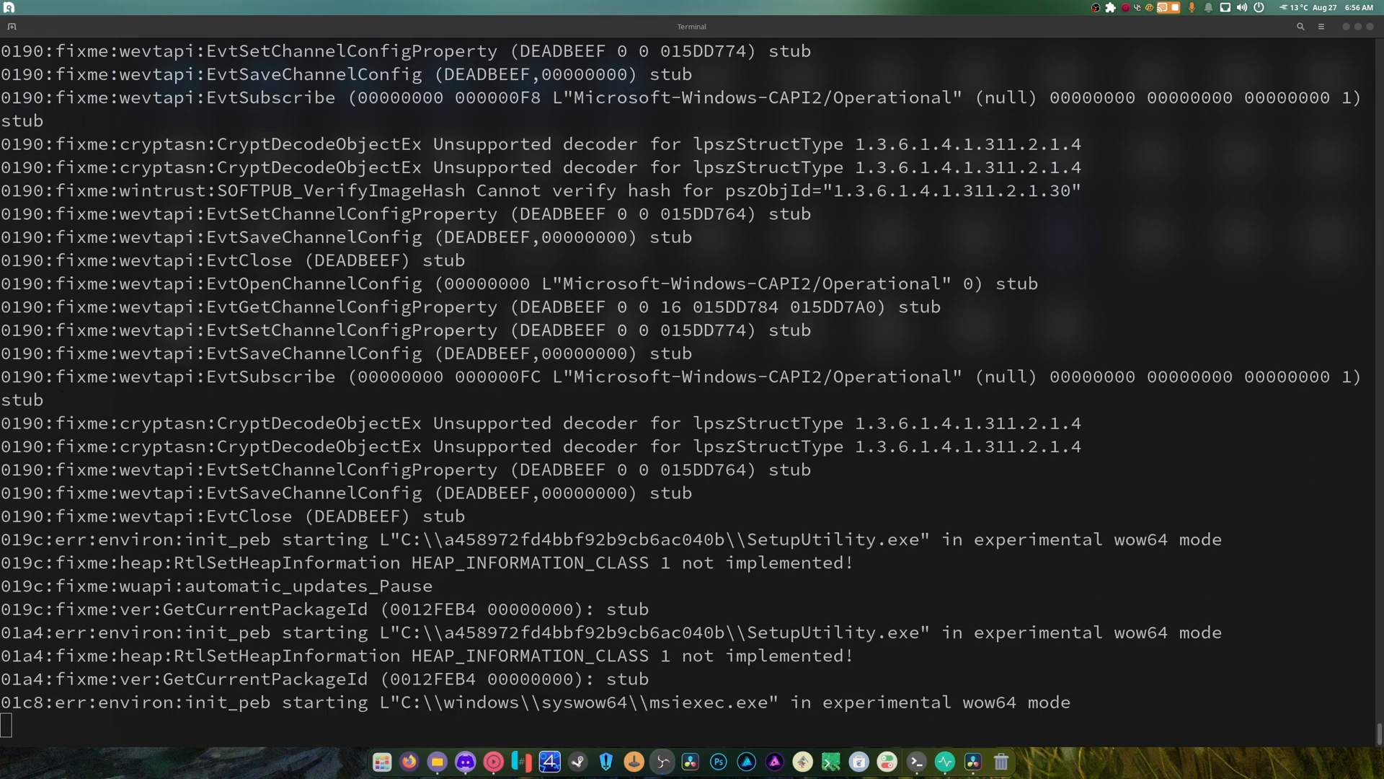
scroll("down", 3)
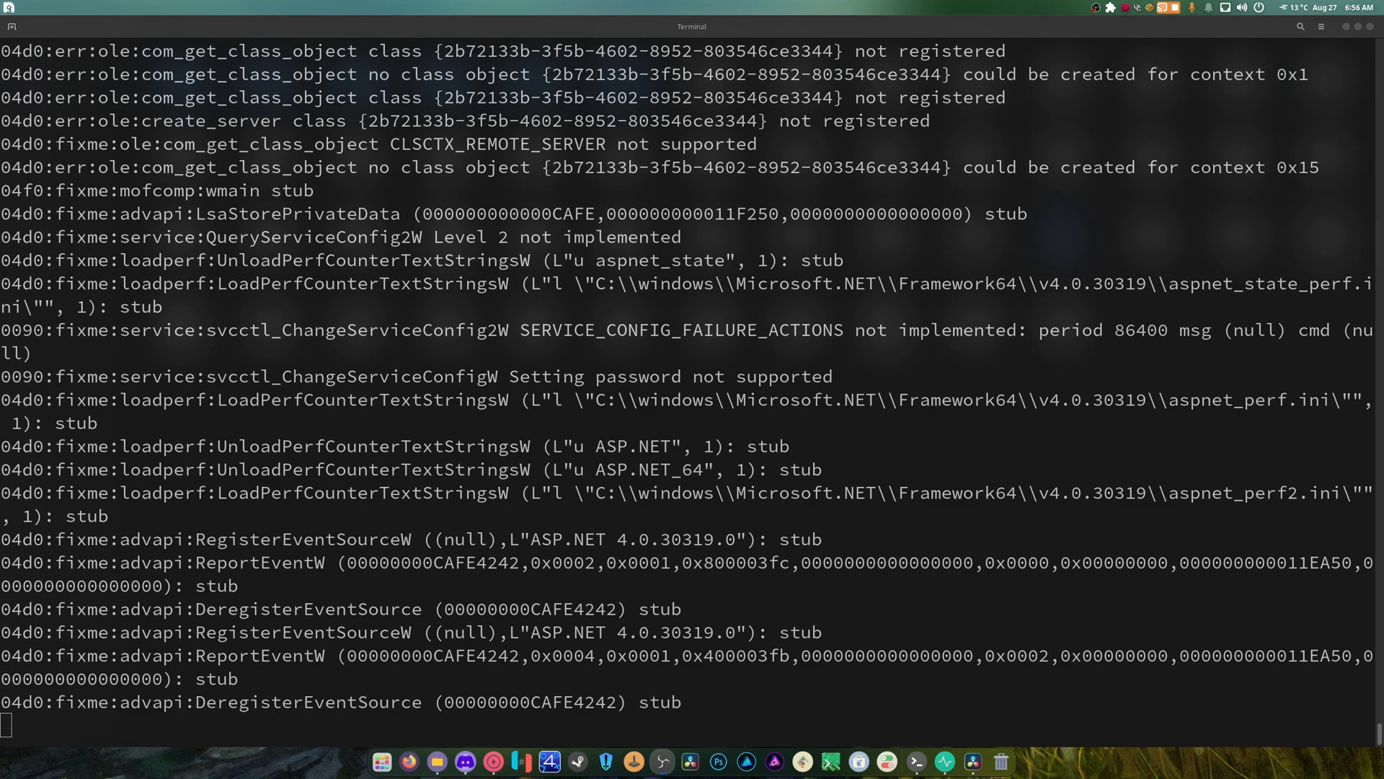
scroll("down", 3)
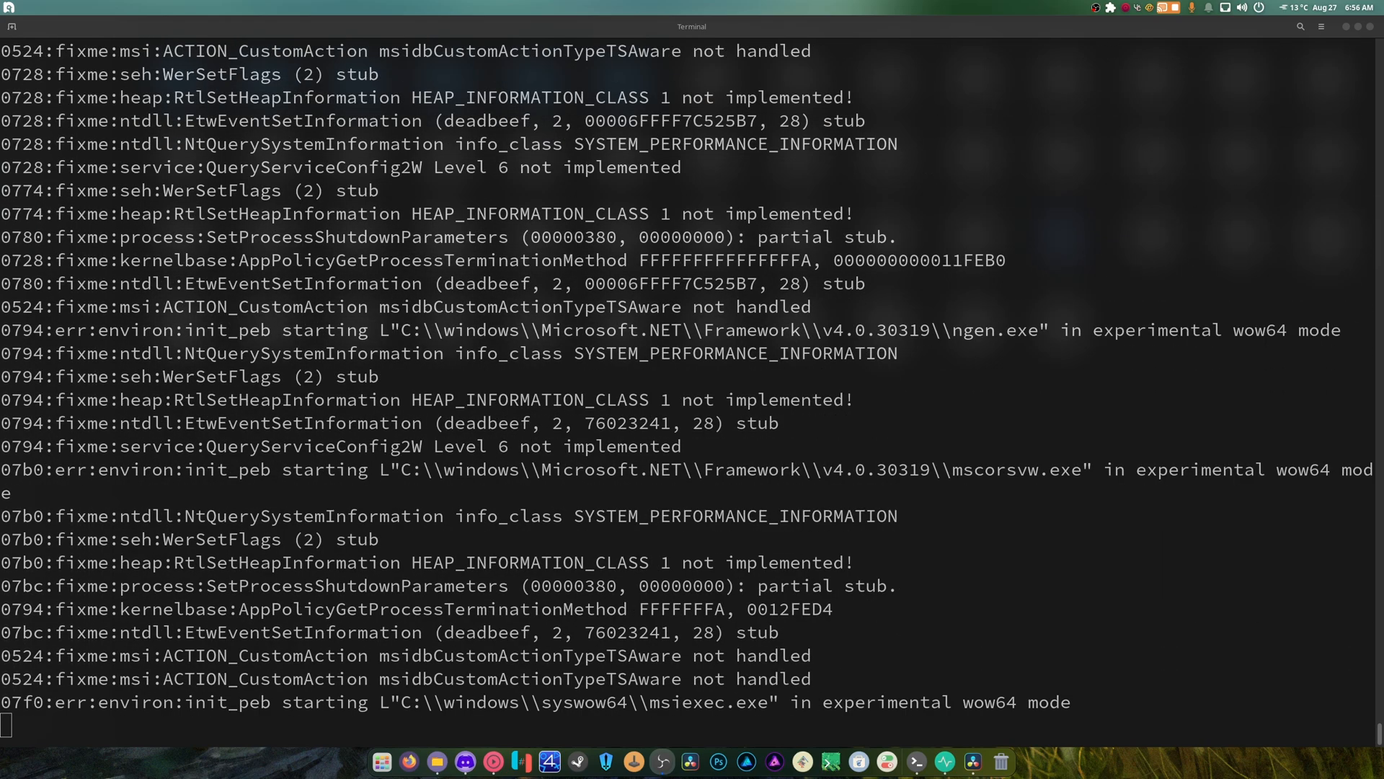
scroll("down", 3)
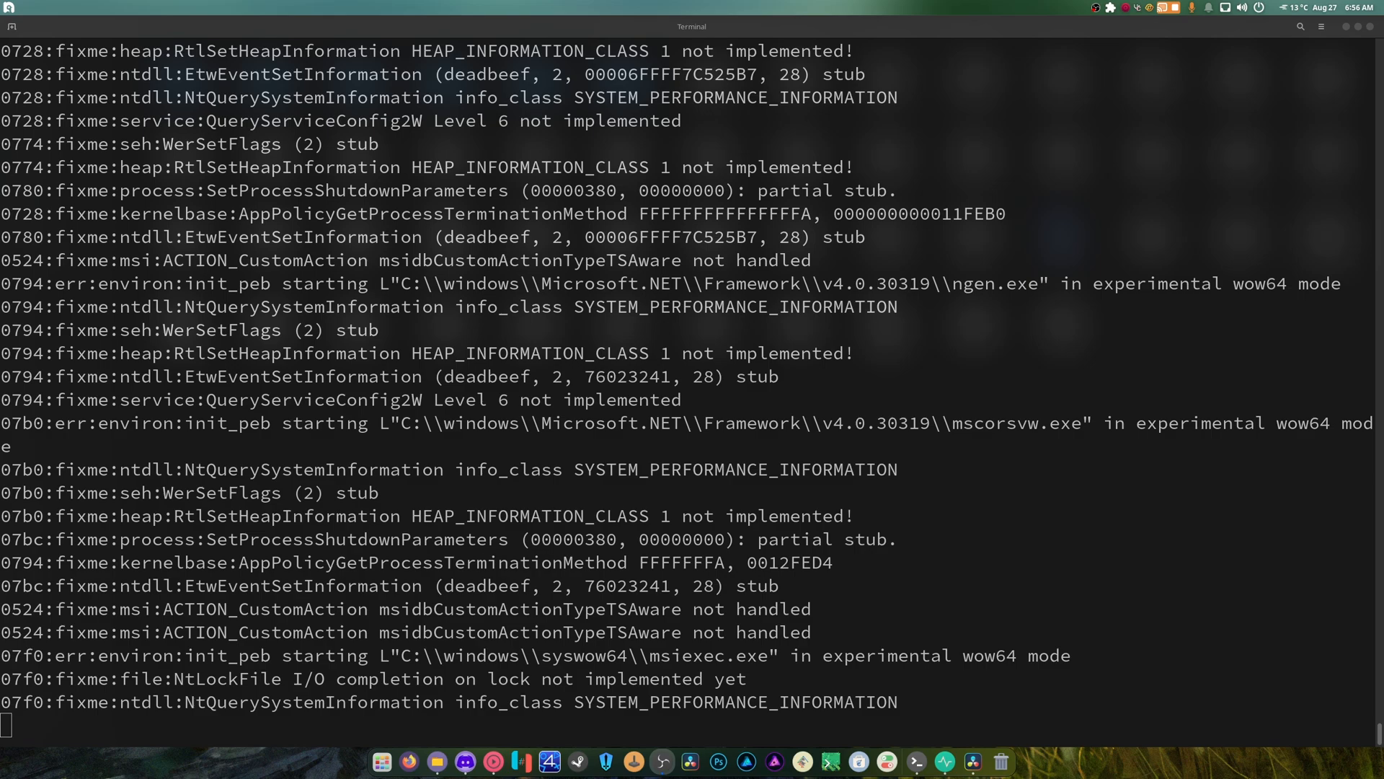
scroll("down", 3)
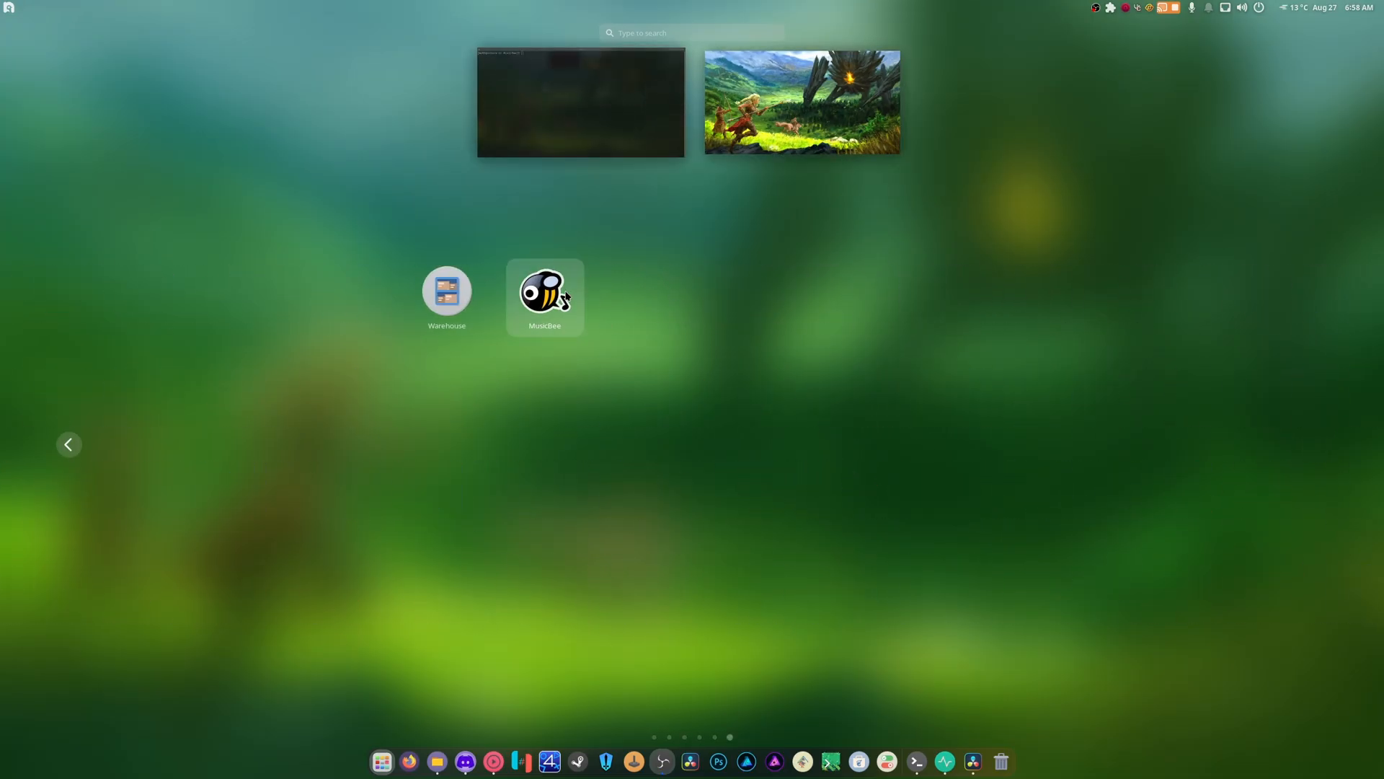
Launch MusicBee from the app grid and type 'winetricks -q dotnet48' in the terminal.
left_click(580, 102)
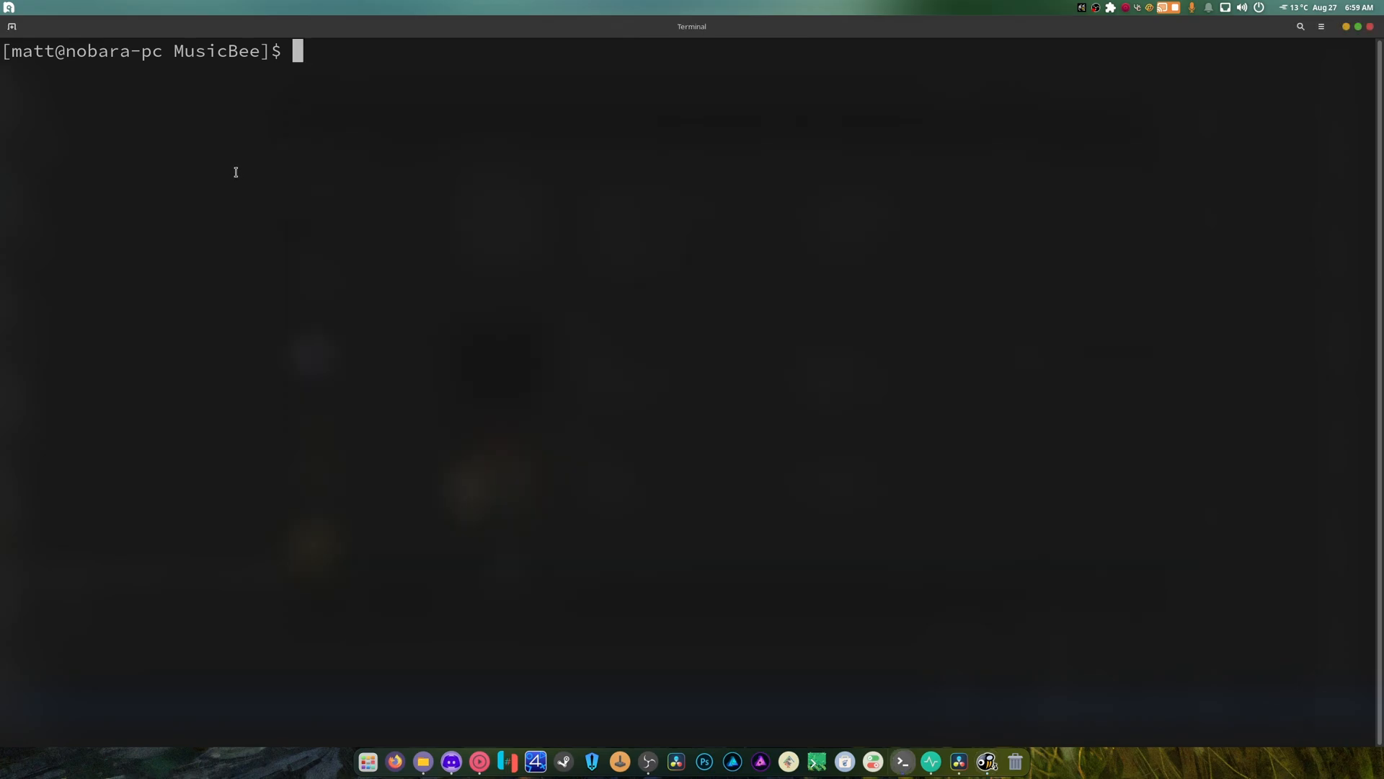
type("winetric")
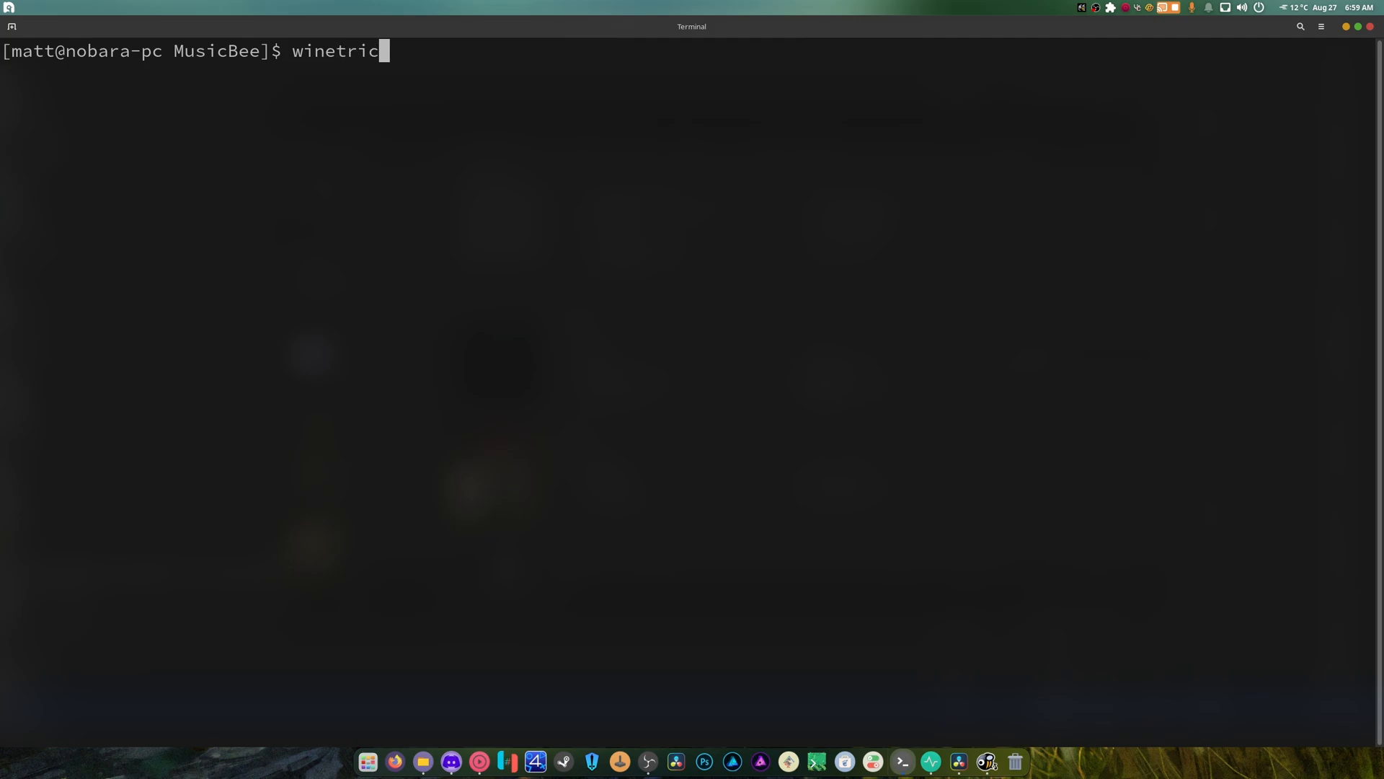
type("ks -q")
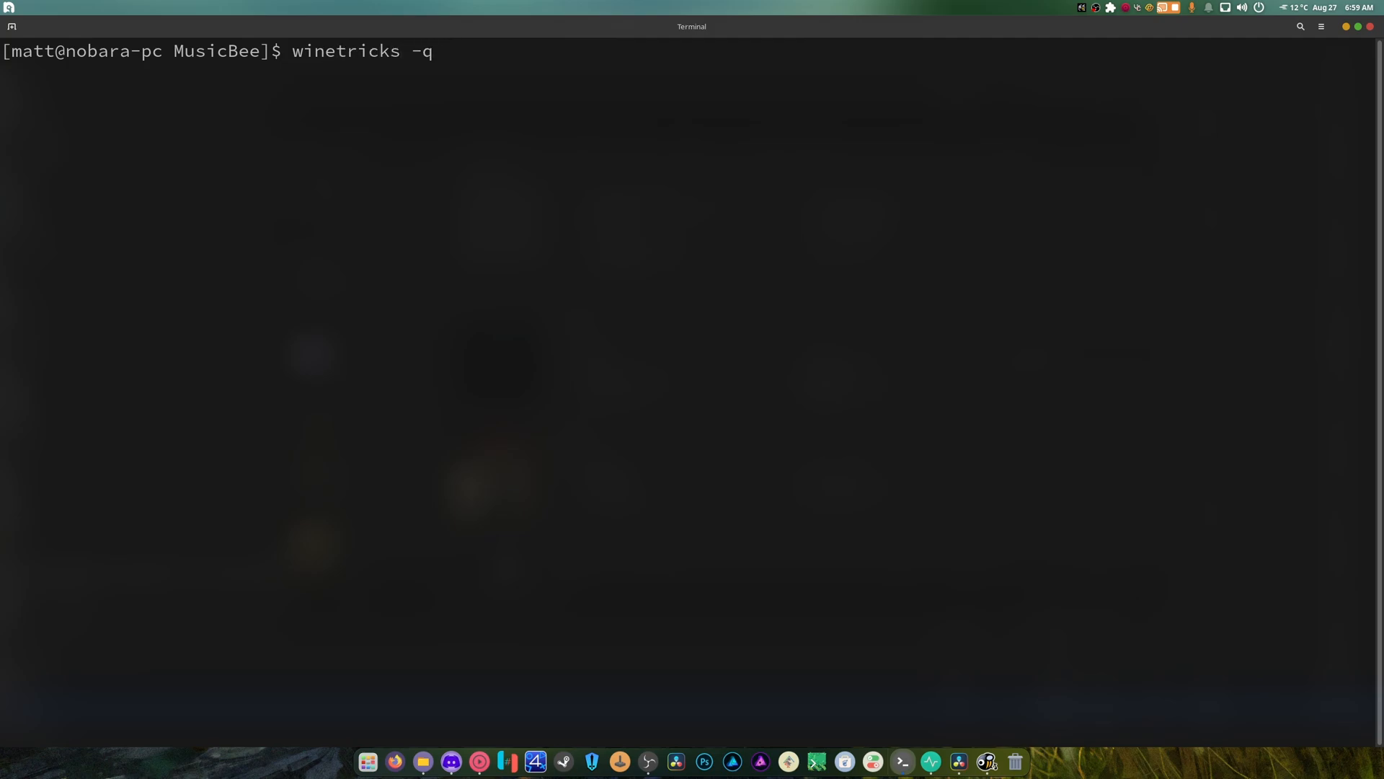
type("dot")
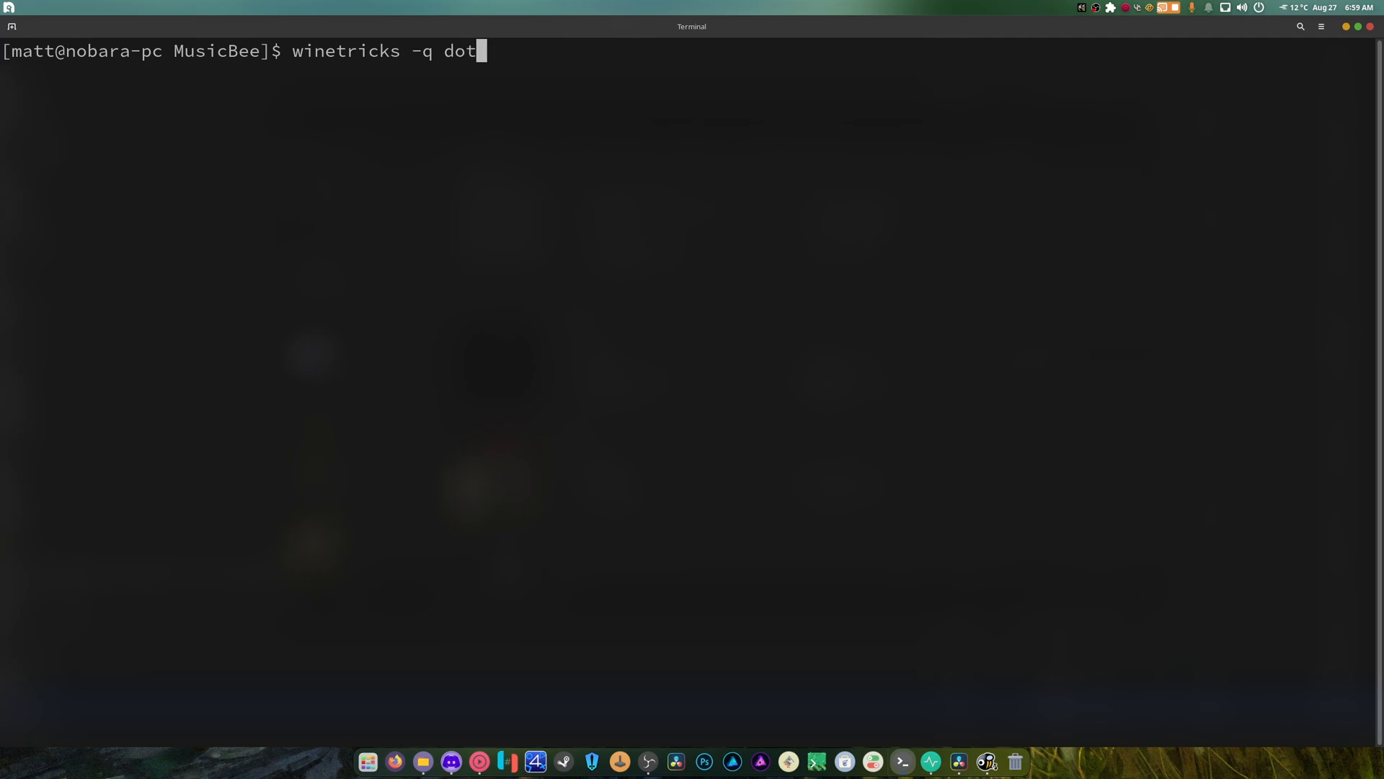
type("net48")
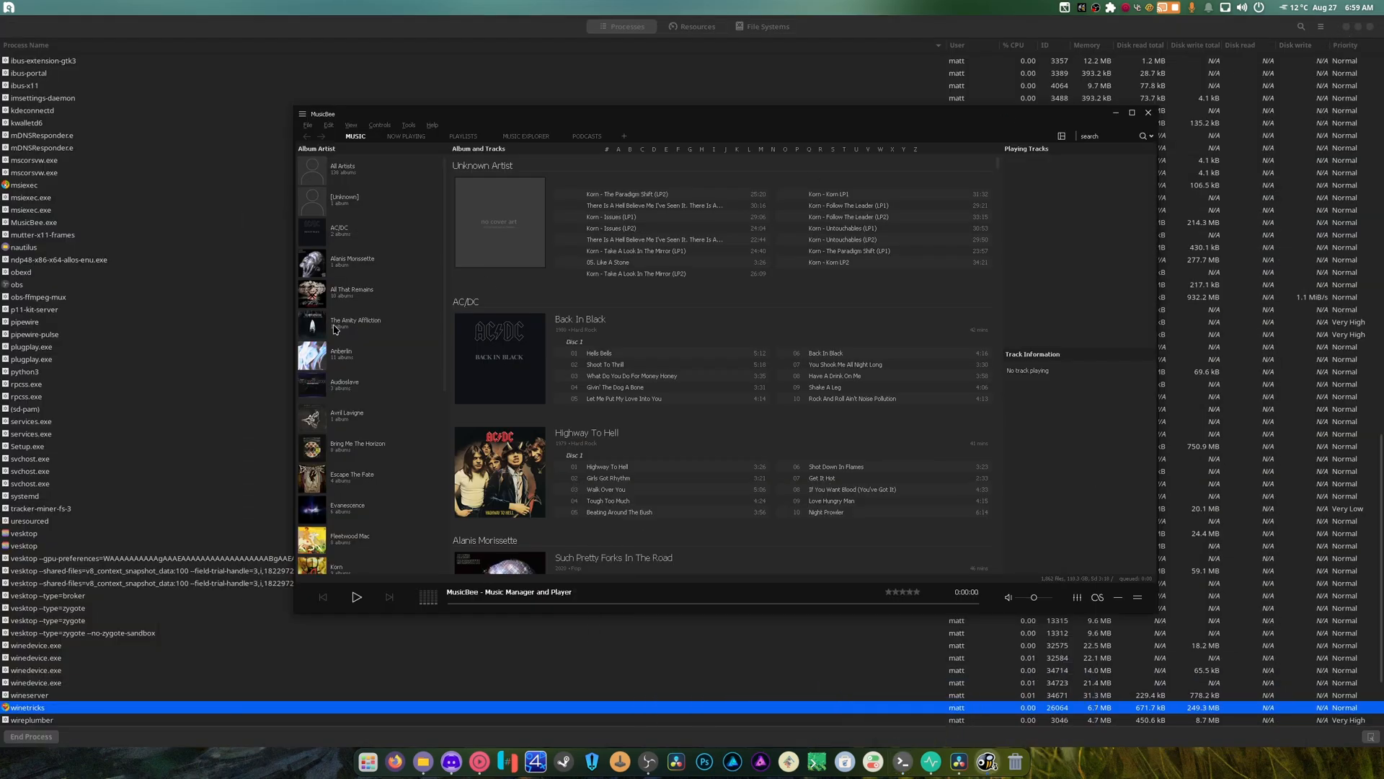
Filter the library to the [Unknown] artist, return to All Artists, and scroll the albums.
left_click(345, 199)
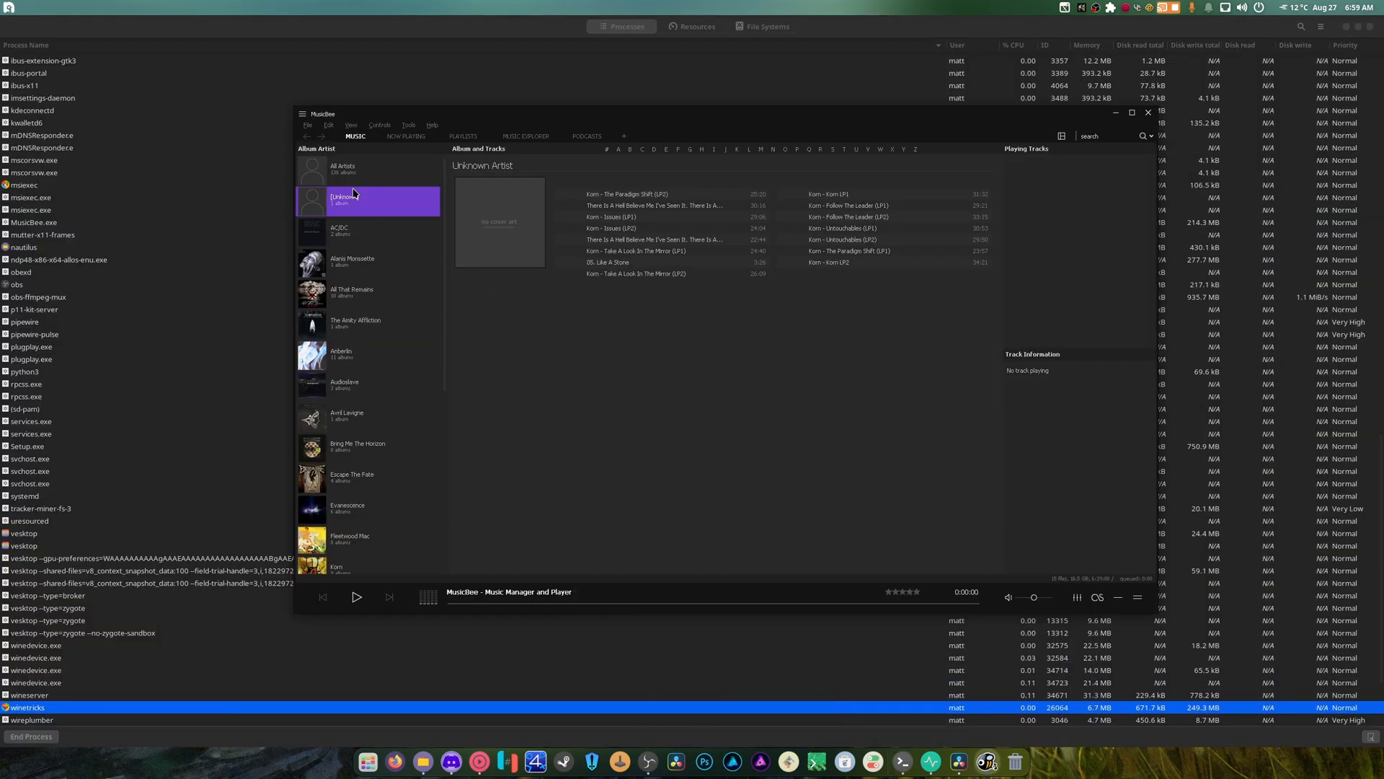
scroll("down", 3)
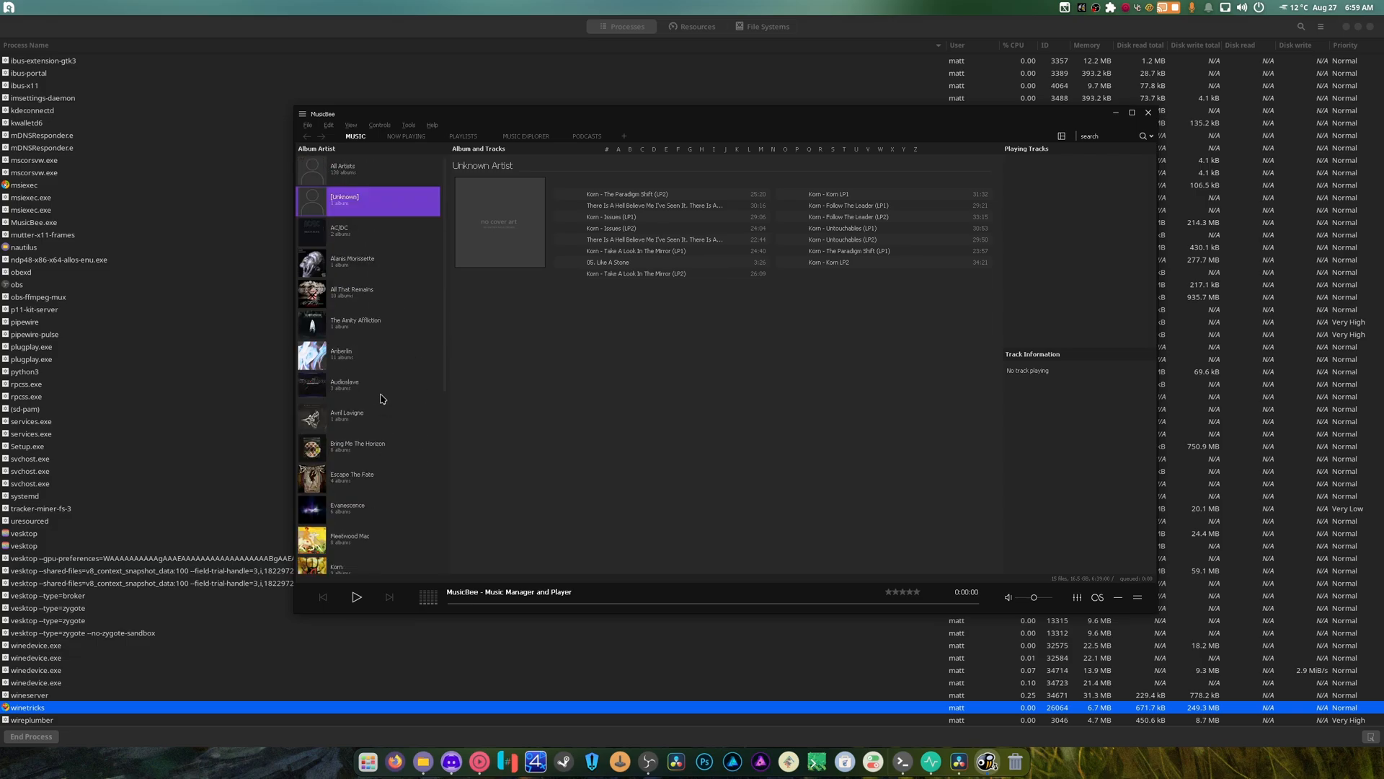
left_click(343, 168)
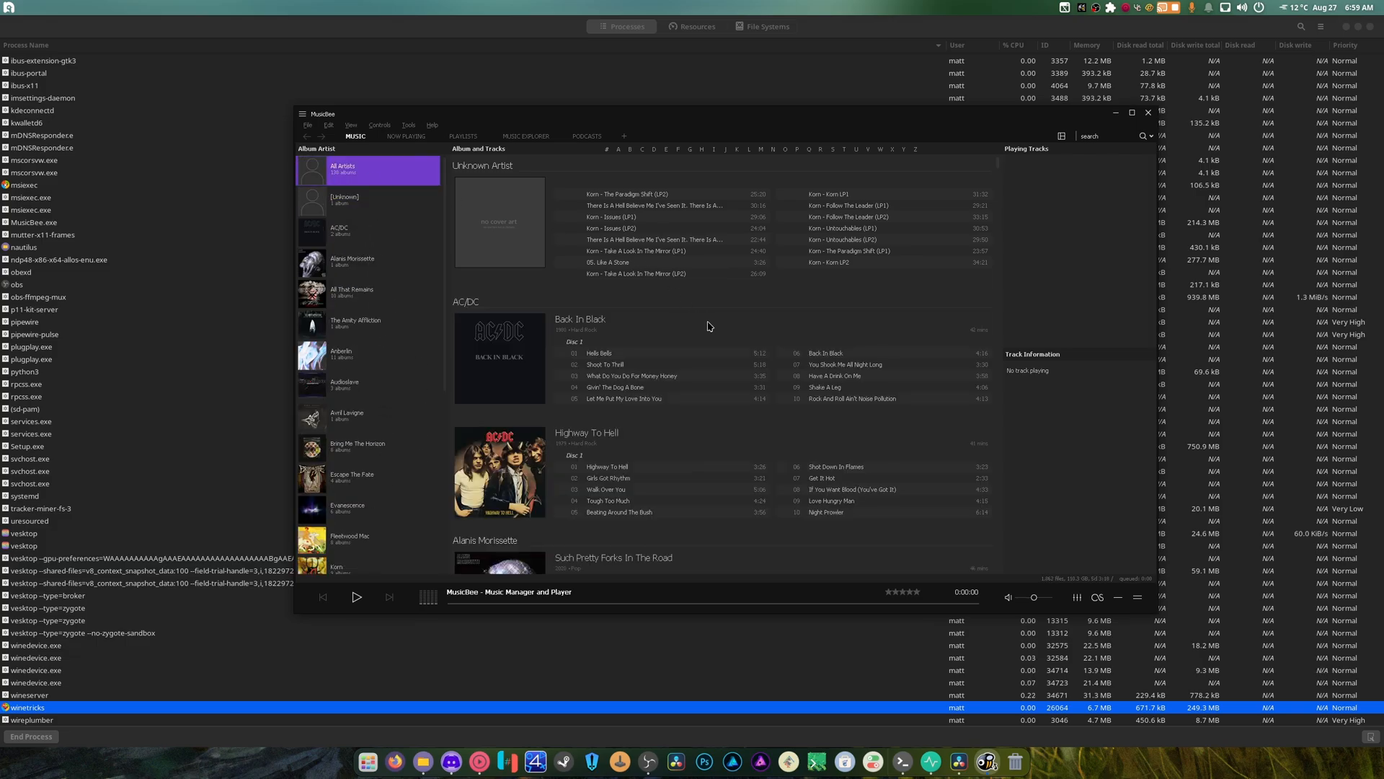
scroll("down", 3)
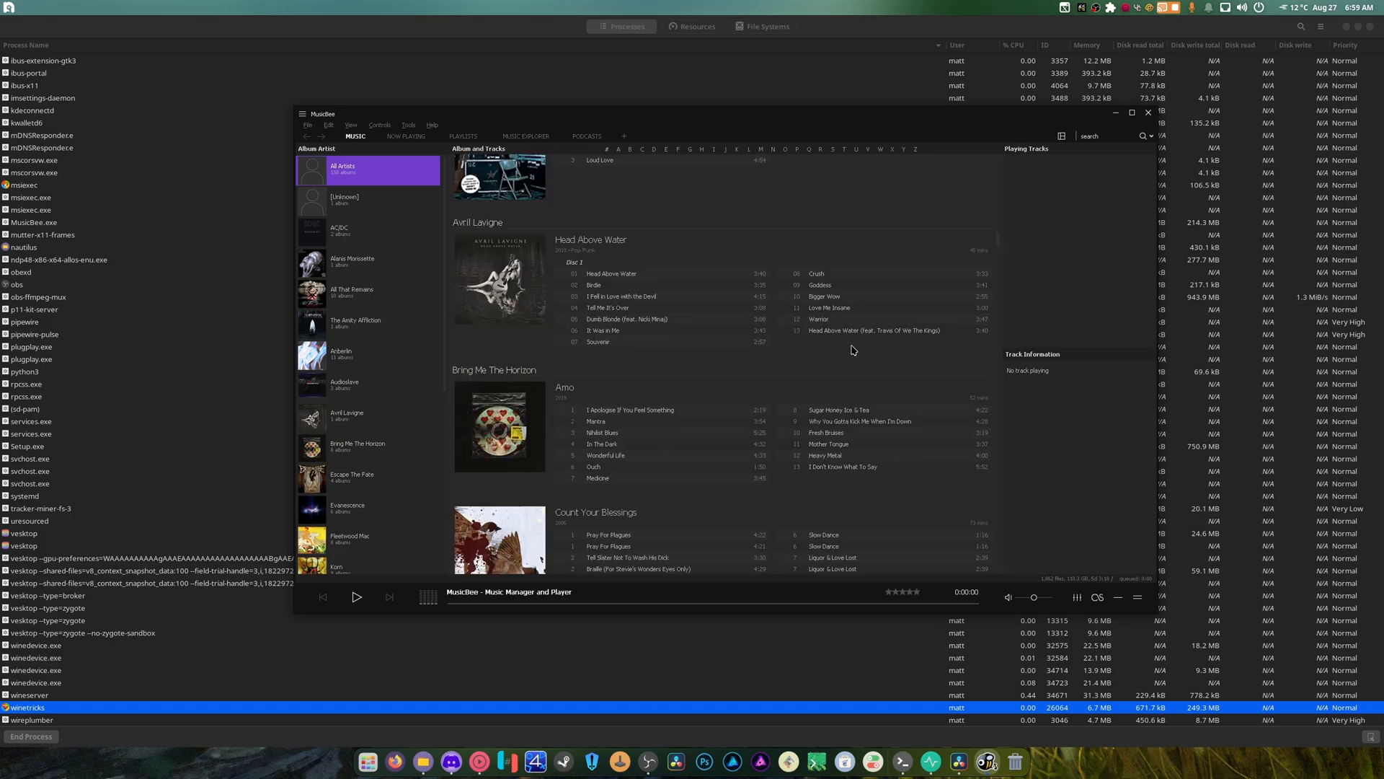
scroll("down", 3)
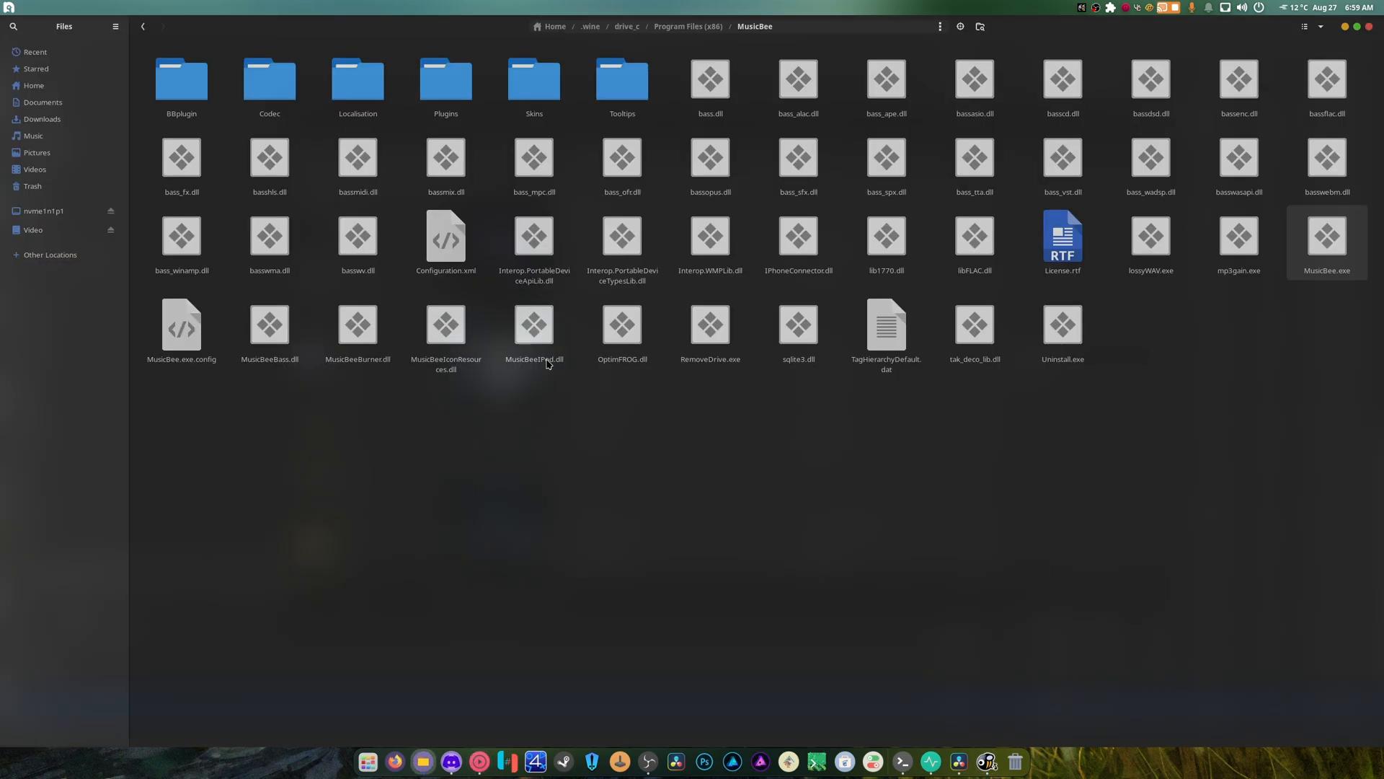
Open the Diablo lofi mp3 with iTunes and dismiss its Windows 10 error.
left_click(34, 134)
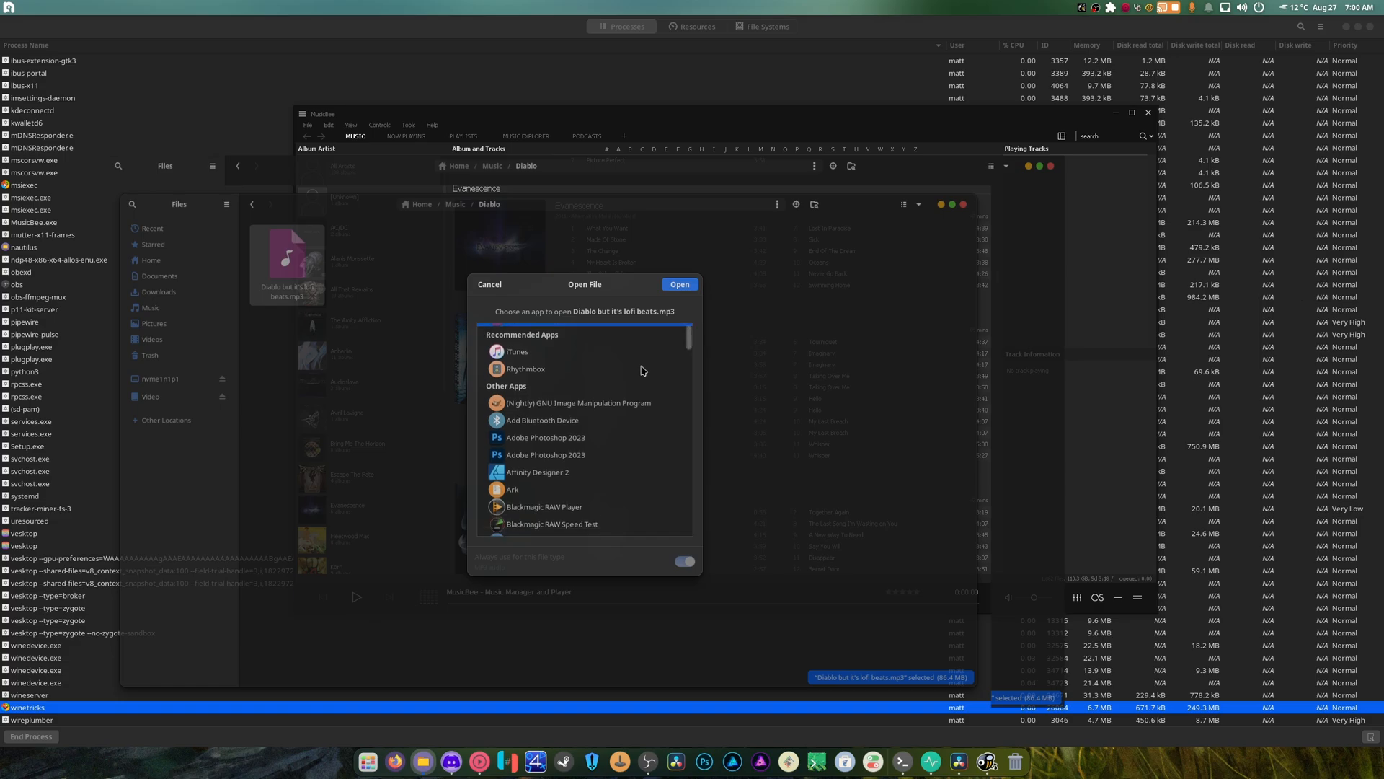
left_click(679, 283)
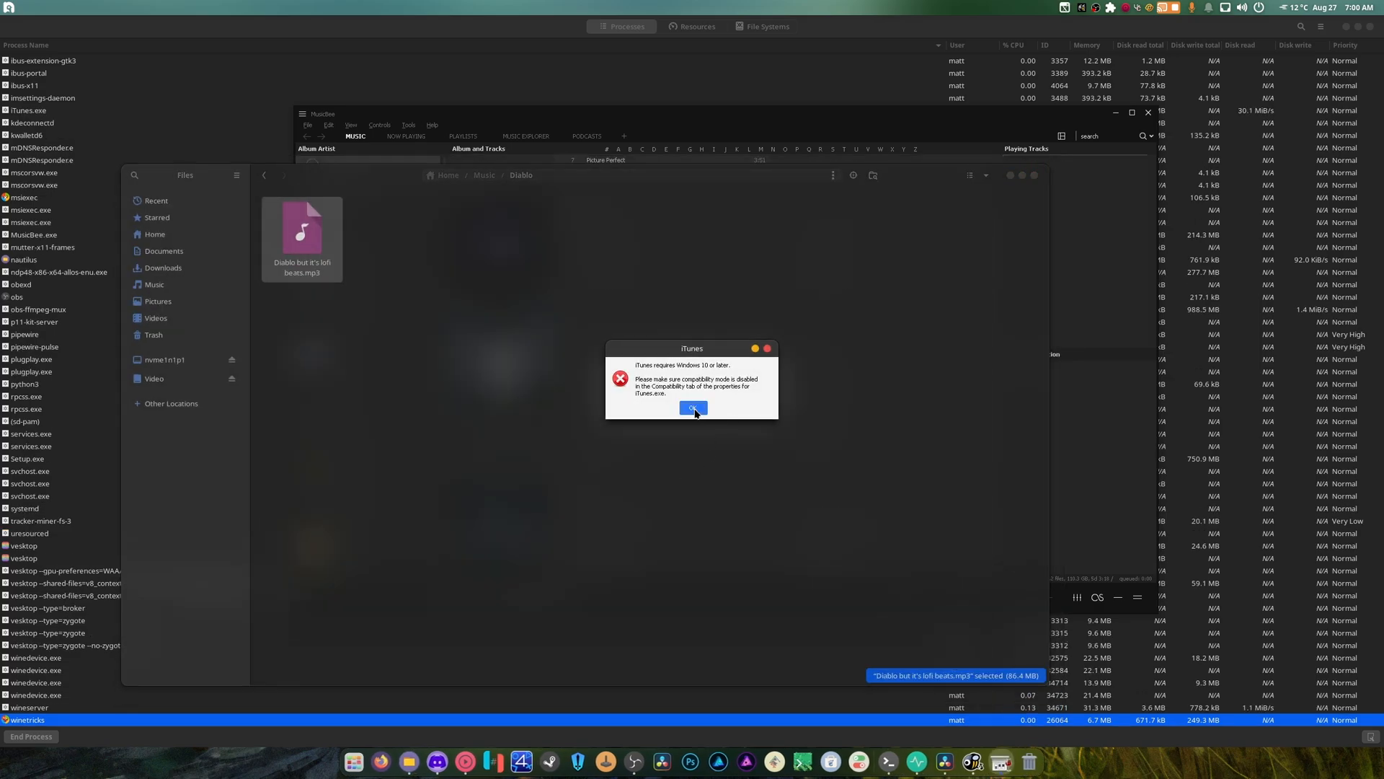
left_click(692, 408)
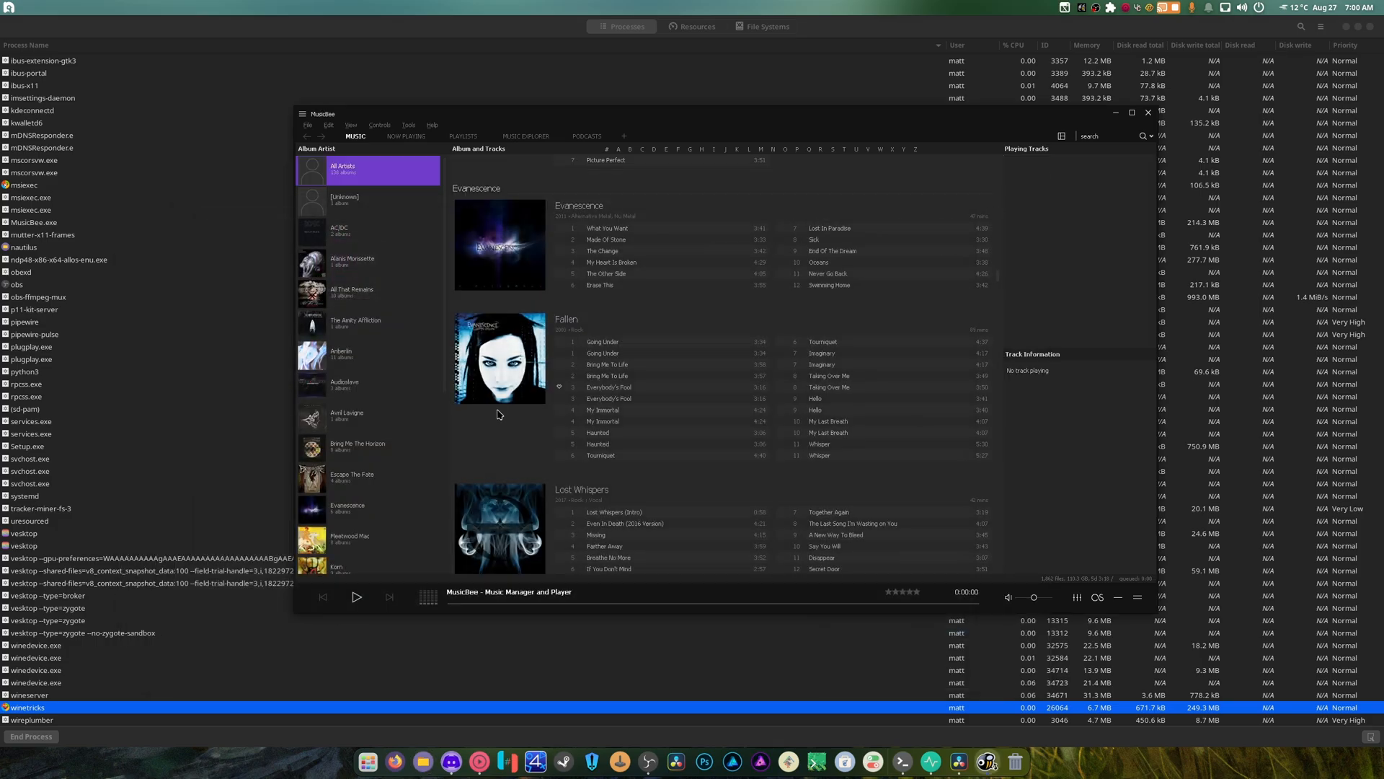
mouse_move(416, 269)
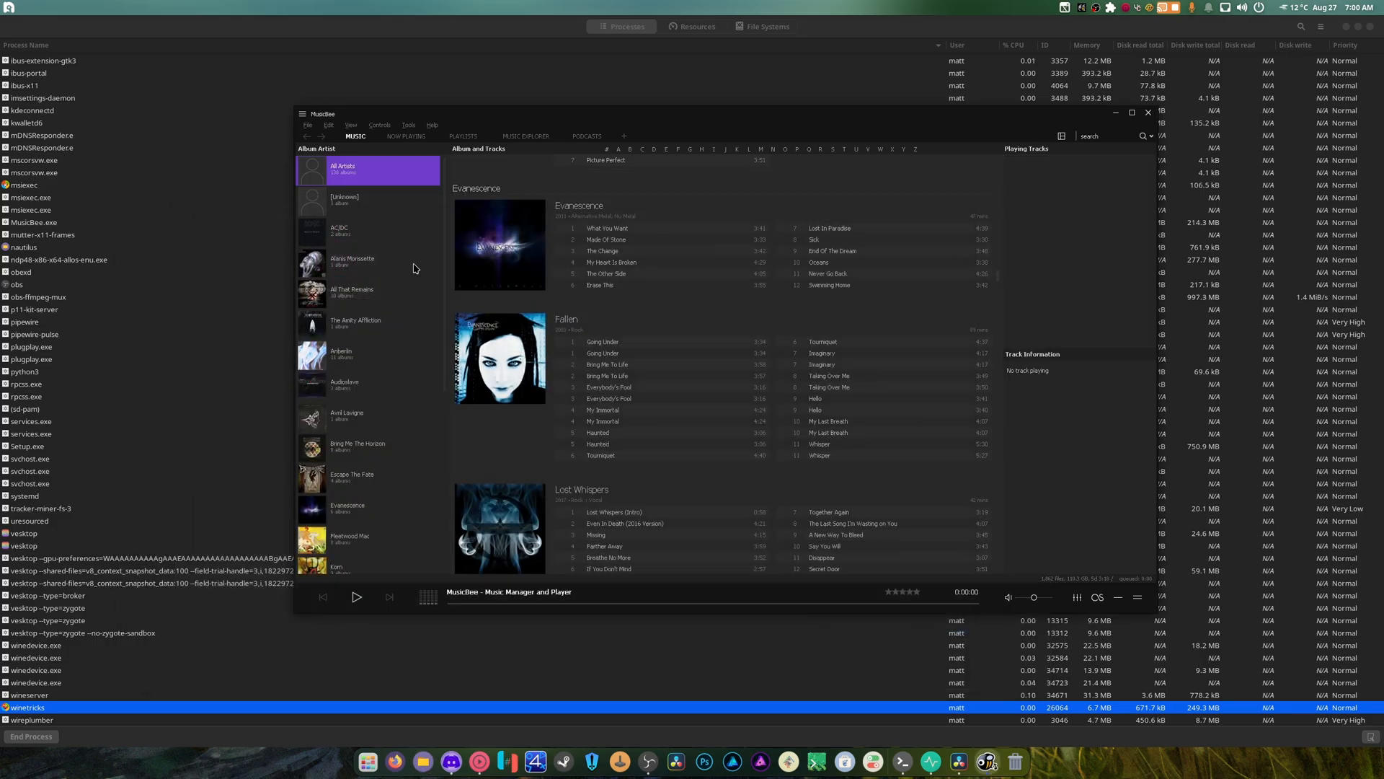
Check the File > Library options, then maximize the MusicBee window.
left_click(308, 125)
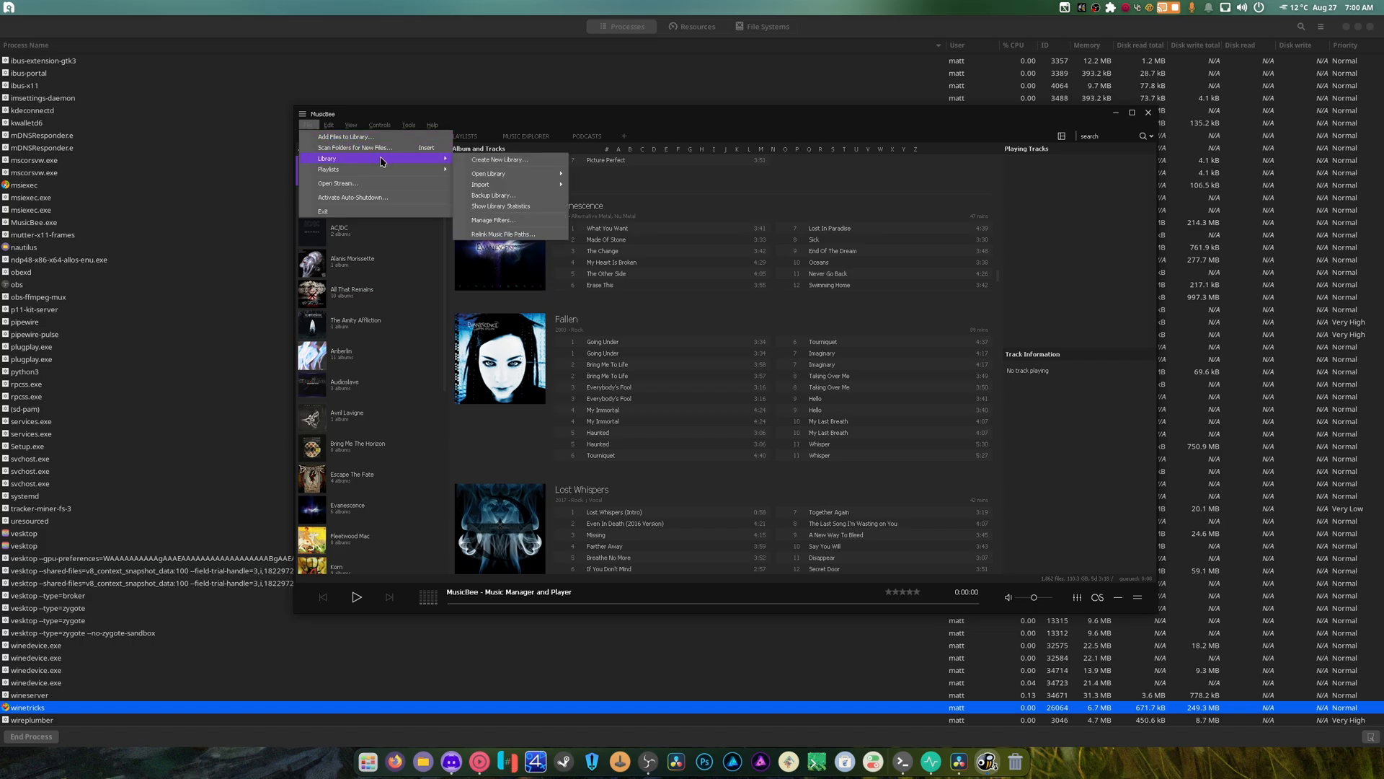
mouse_move(512, 160)
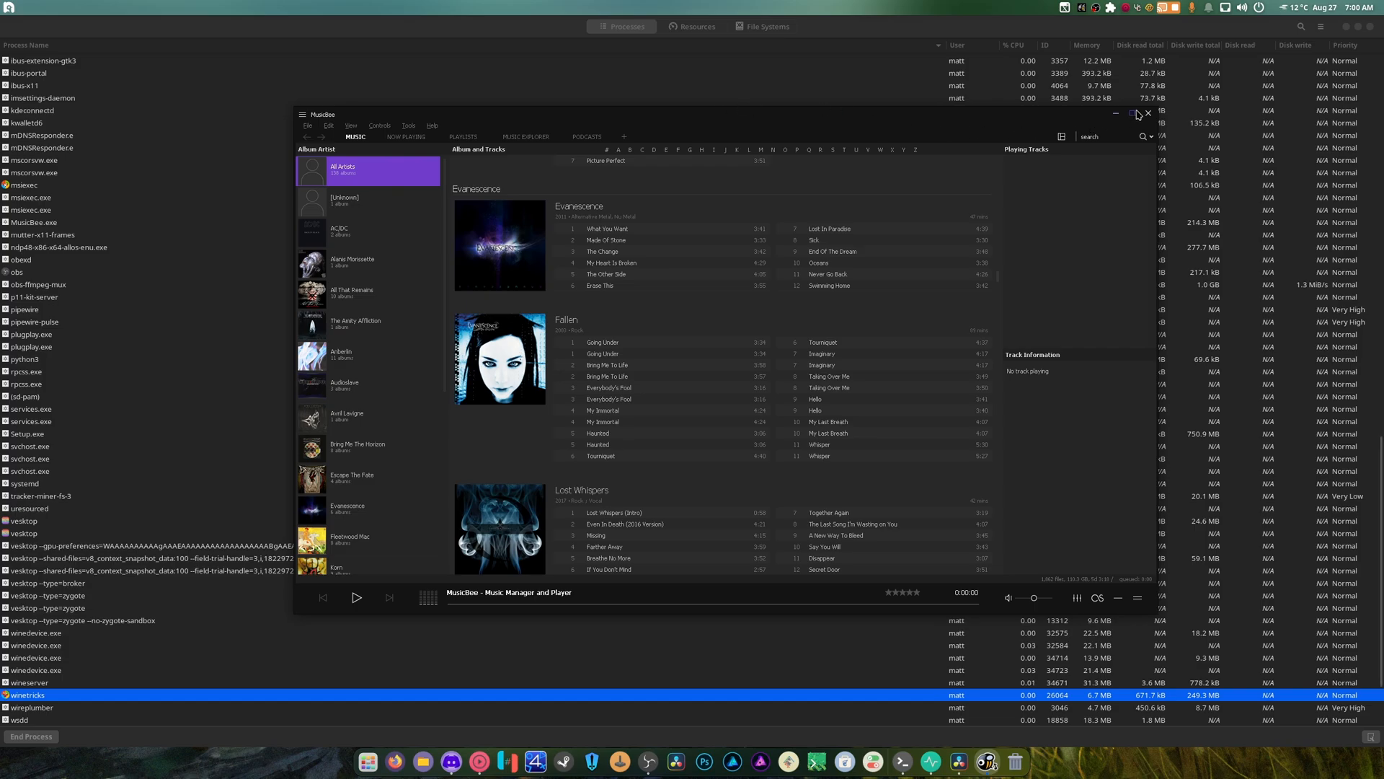
left_click(1137, 114)
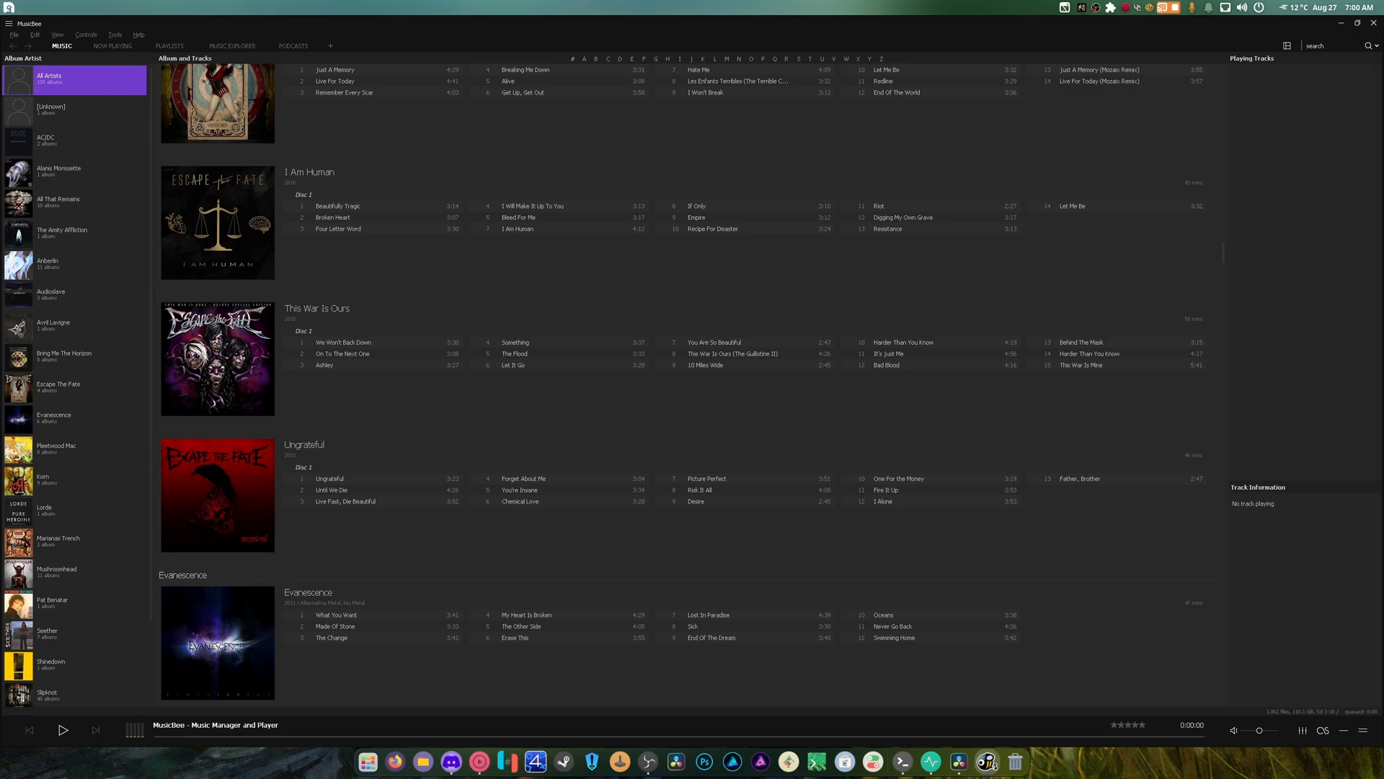
Play We Won't Back Down, then Evanescence's Going Under from Fallen, and adjust the volume.
double_click(343, 343)
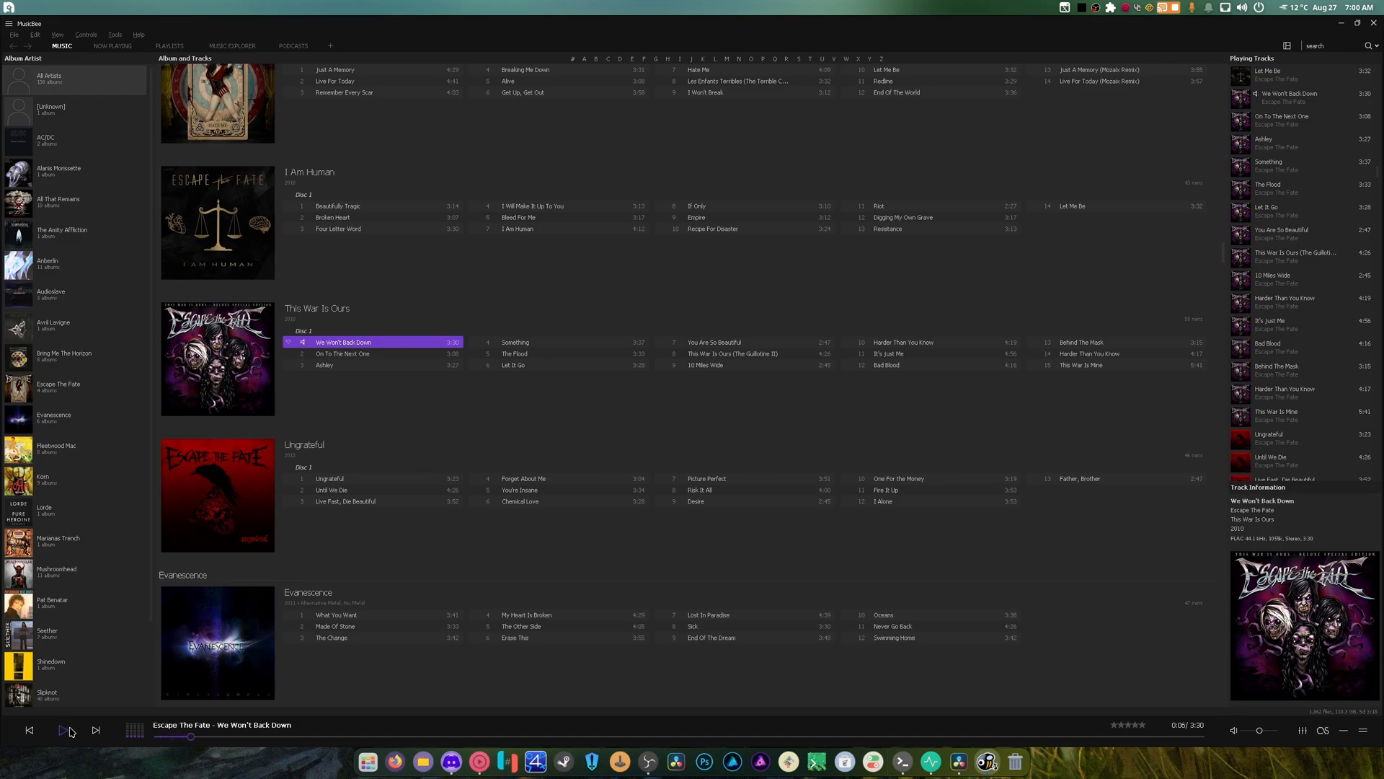
scroll("down", 3)
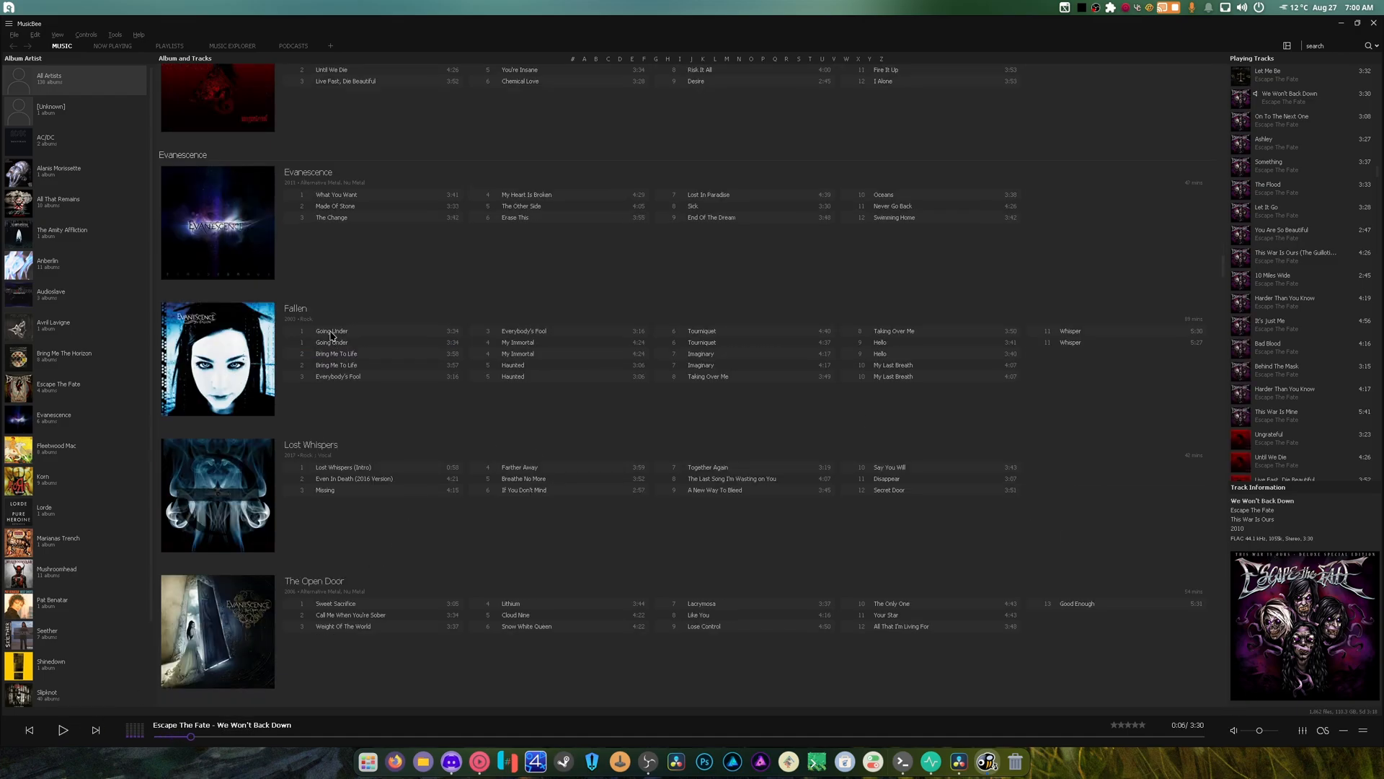
double_click(331, 331)
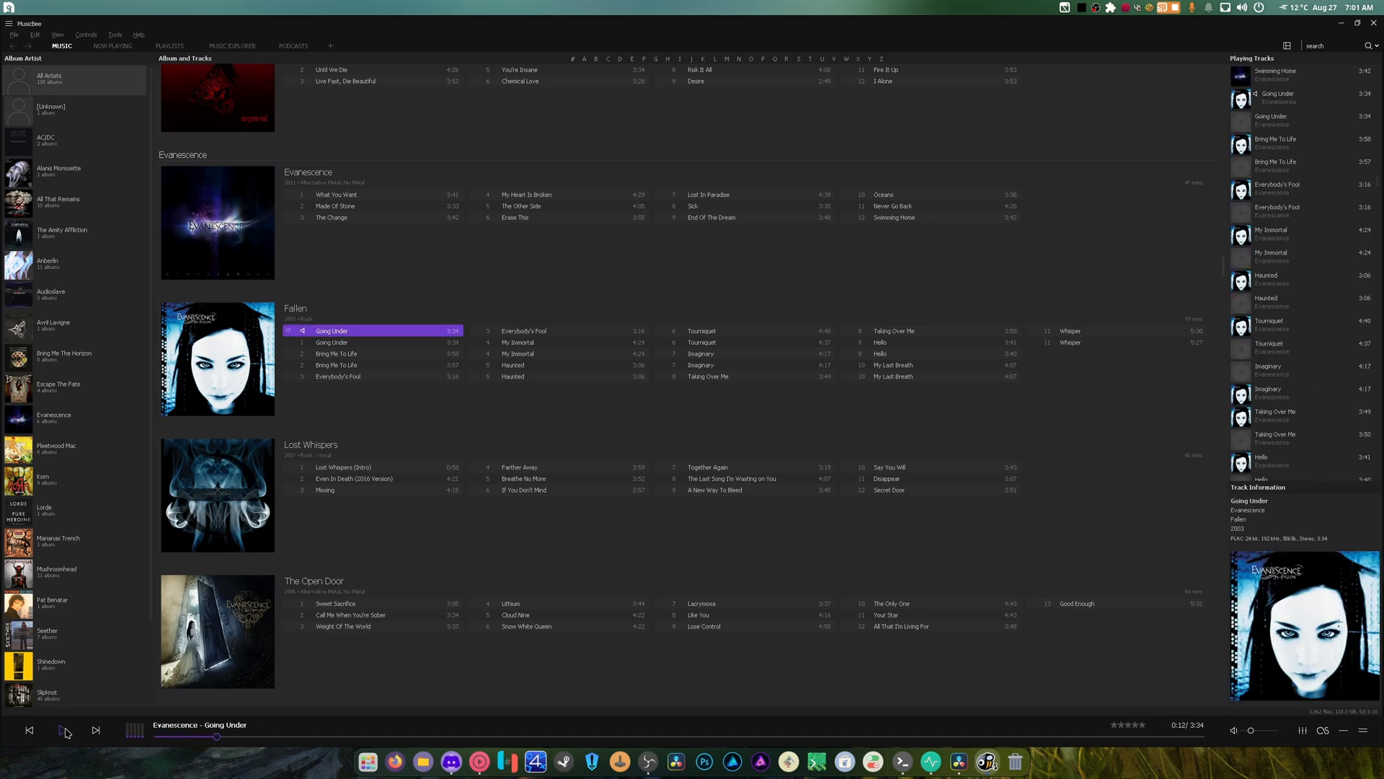
left_click(63, 730)
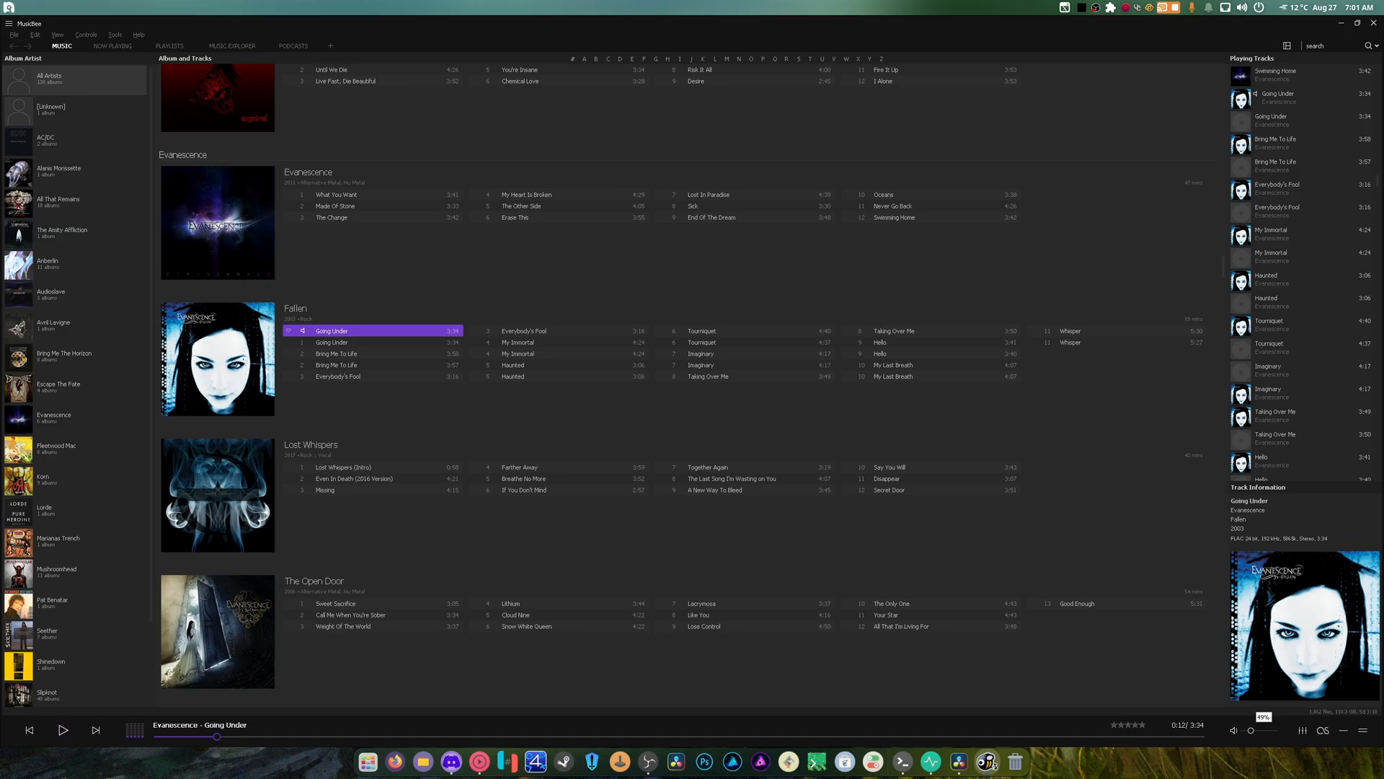